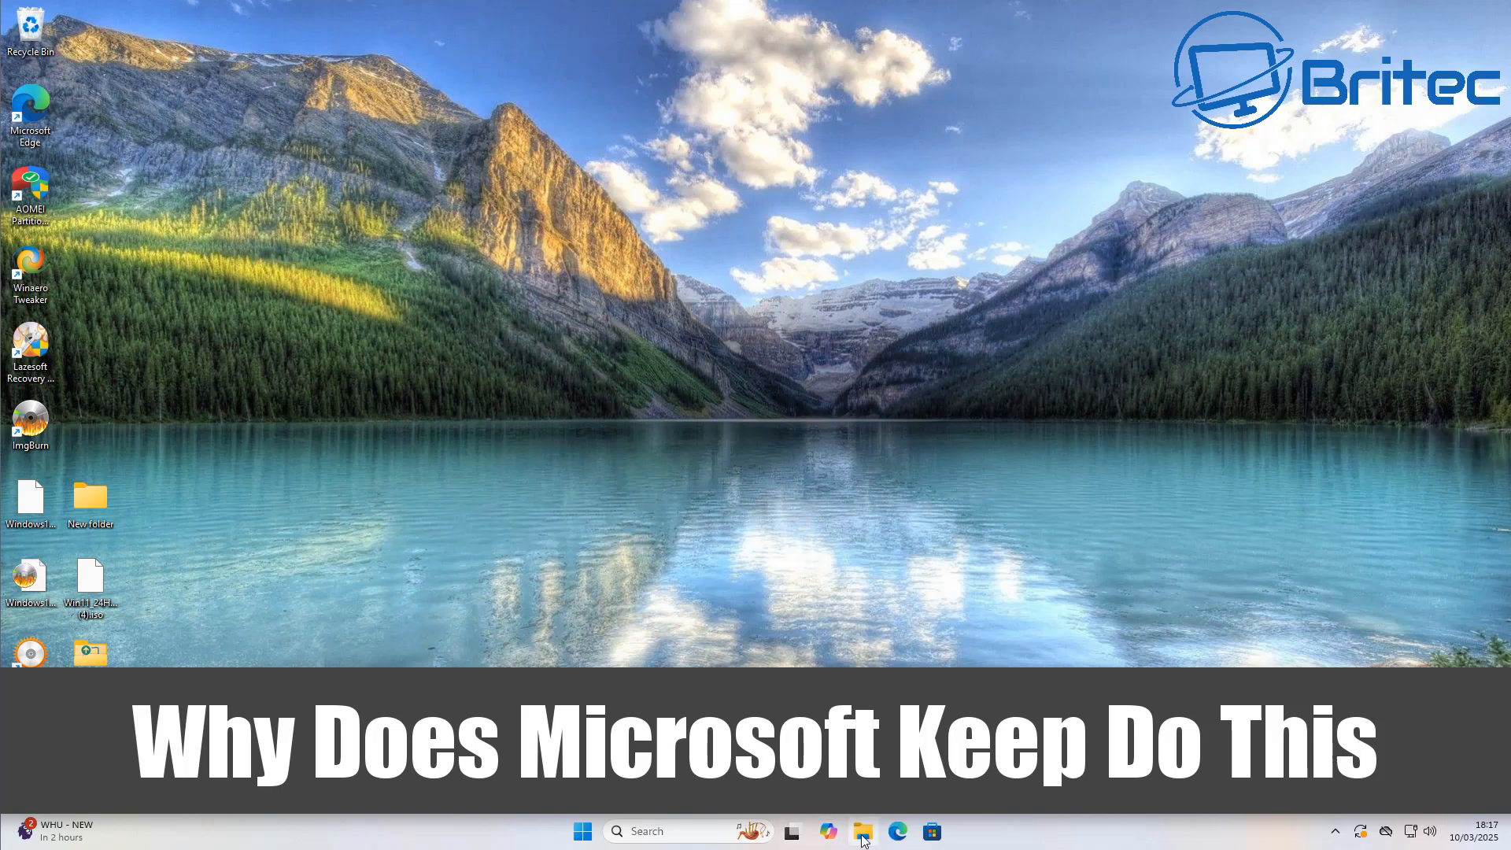
Open the tools folder in File Explorer, then open and close Devices & Printers.
left_click(863, 831)
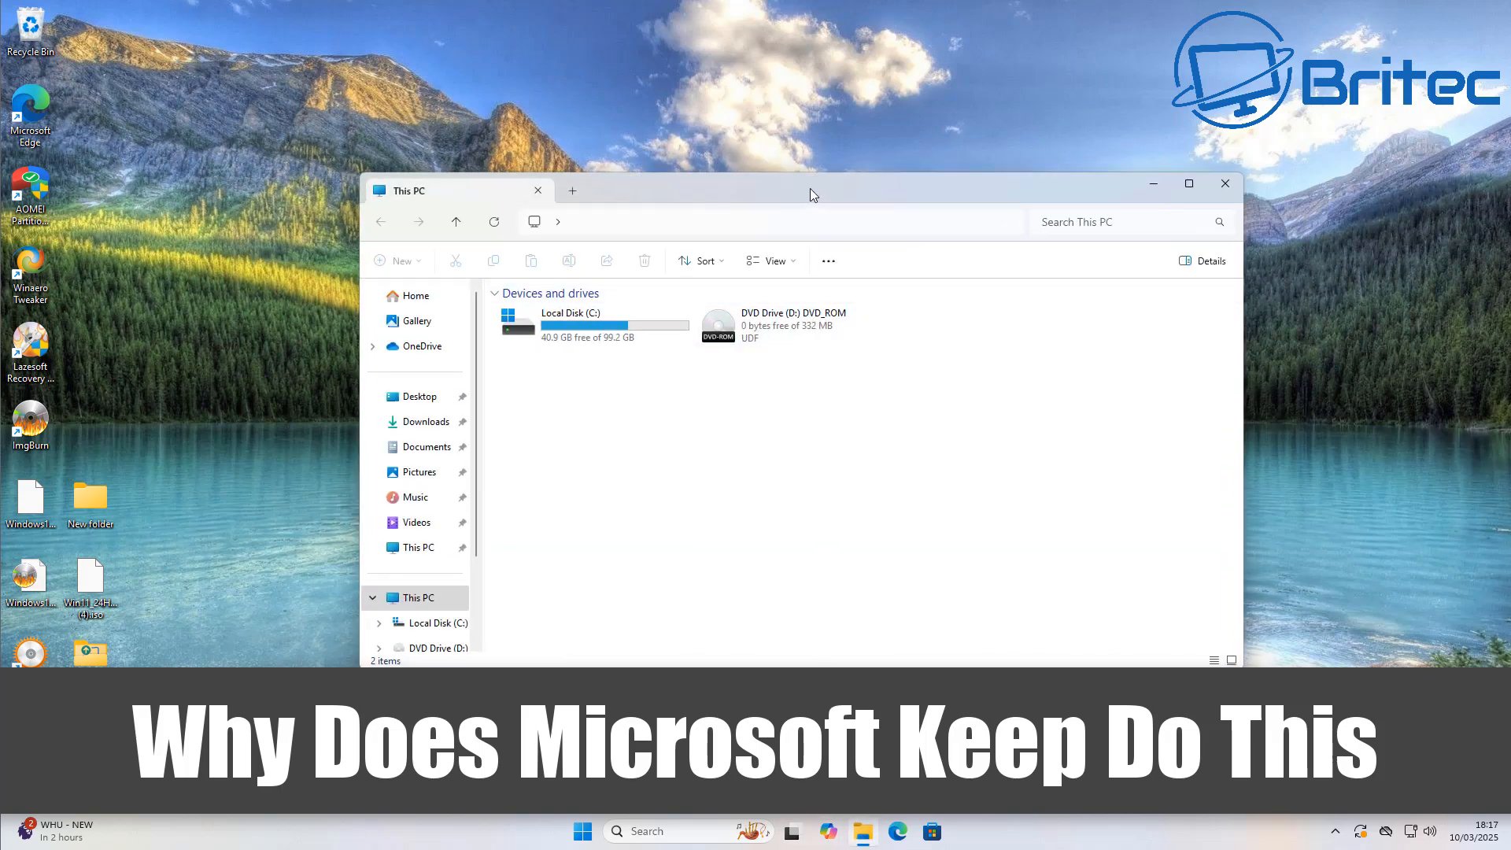
left_click(426, 446)
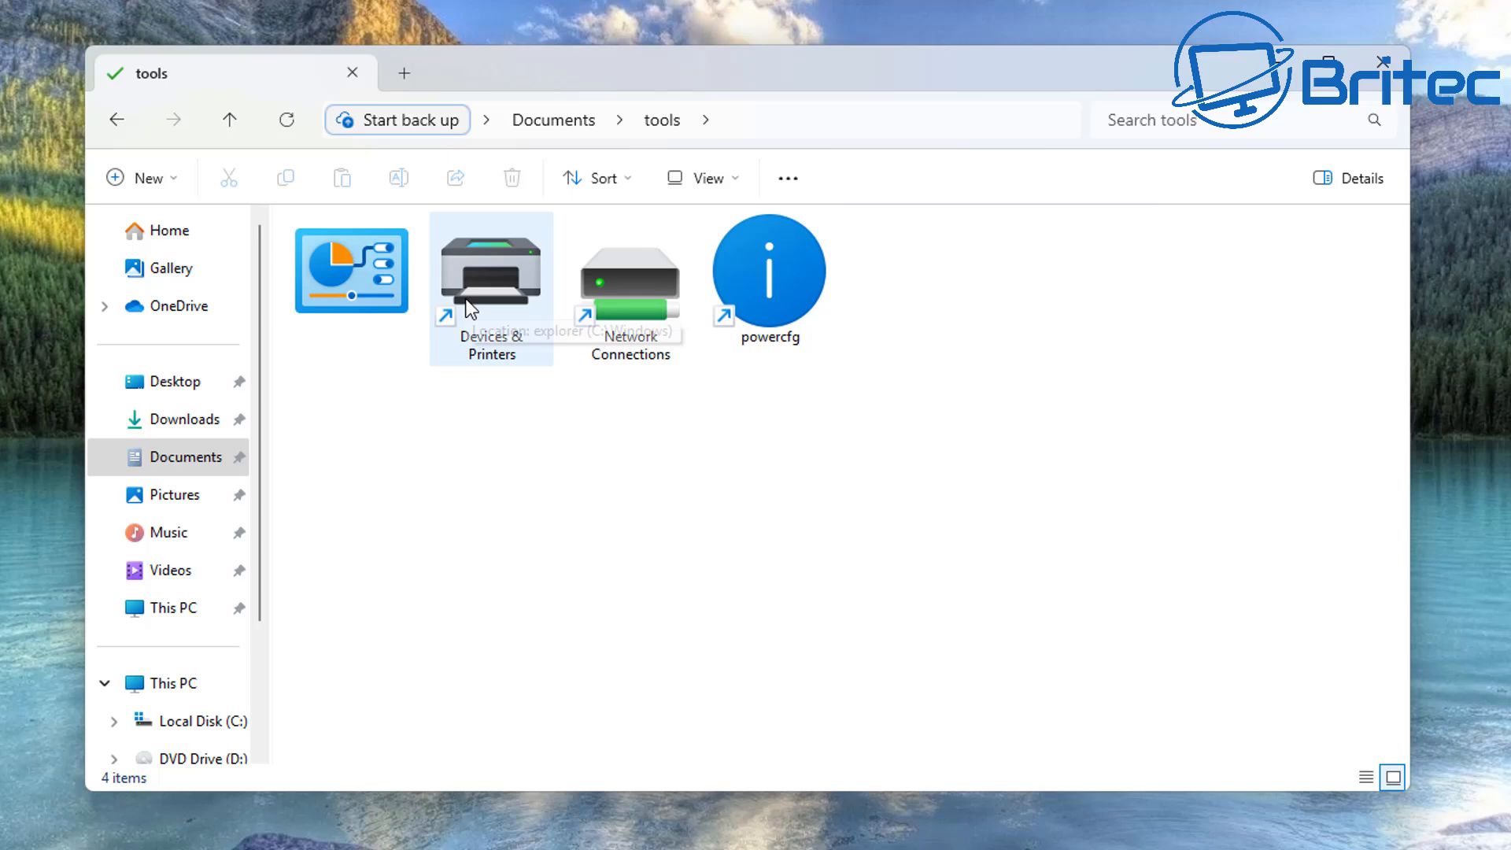
left_click(490, 279)
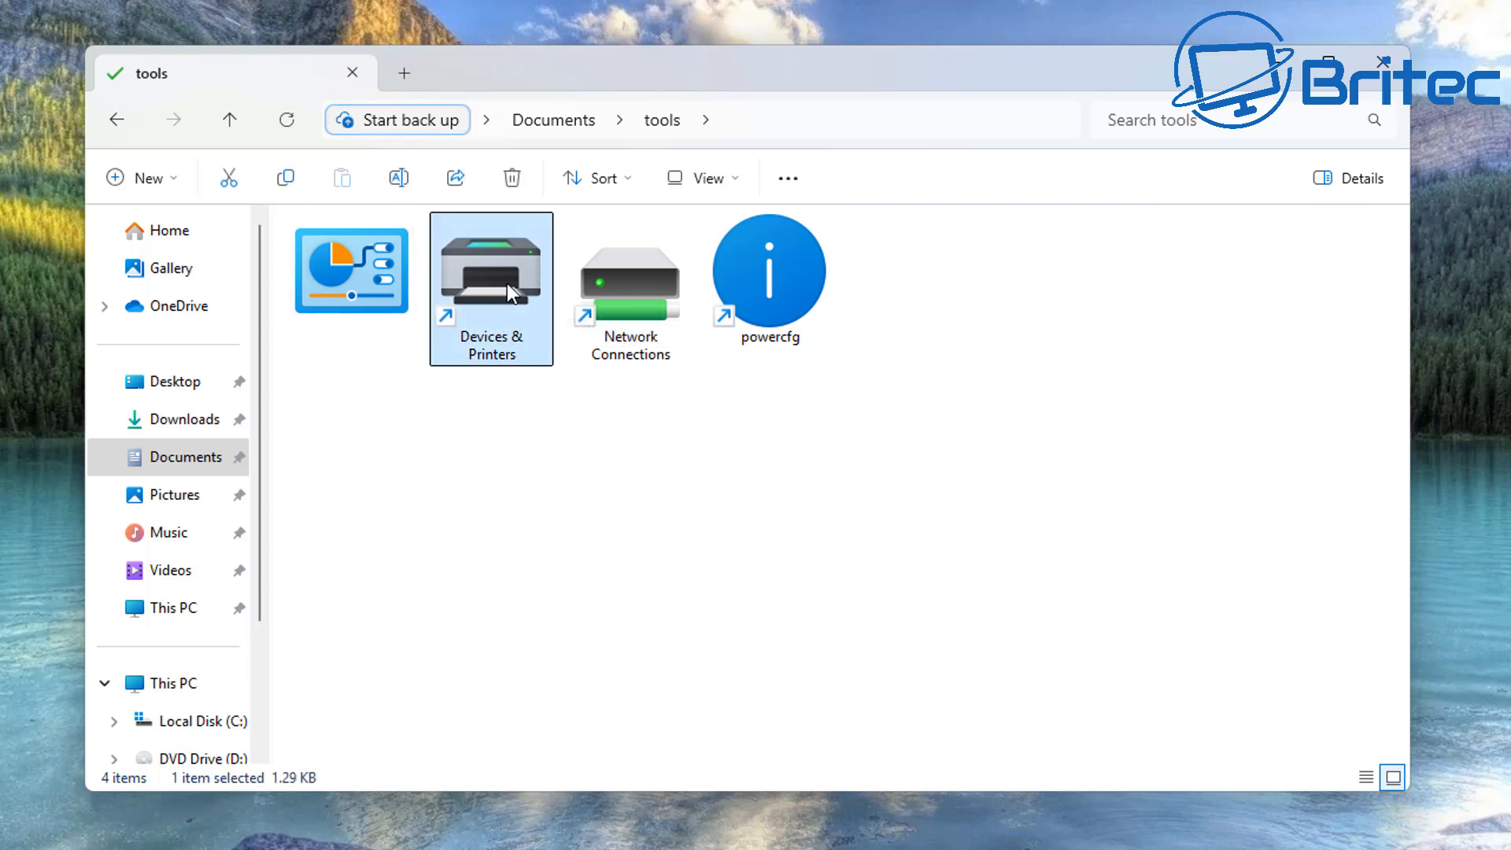
double_click(490, 270)
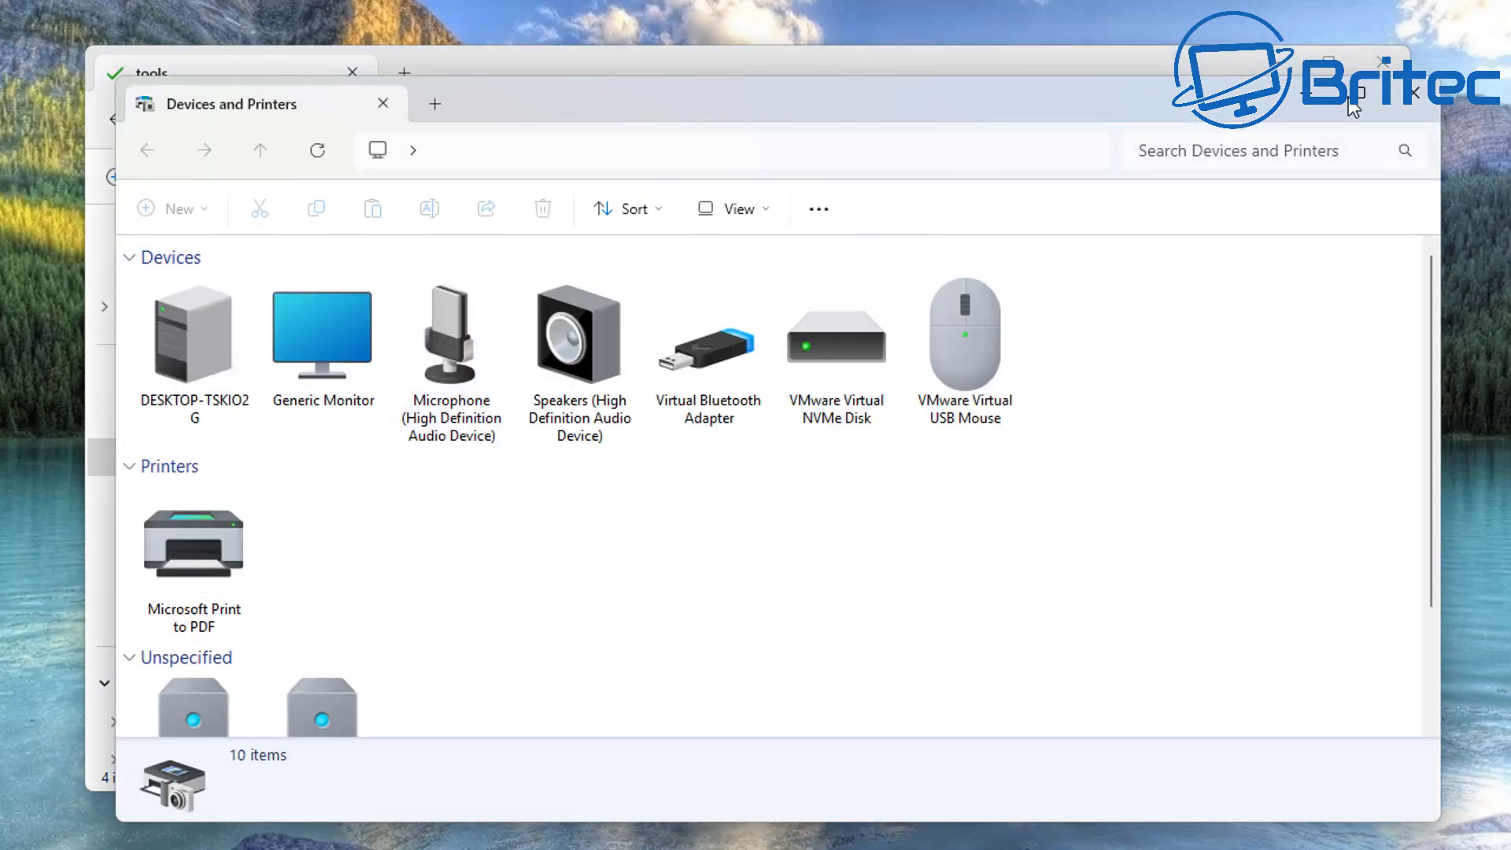
left_click(383, 103)
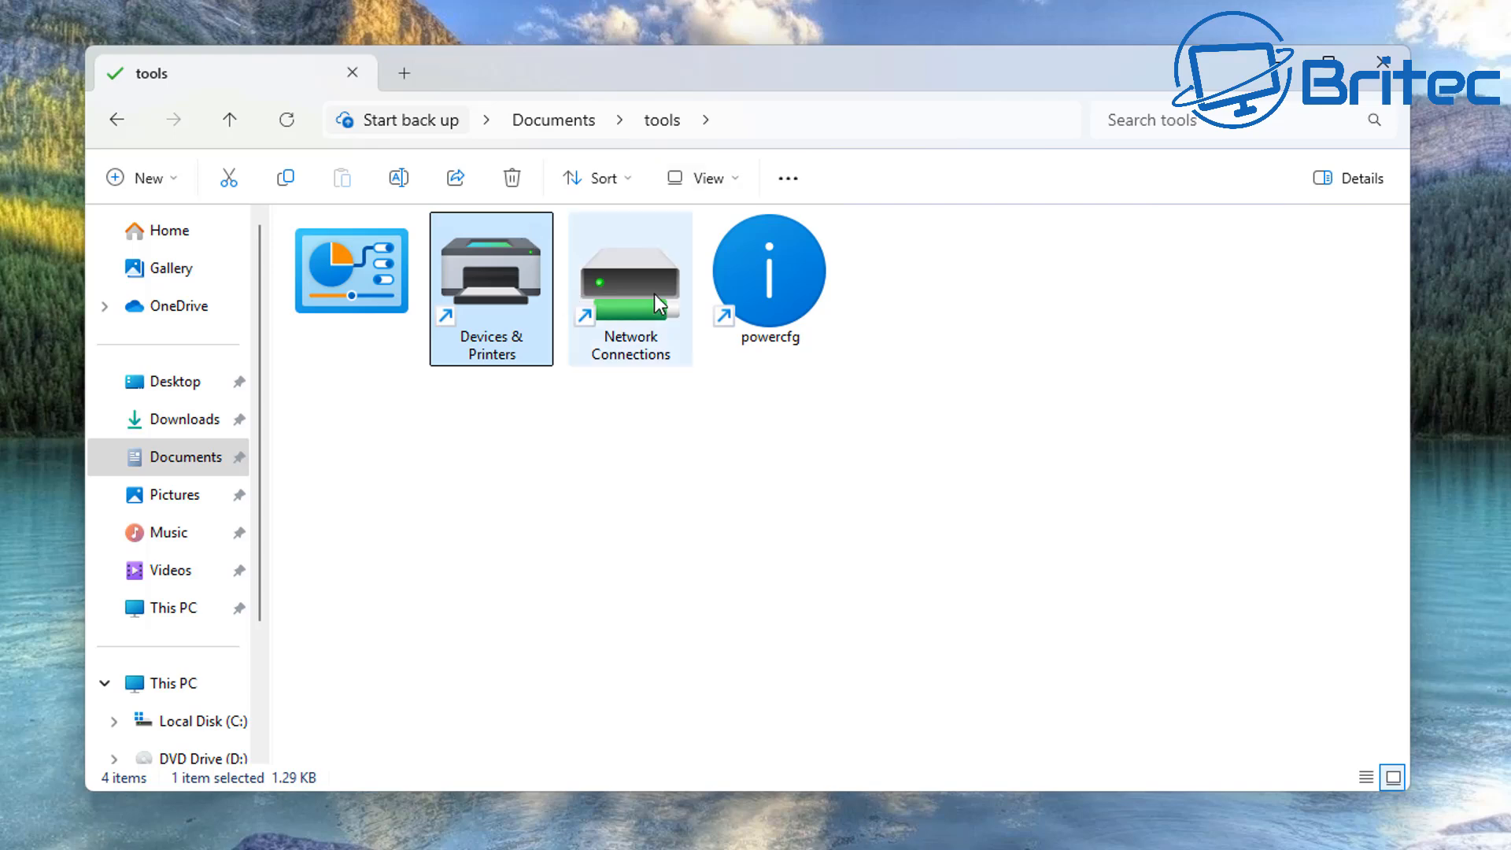
Open the Network Connections shortcut, then go back to Documents.
left_click(630, 270)
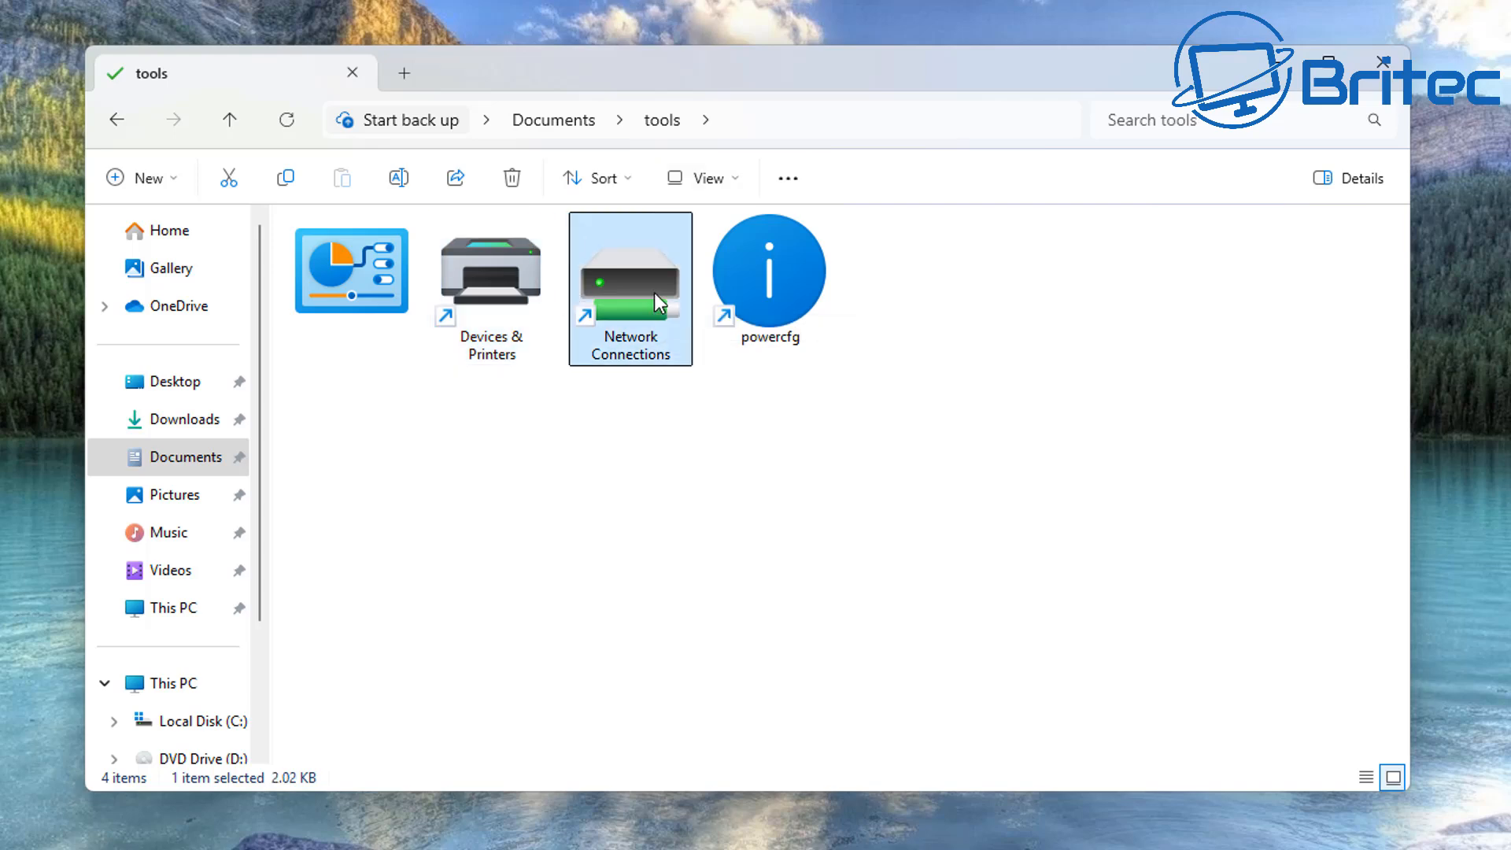
double_click(630, 270)
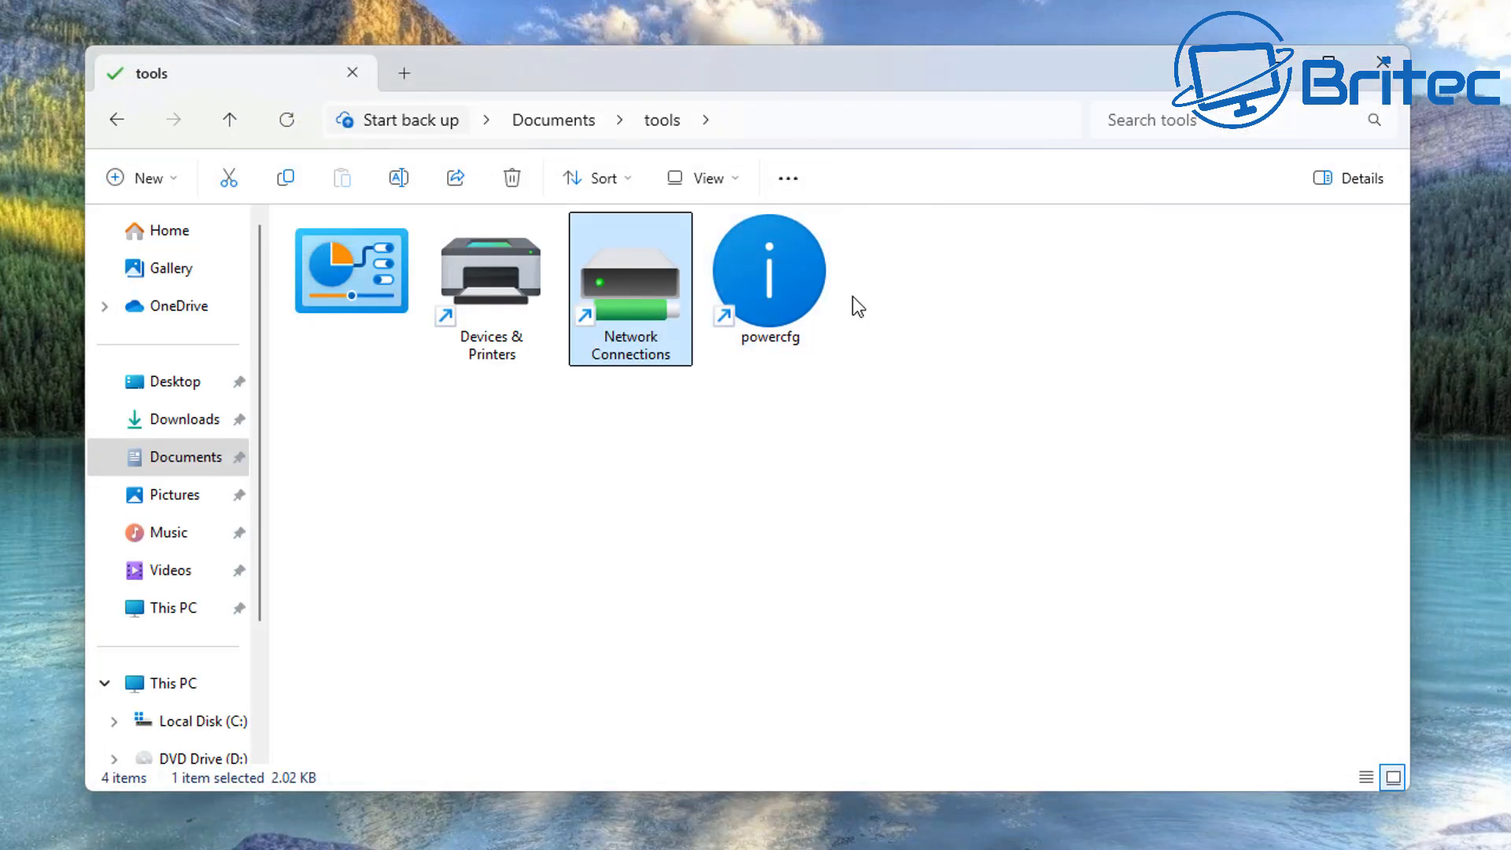
mouse_move(115, 120)
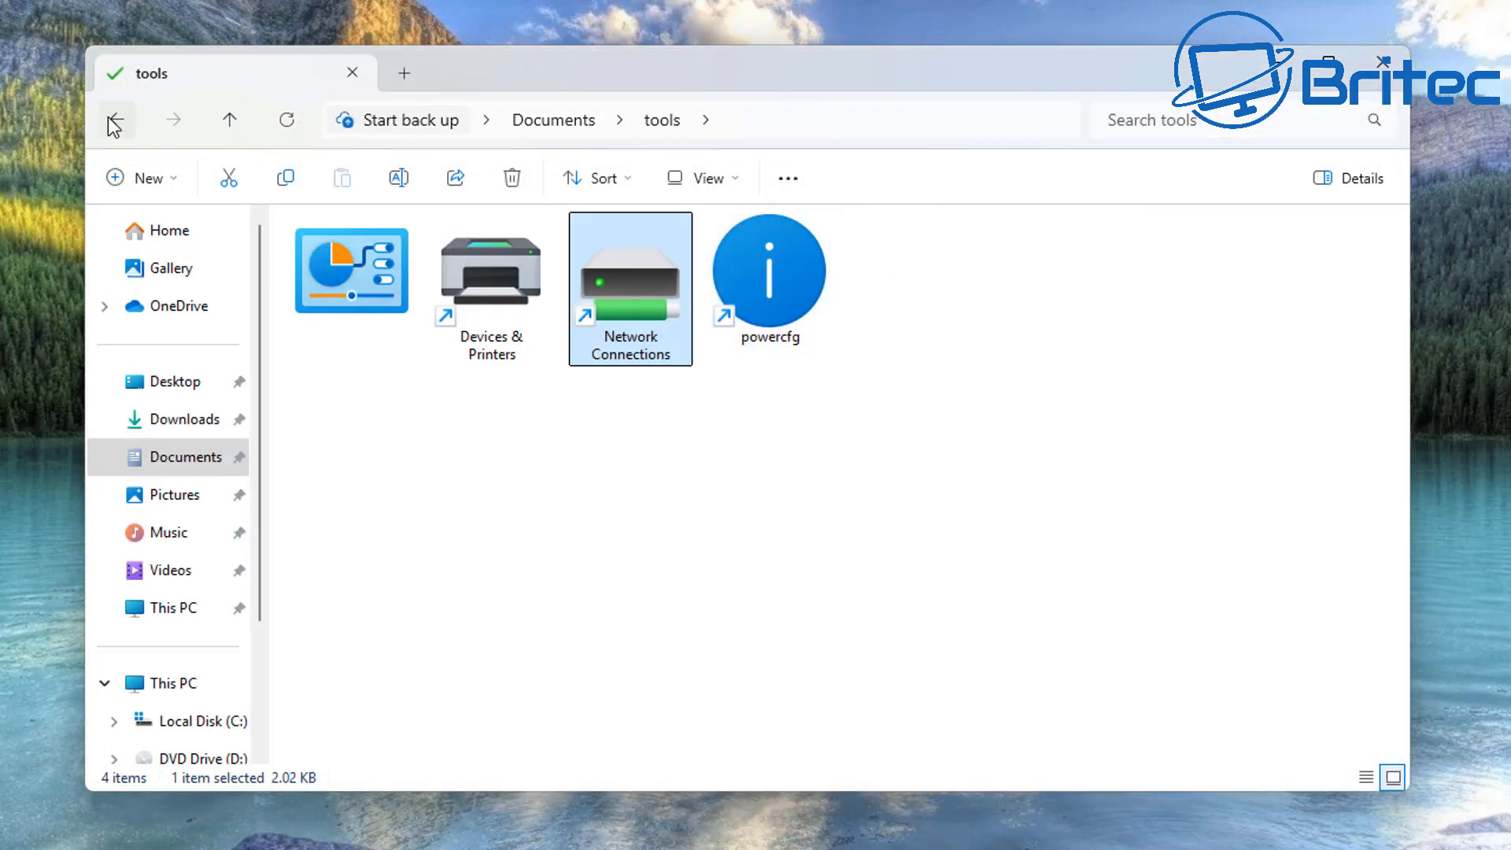
left_click(116, 120)
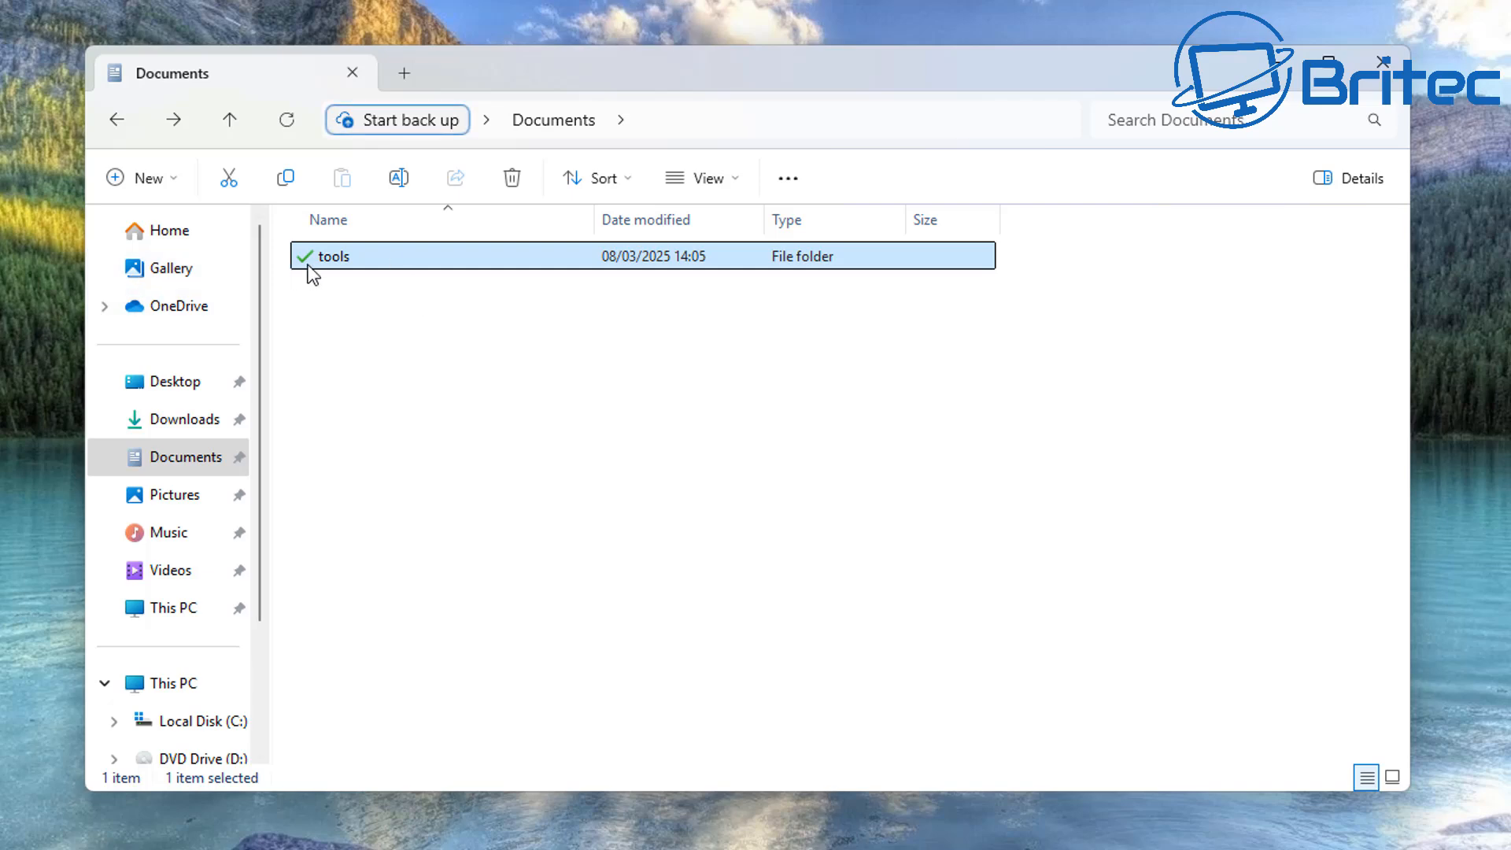
mouse_move(332, 254)
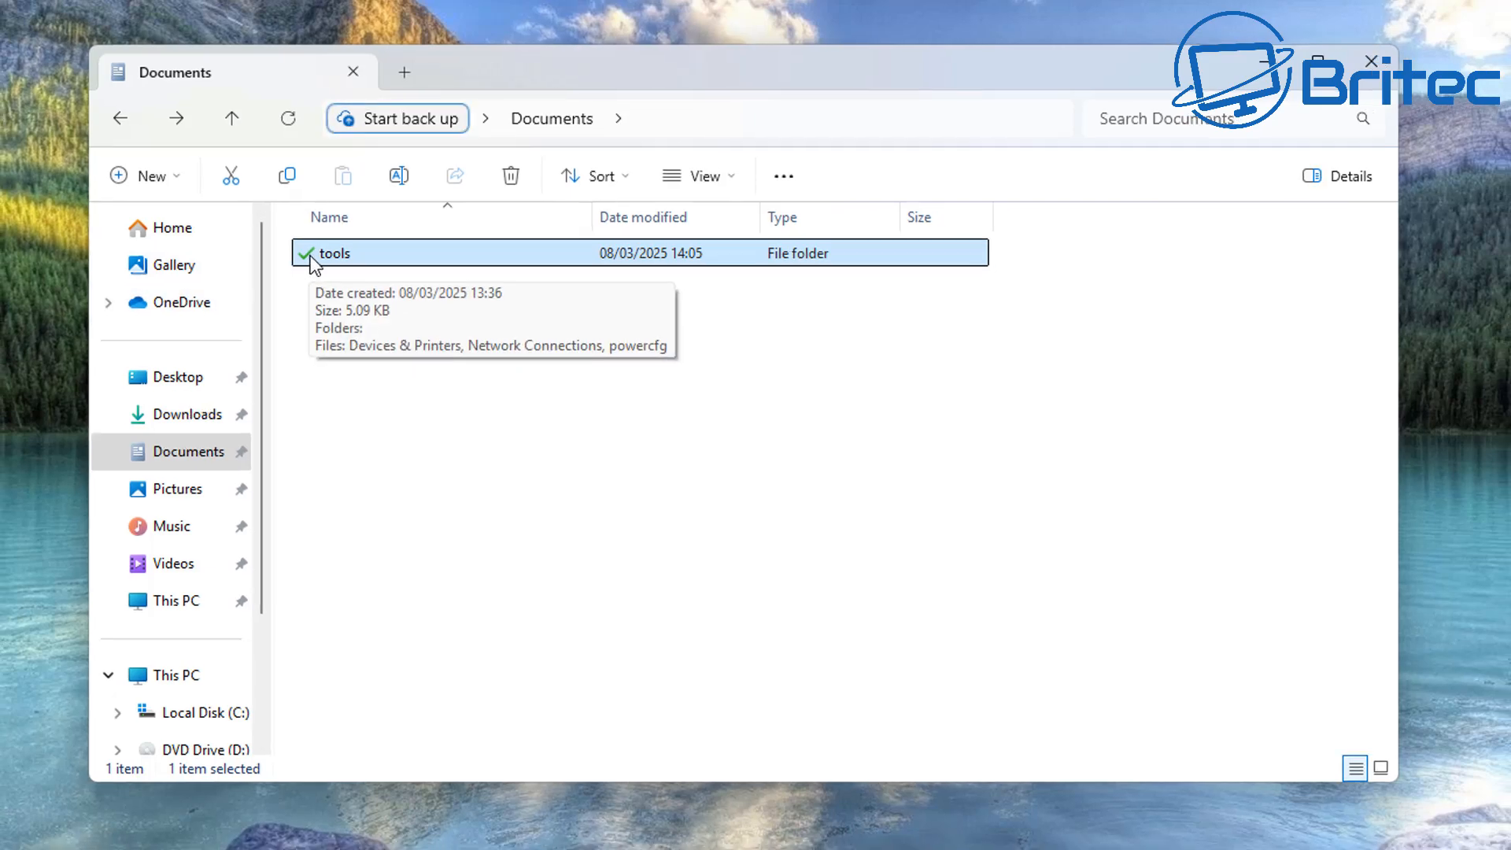
Replace the tools folder's green check icon with the plain folder icon in Customise properties.
right_click(332, 252)
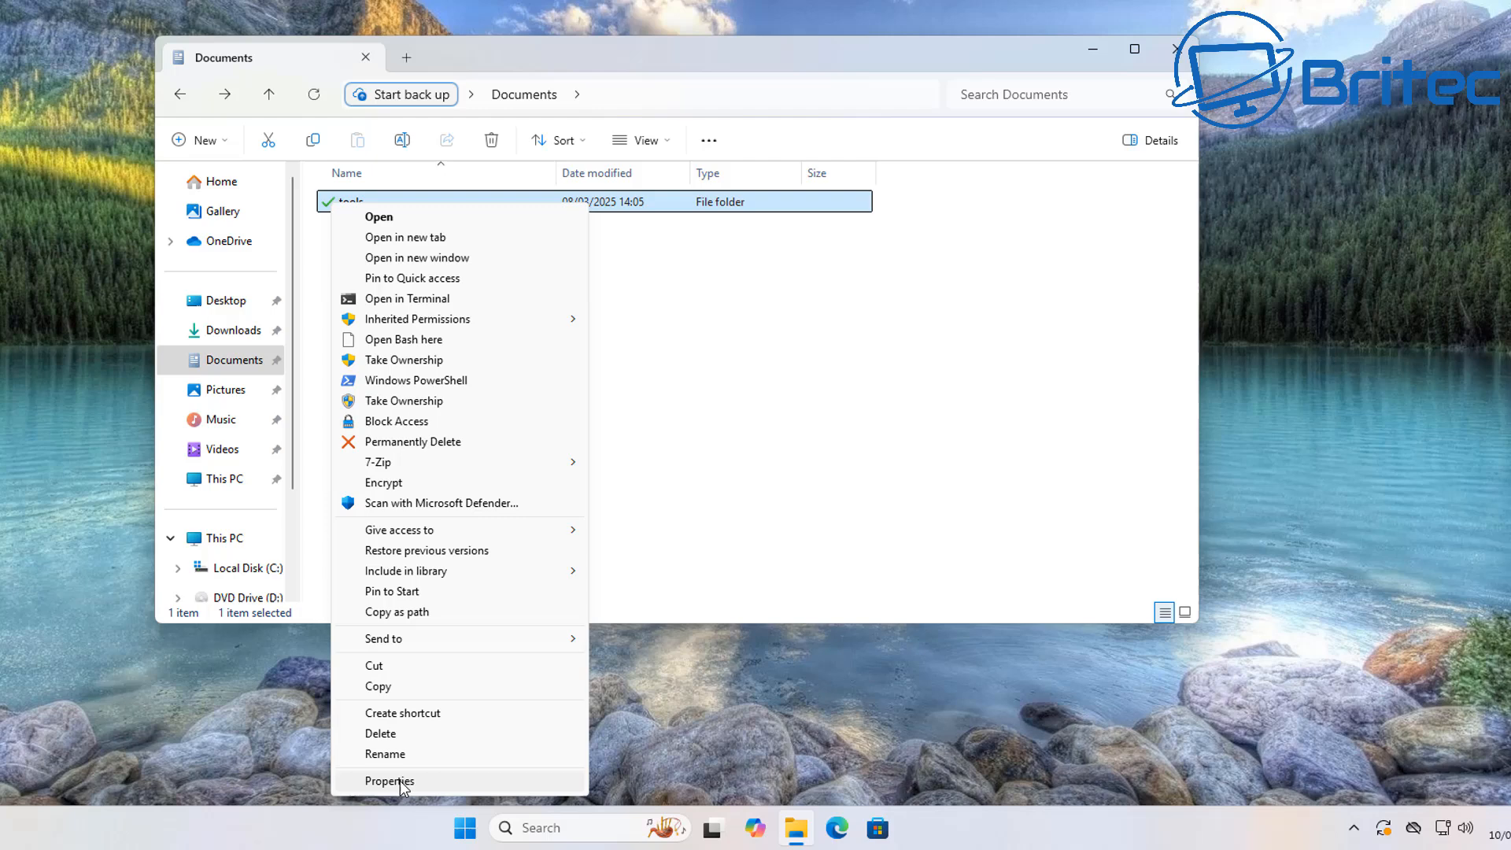
left_click(390, 781)
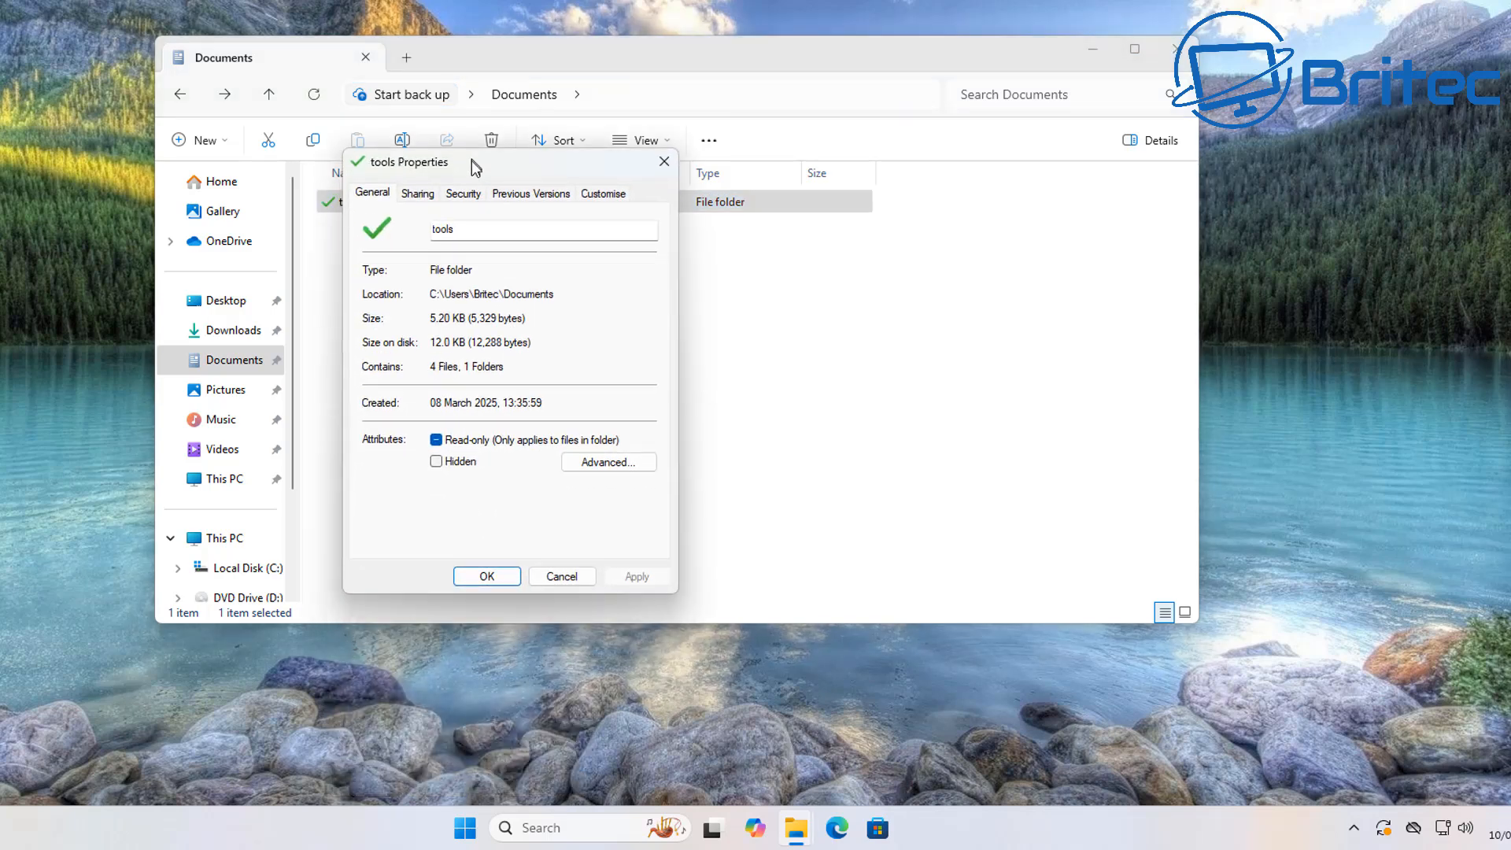
left_click(602, 193)
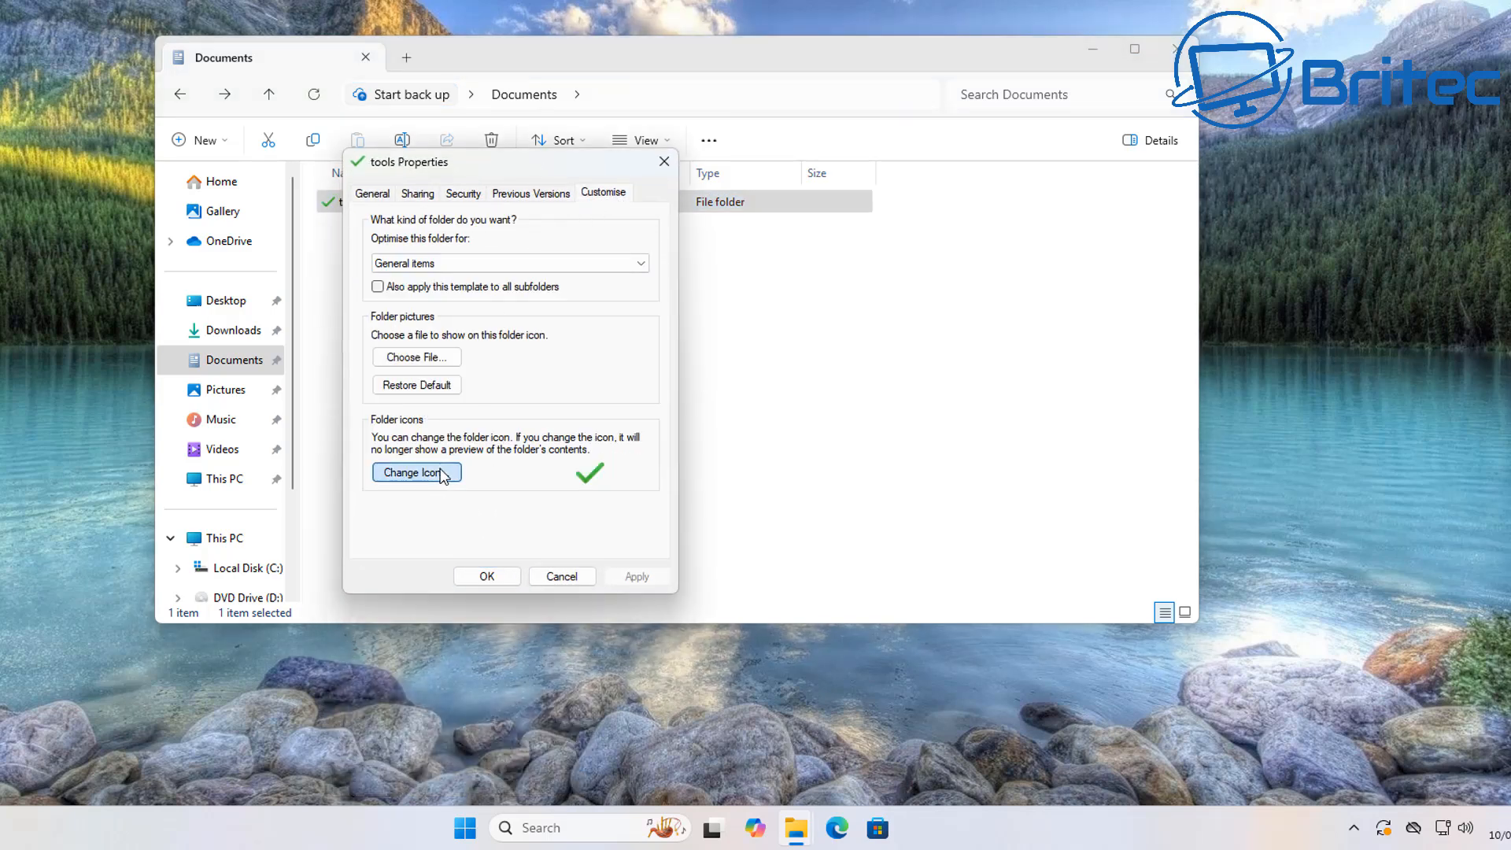
left_click(415, 473)
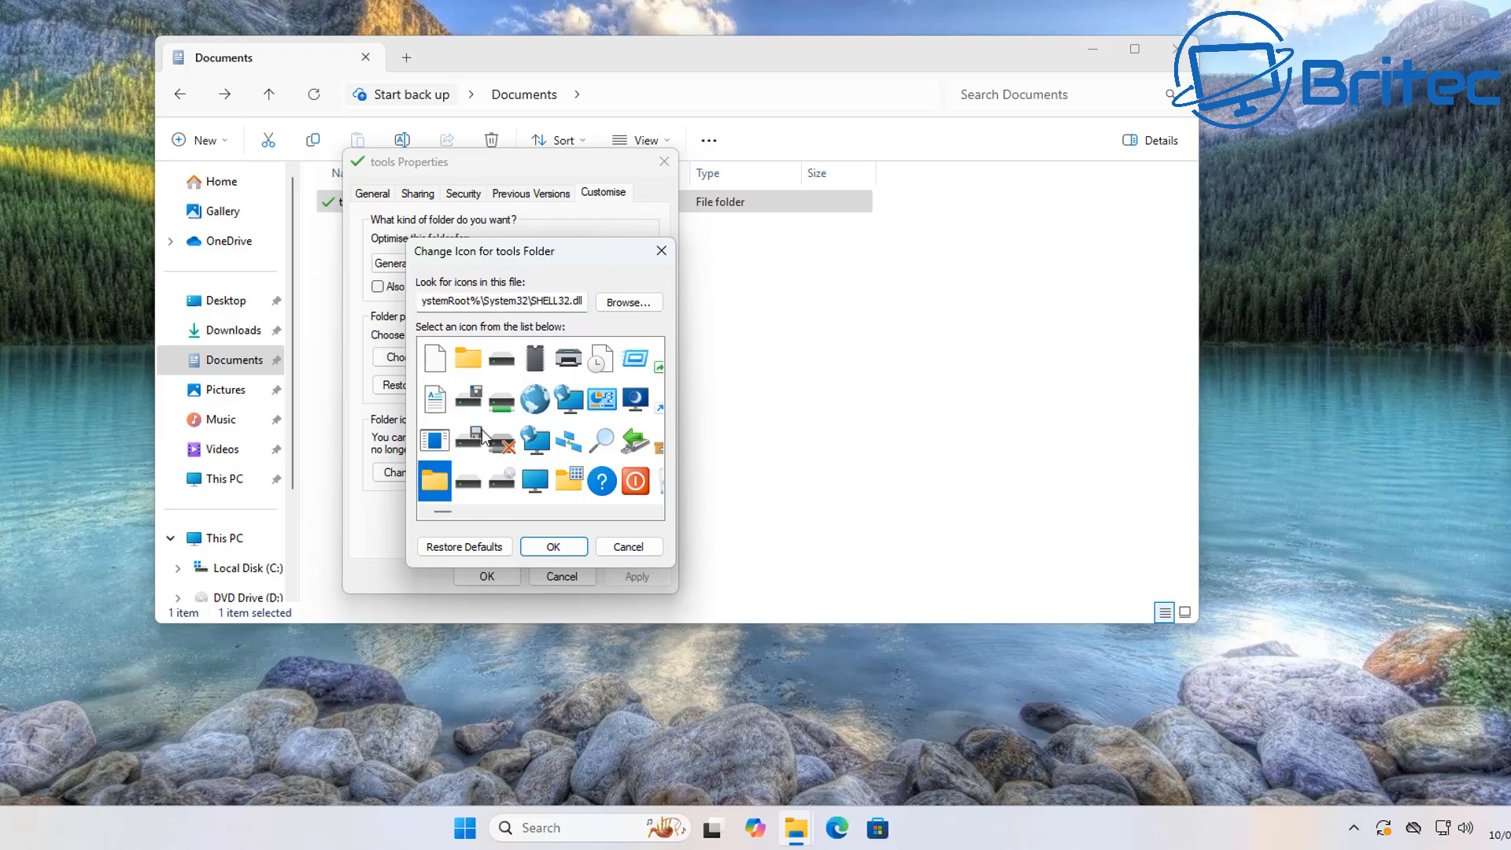
left_click(626, 546)
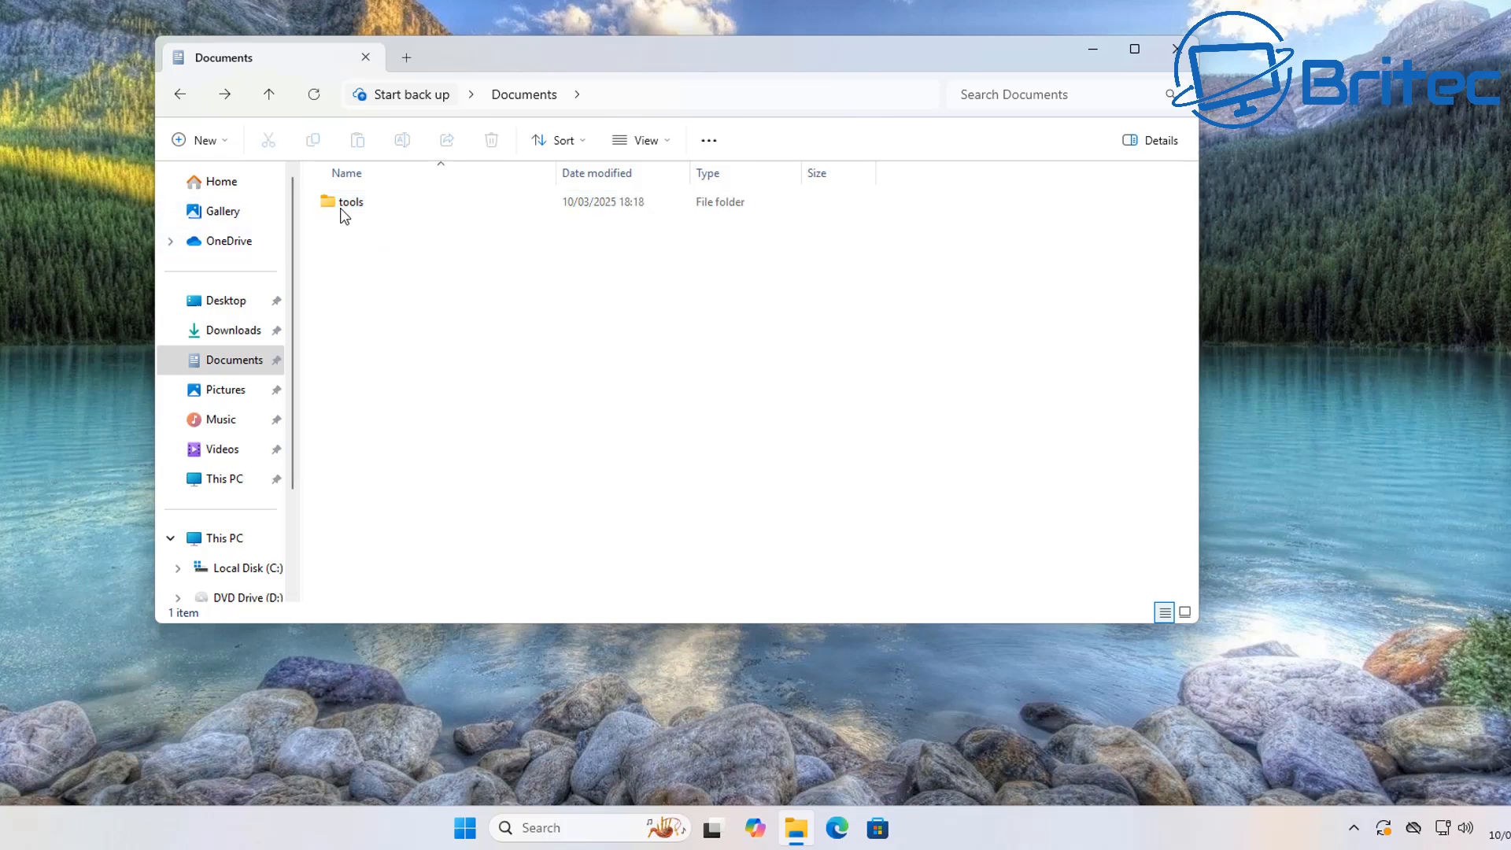
mouse_move(350, 201)
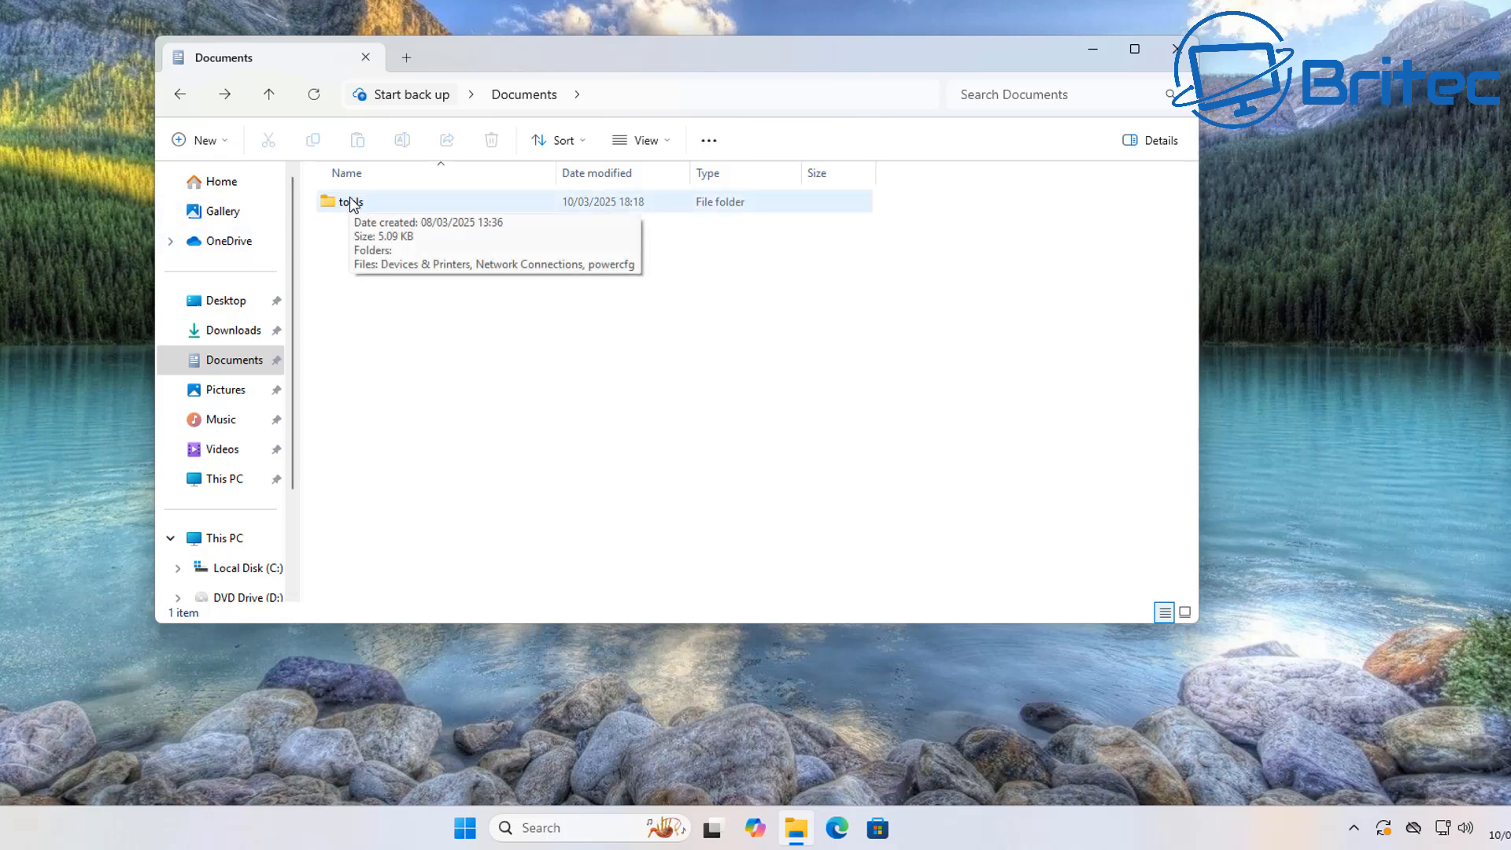
Send the tools folder to the desktop as a shortcut.
left_click(350, 202)
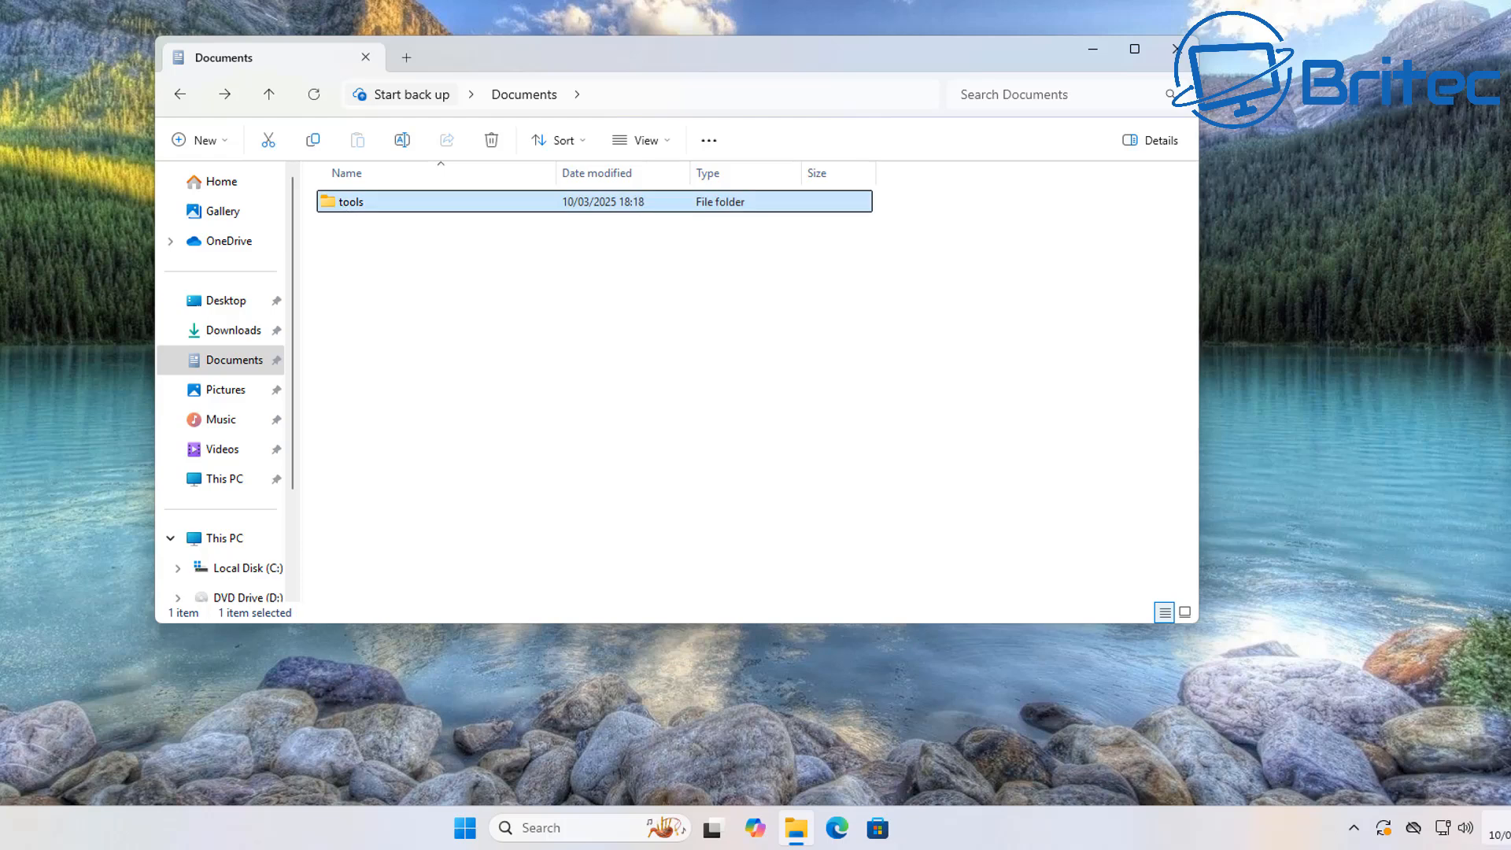
mouse_move(349, 209)
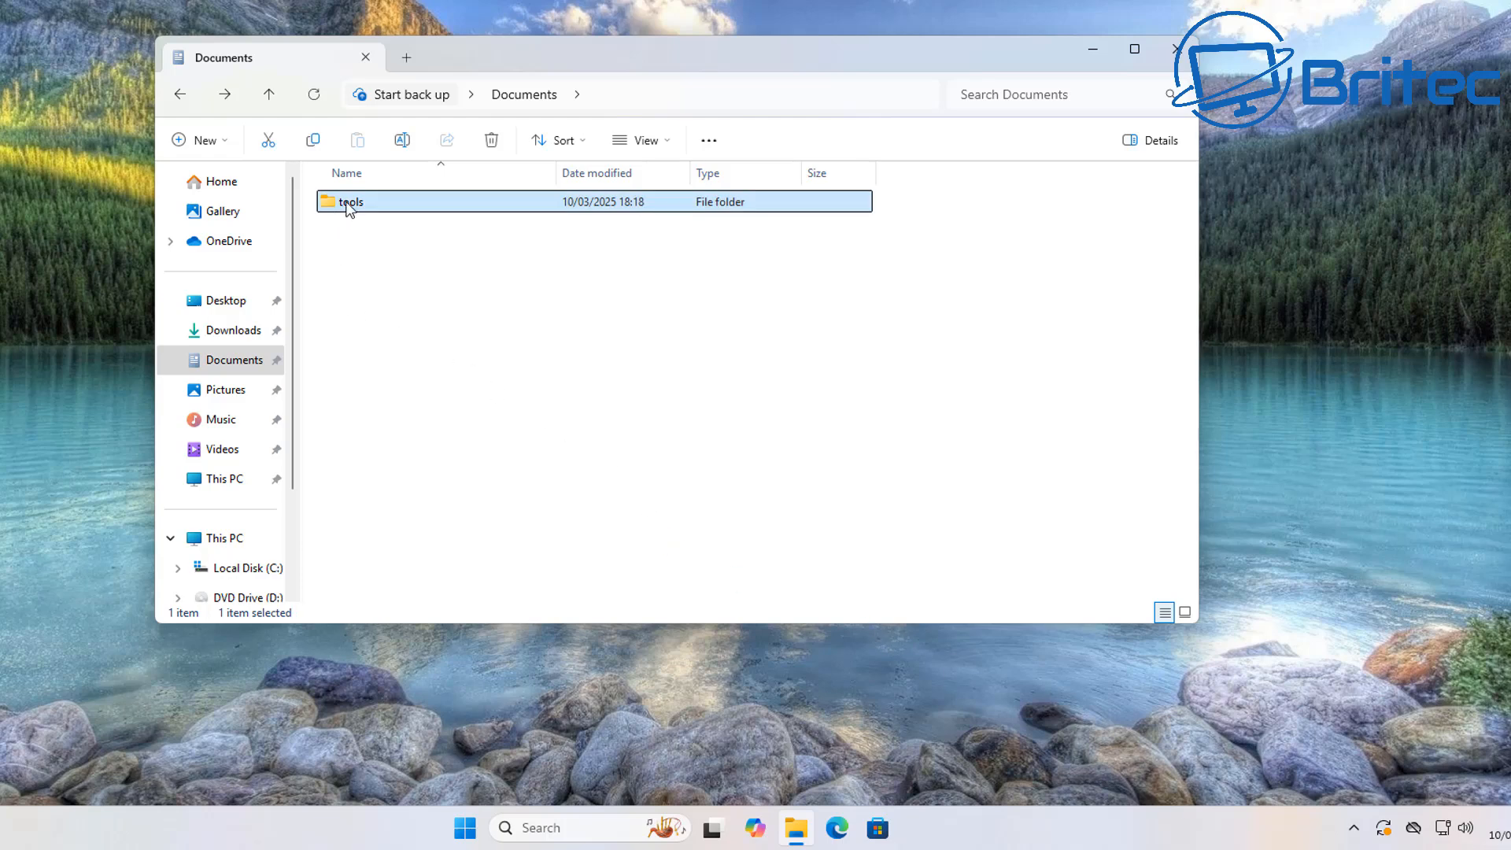
right_click(347, 202)
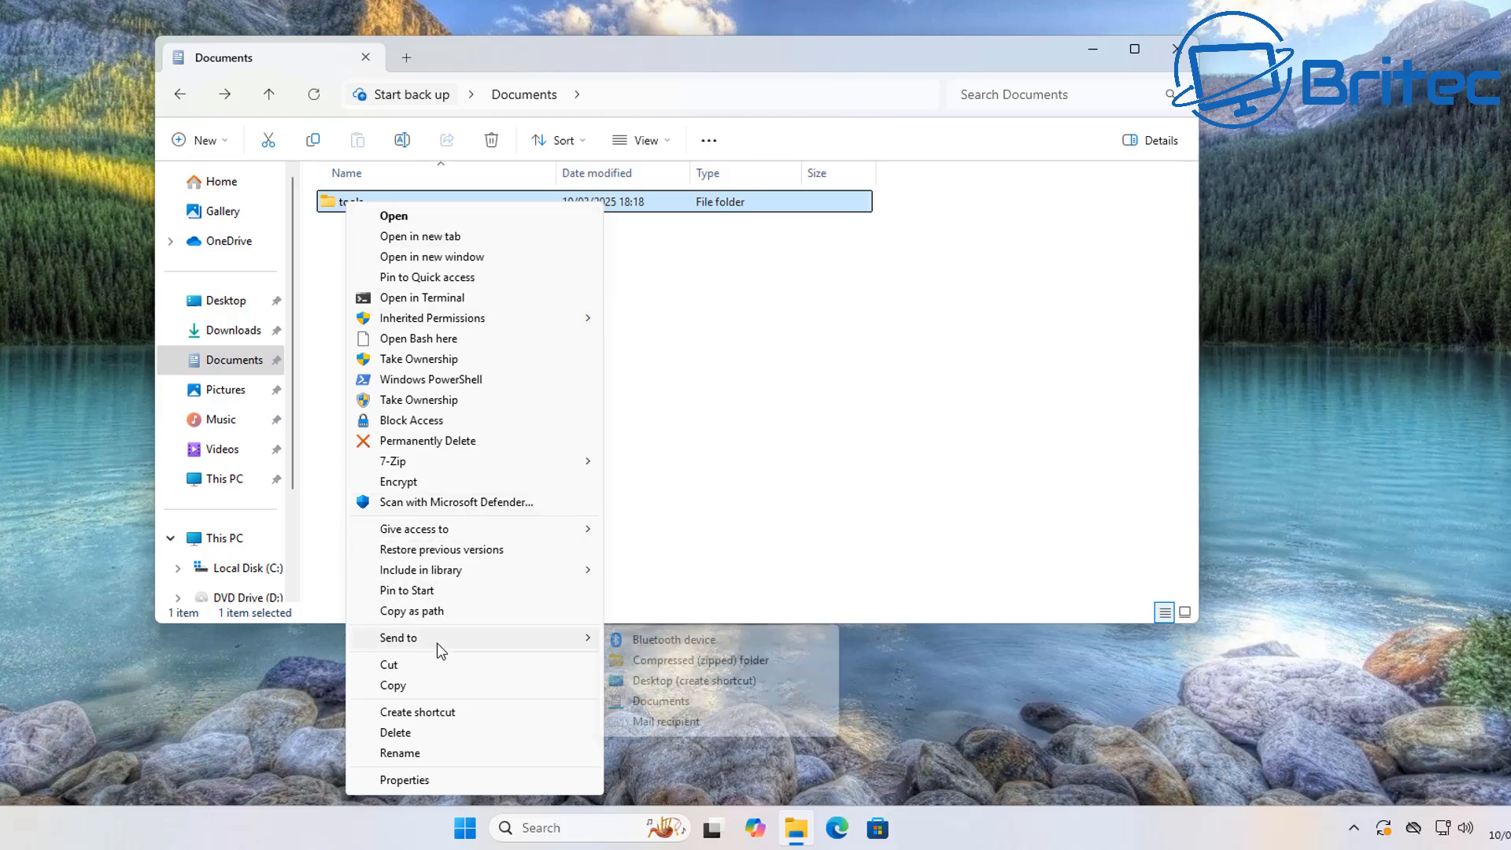
mouse_move(397, 637)
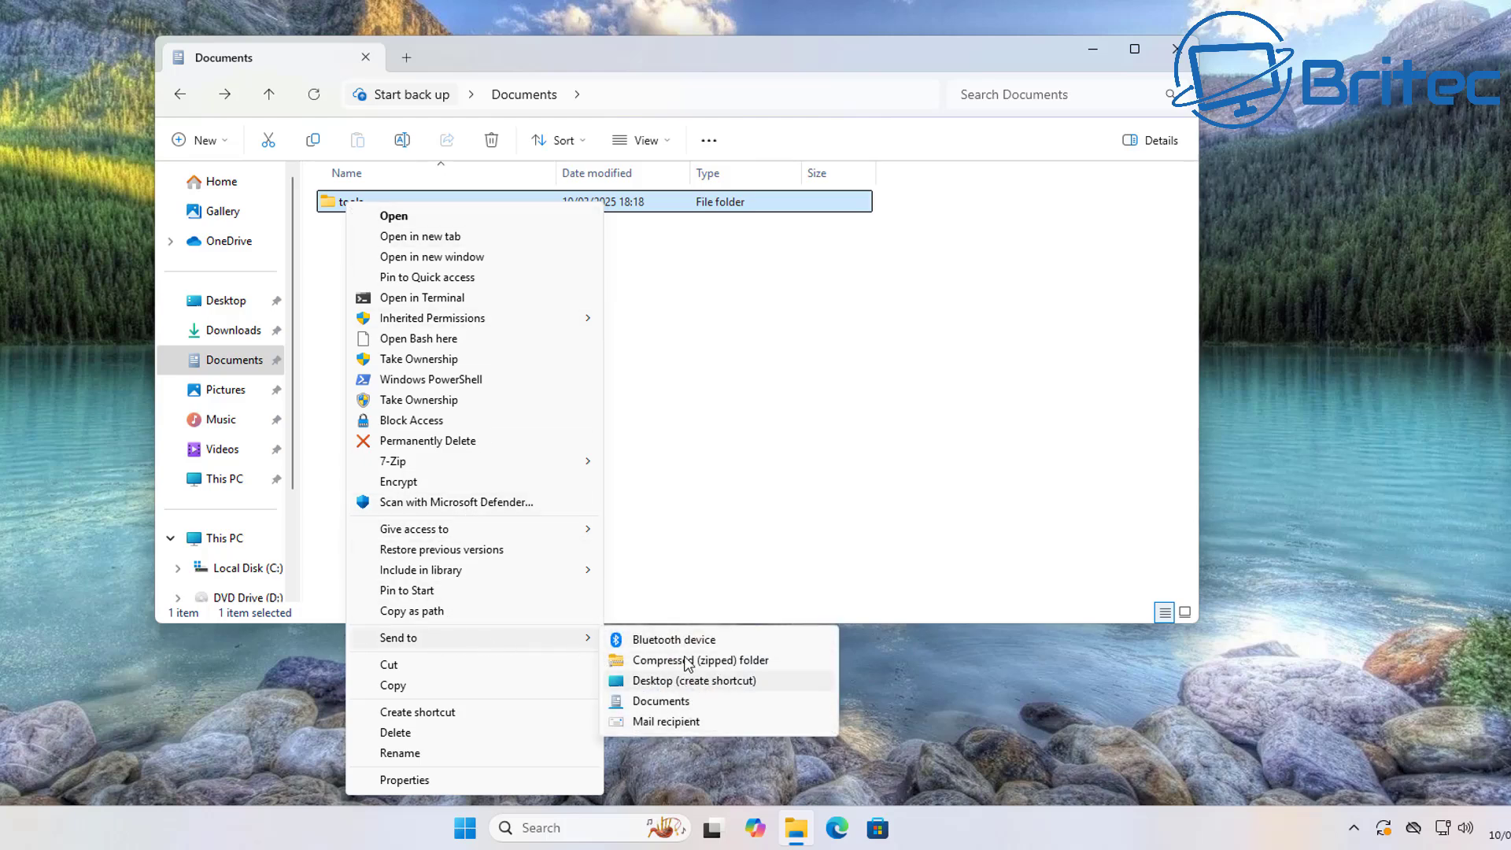
mouse_move(696, 684)
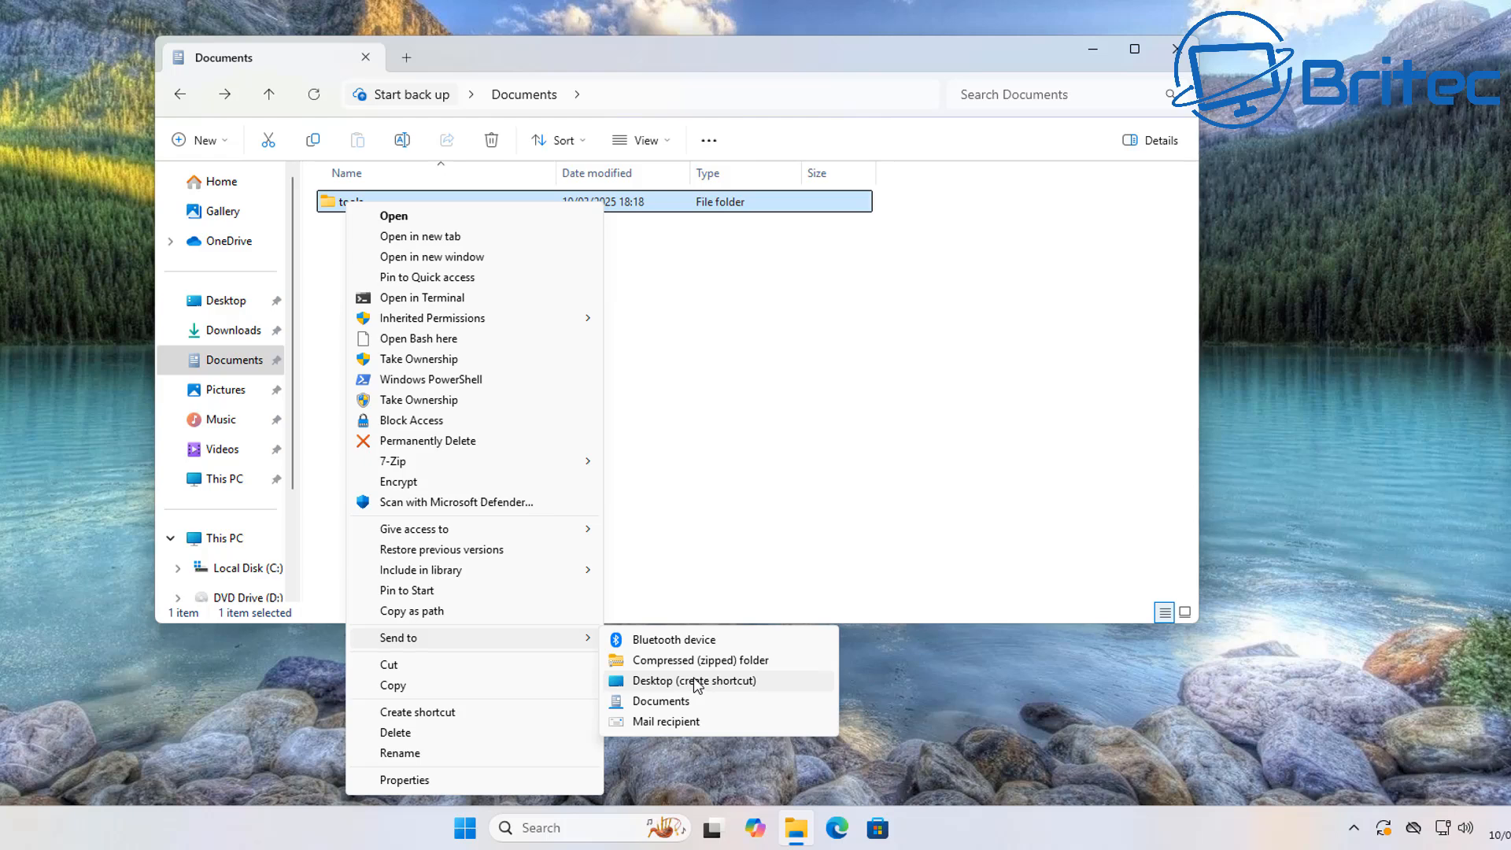
left_click(693, 680)
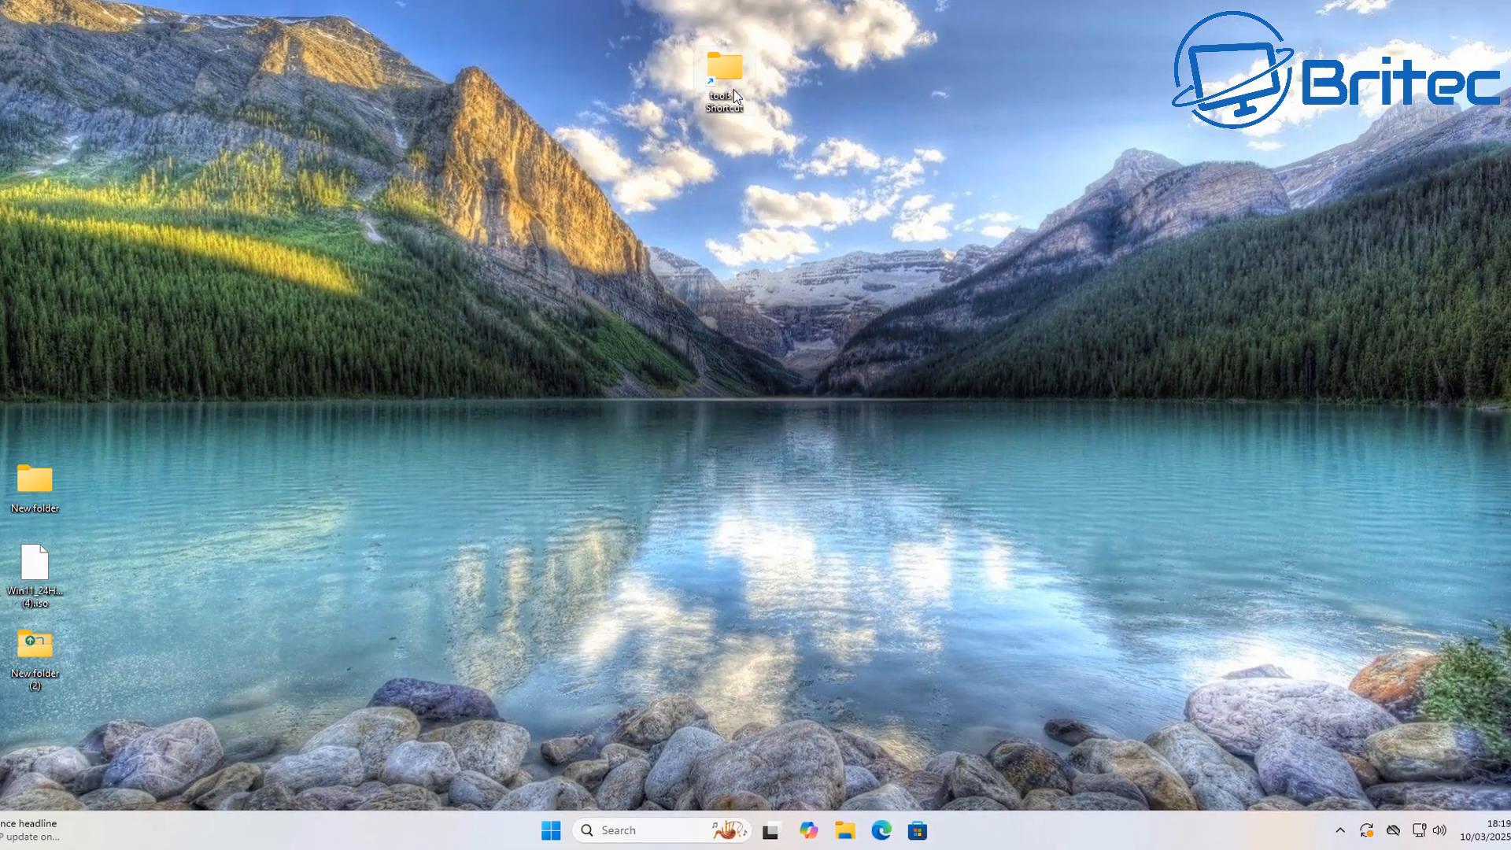
Test the desktop tools shortcut, close its window, and bring up its context menu.
double_click(724, 66)
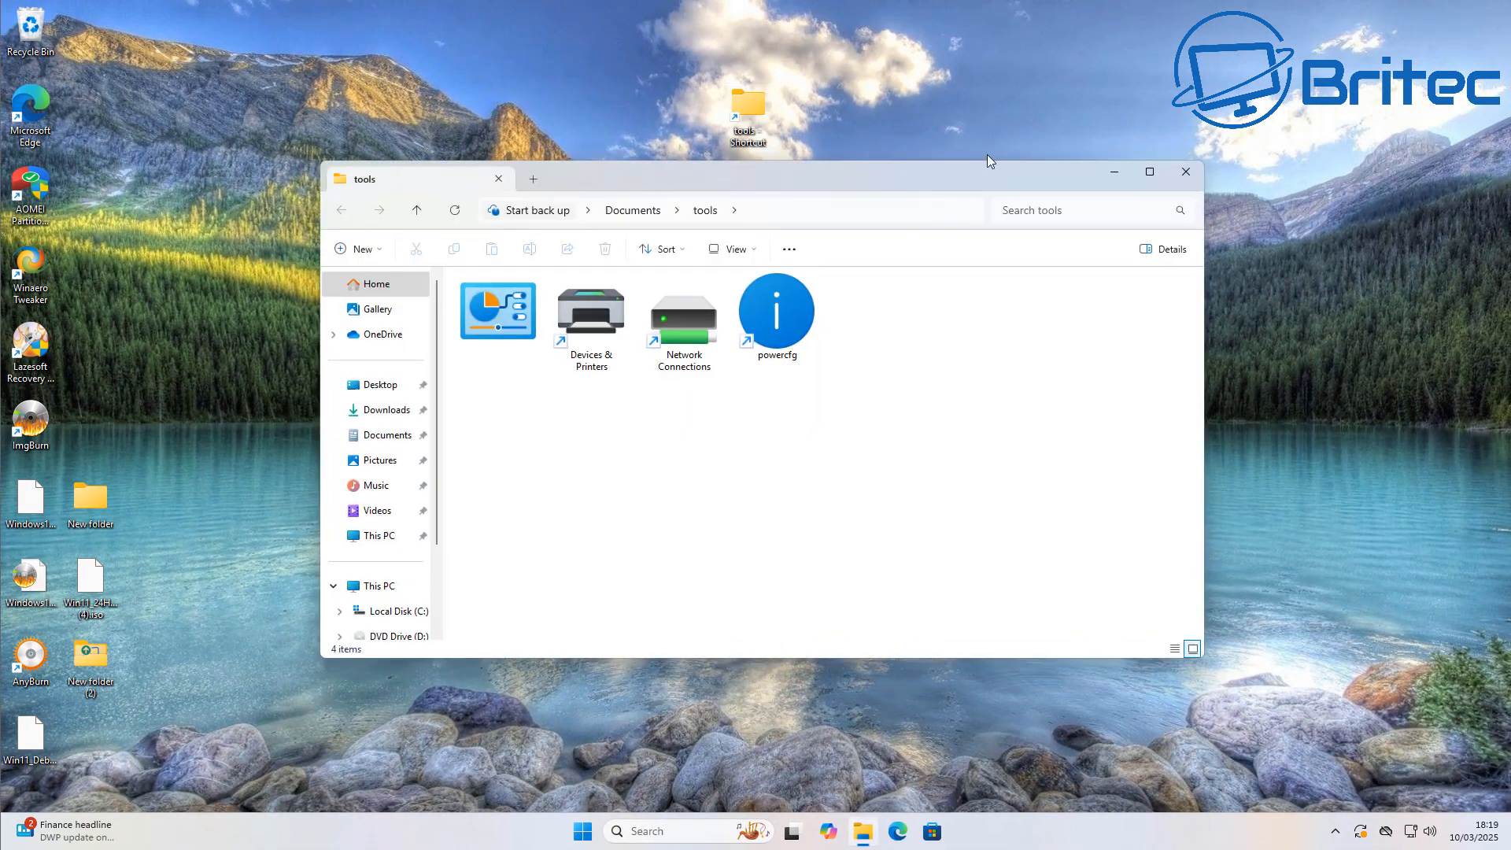
left_click(1185, 172)
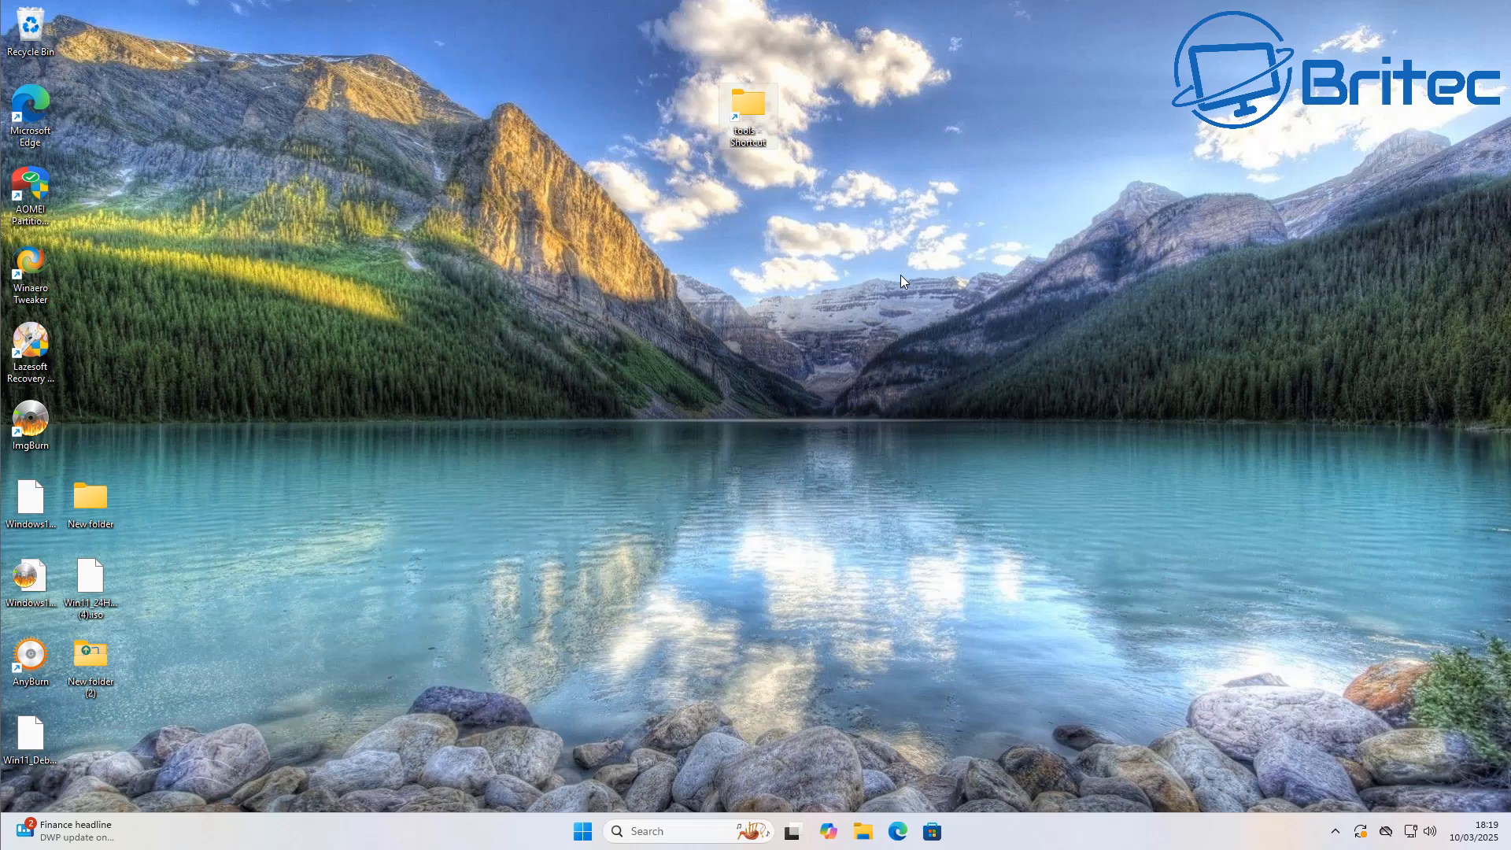
mouse_move(757, 109)
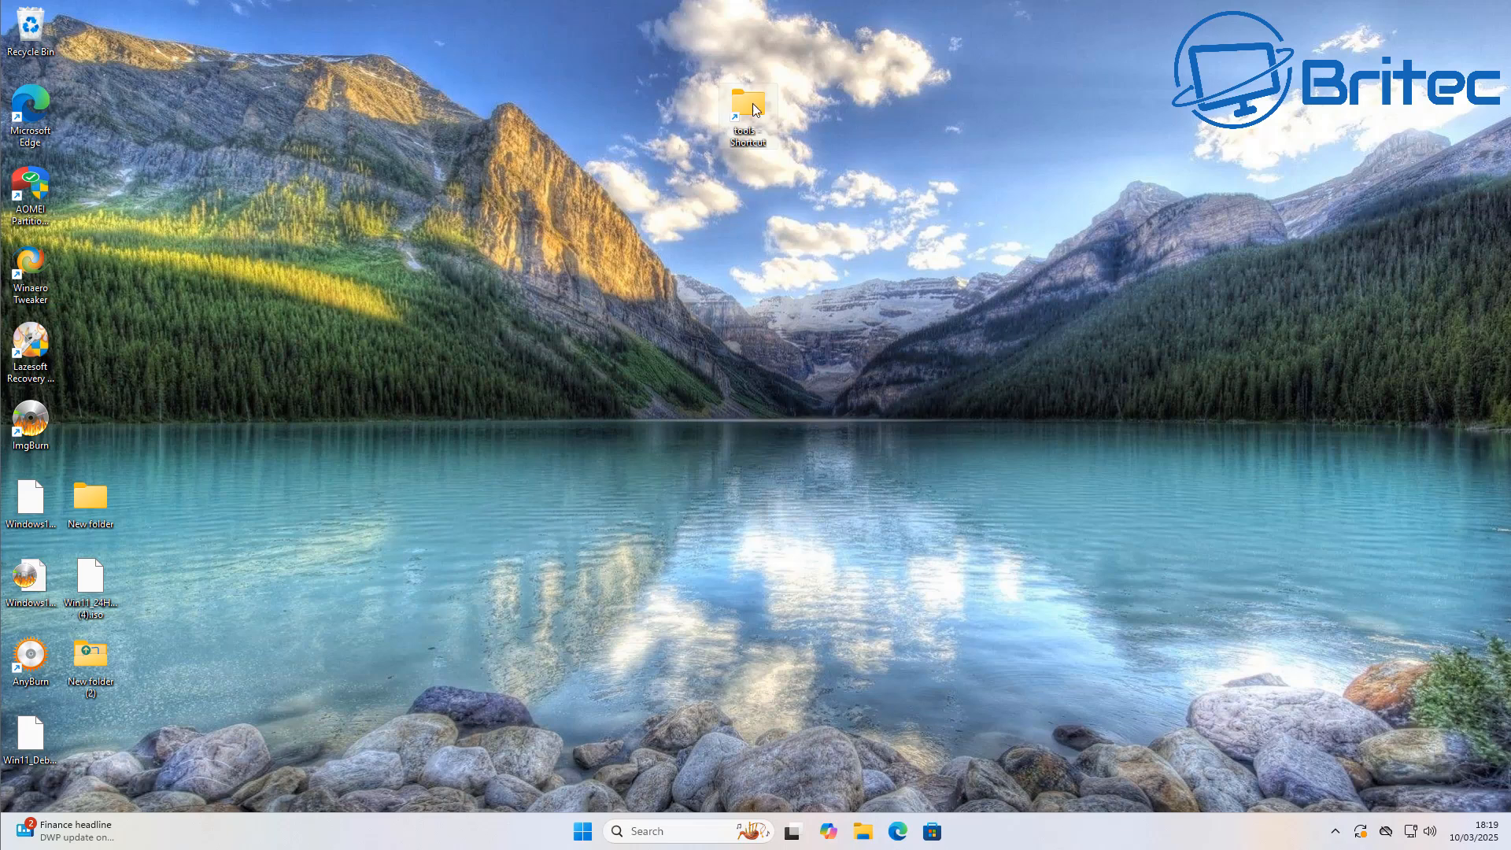
right_click(748, 115)
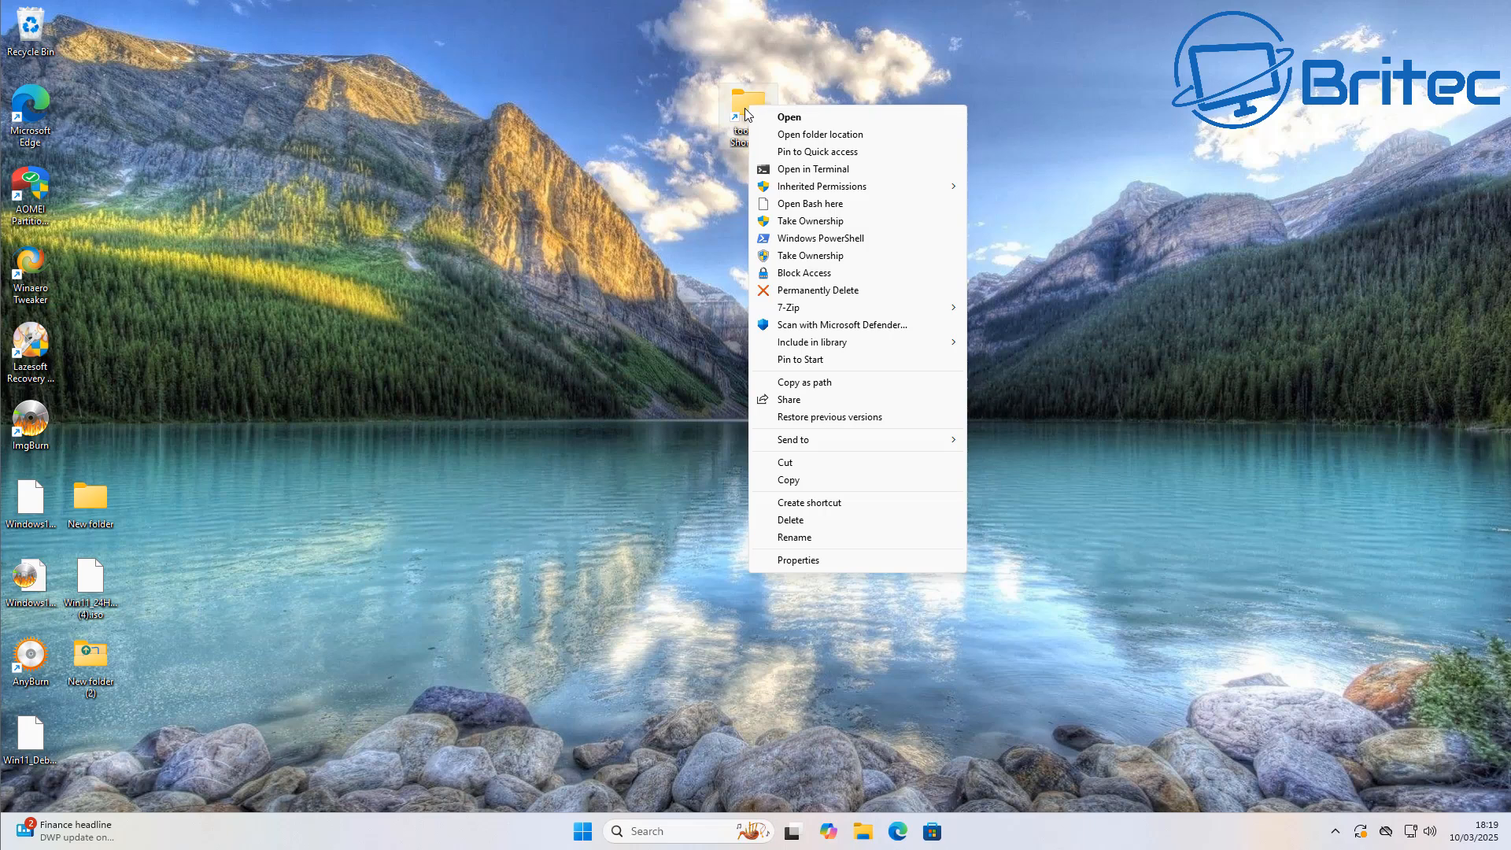
mouse_move(824, 560)
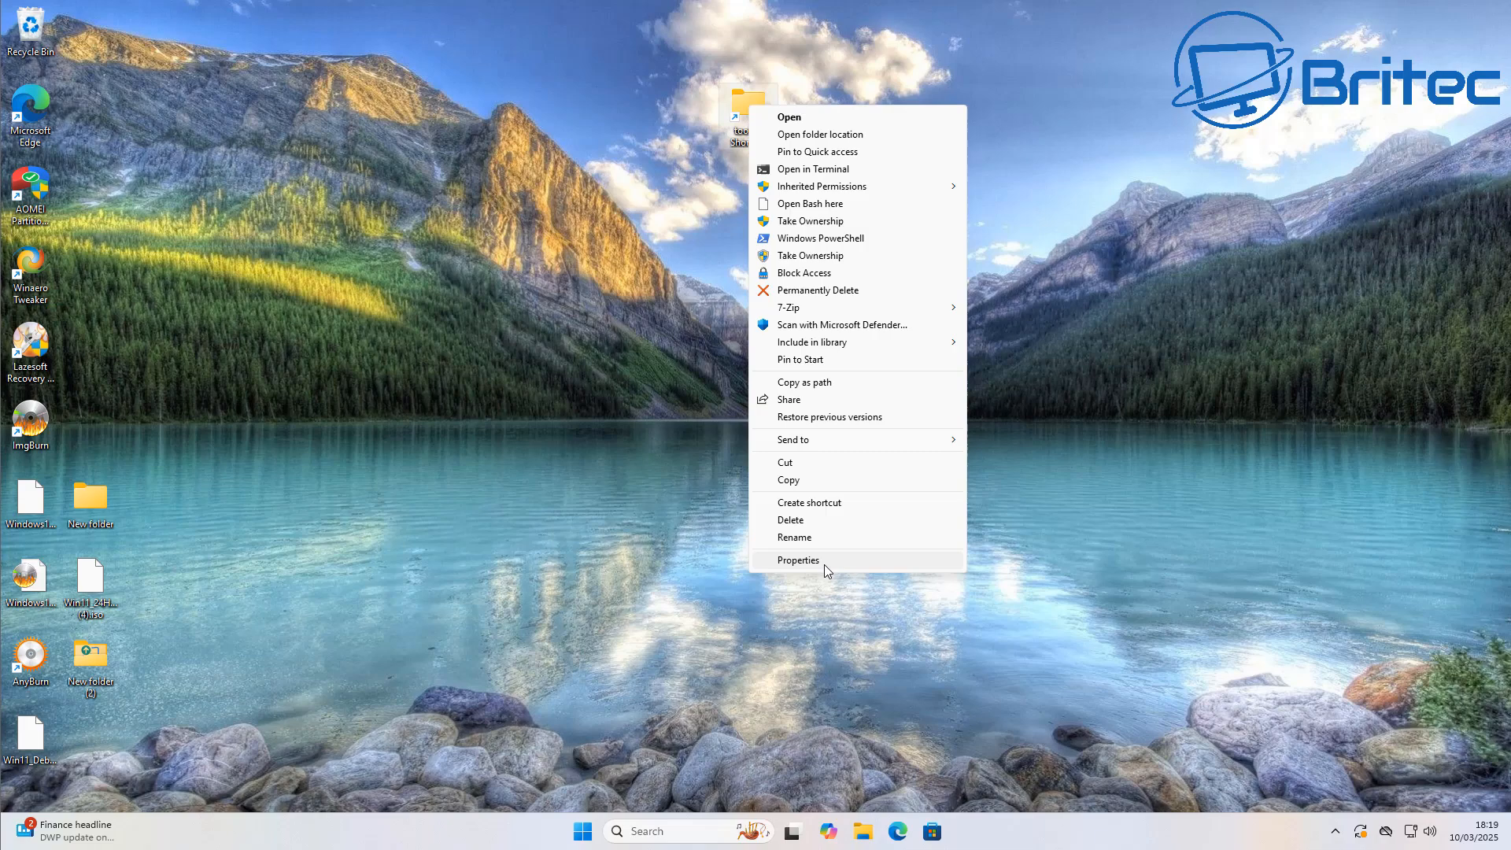
Prefix the tools shortcut's Target with 'Explorer.exe', apply, and launch it to test.
left_click(798, 560)
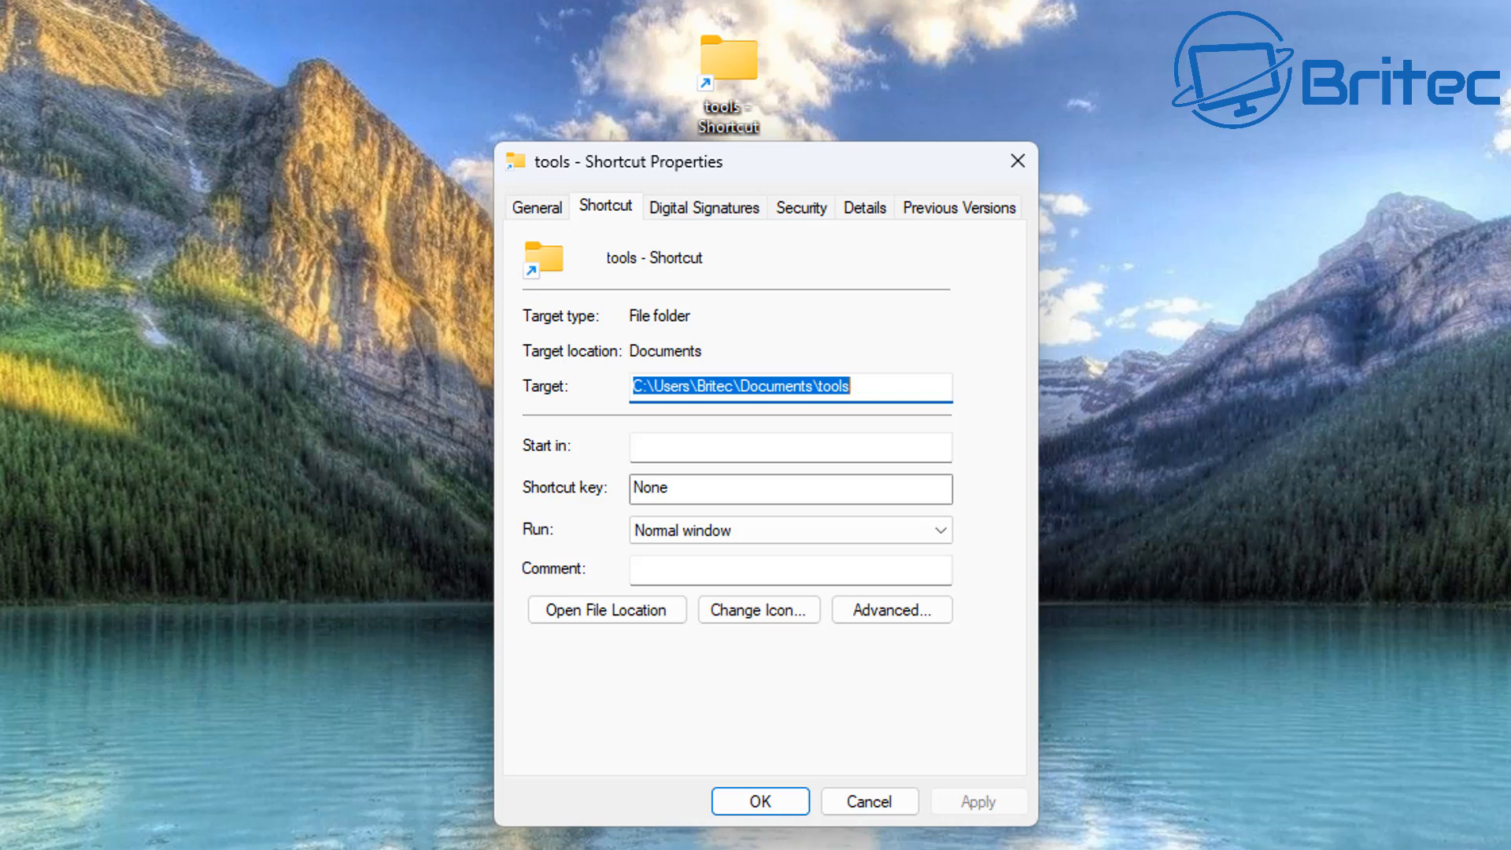
mouse_move(641, 388)
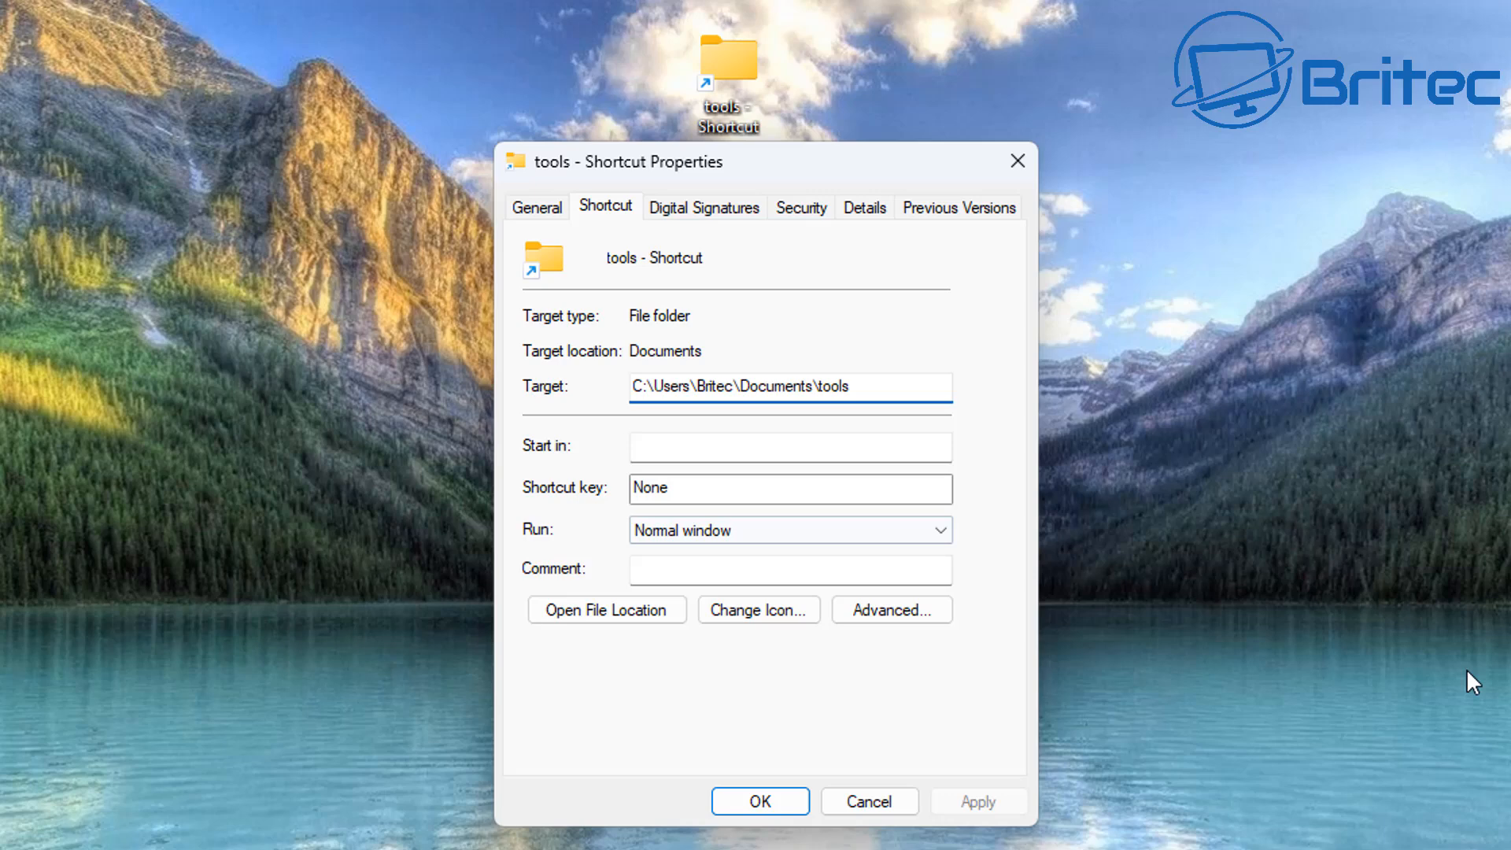
type("Explo")
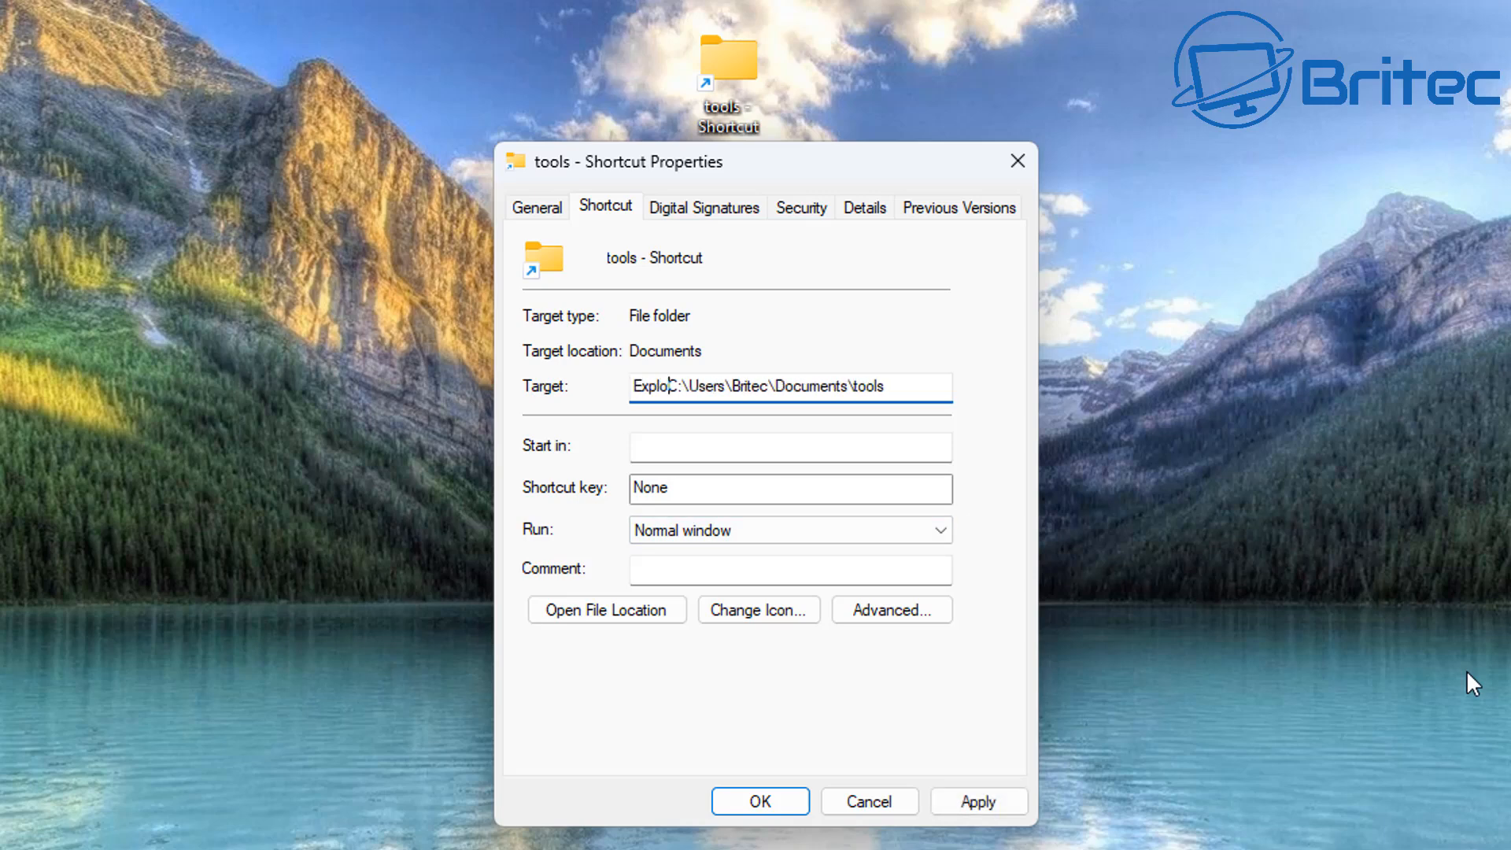
type("rer.exe")
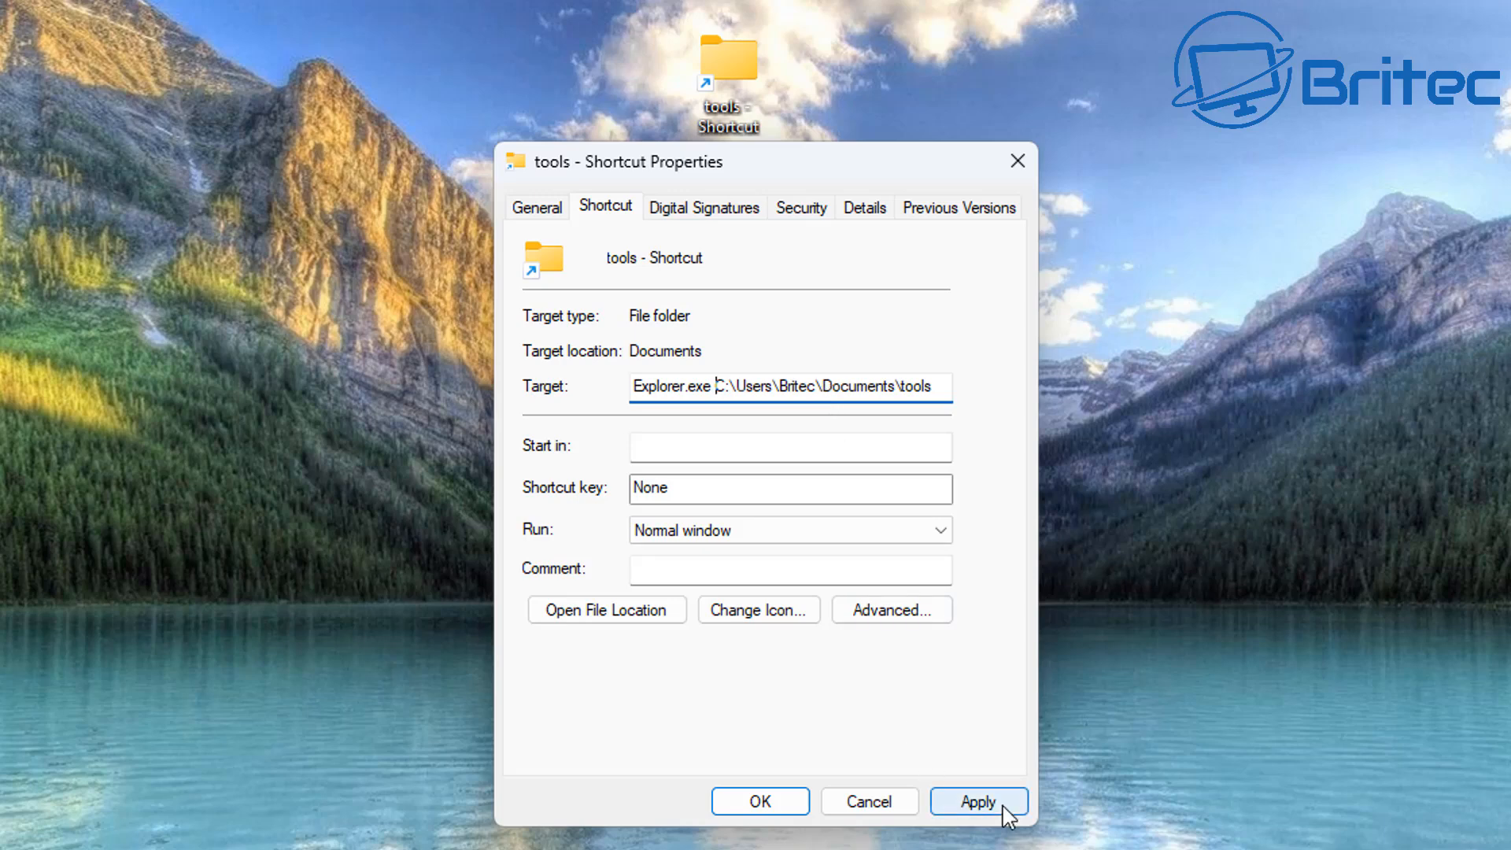
left_click(978, 802)
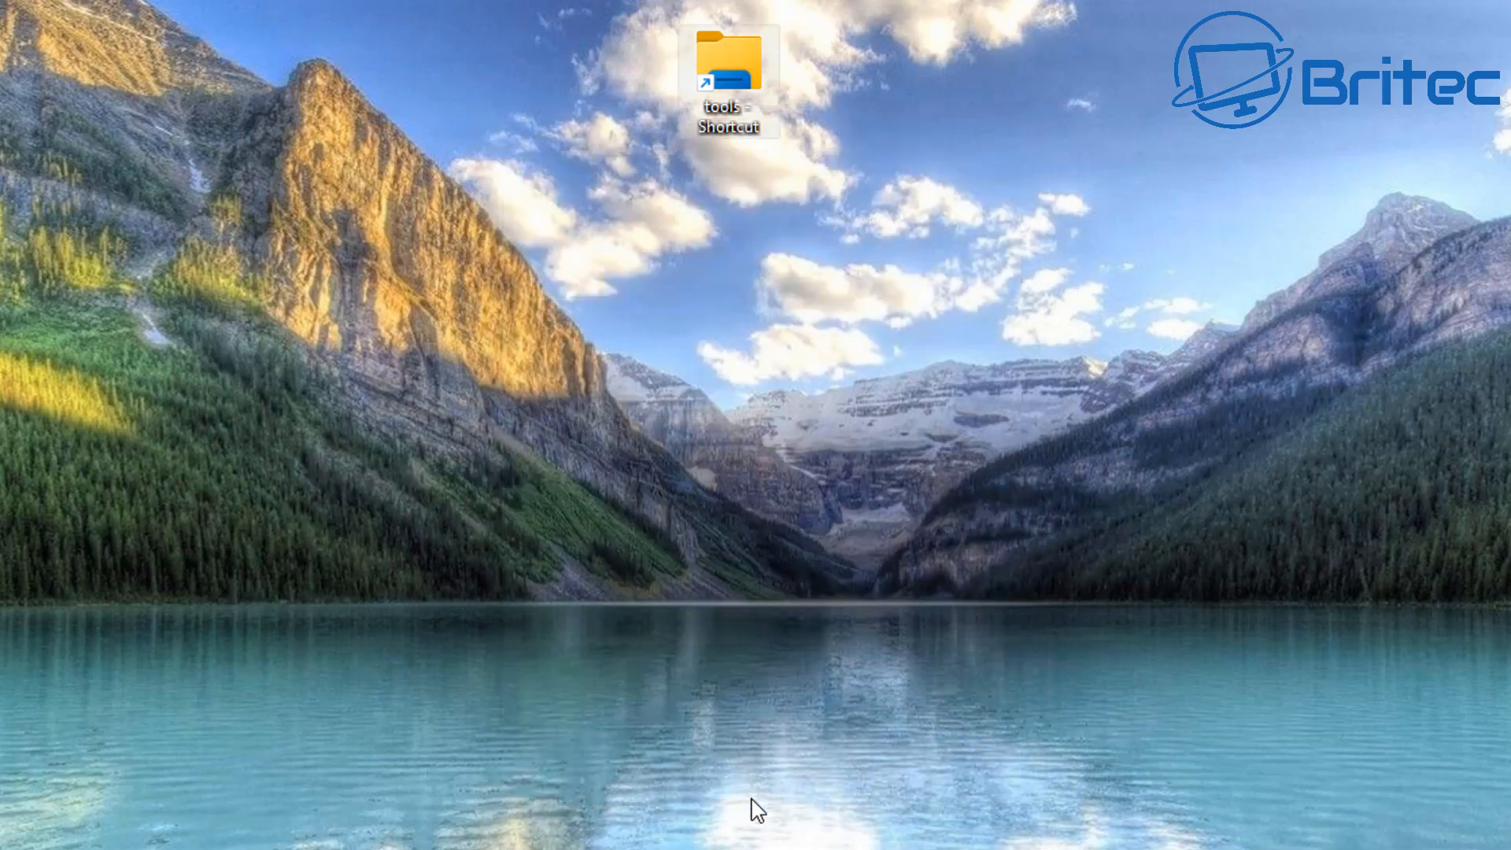
double_click(730, 60)
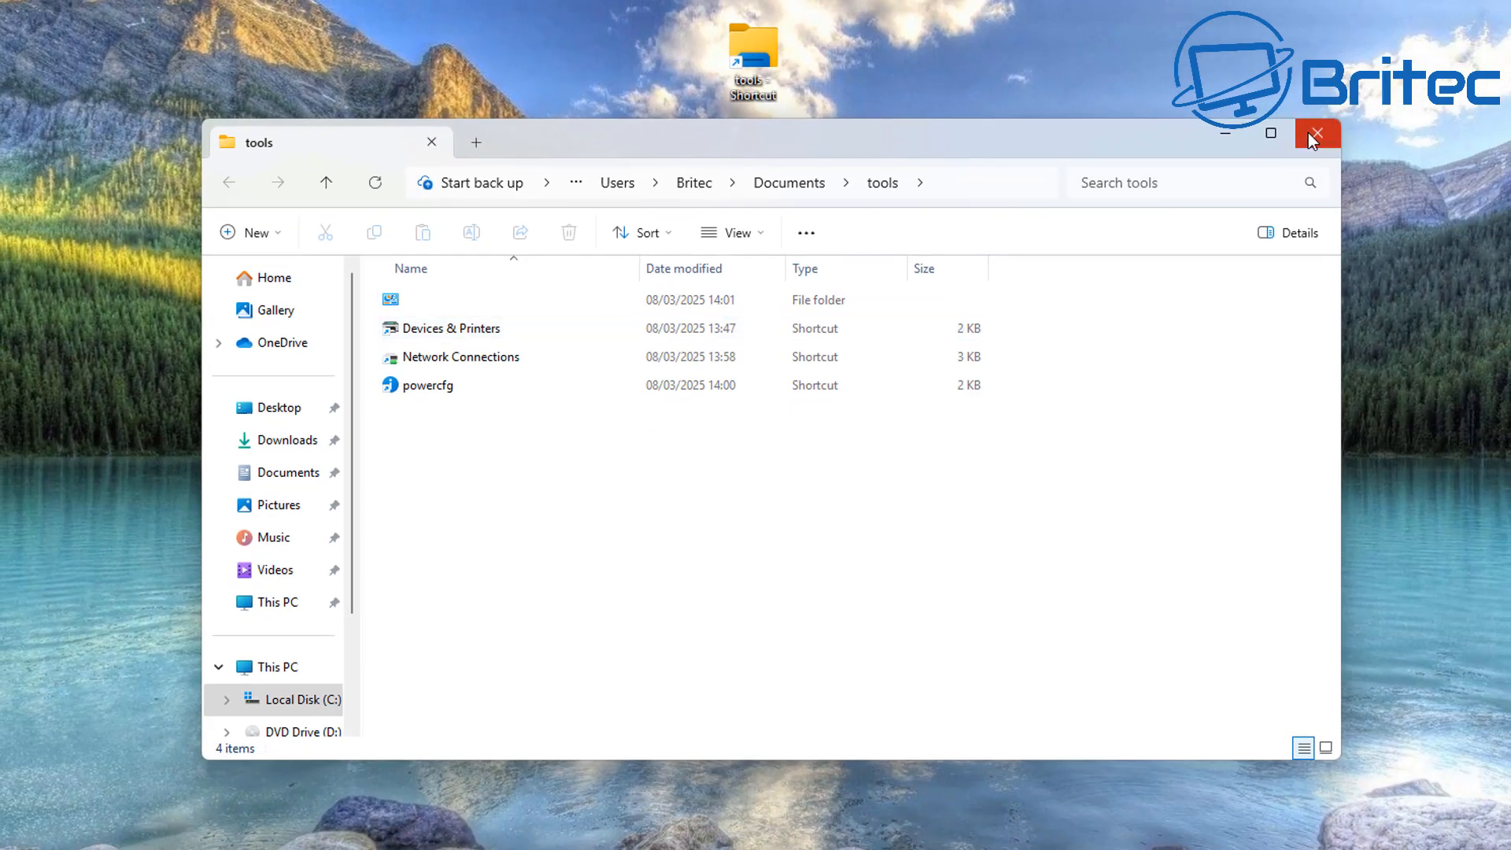
Bring up the context menu of the desktop tools shortcut.
right_click(754, 63)
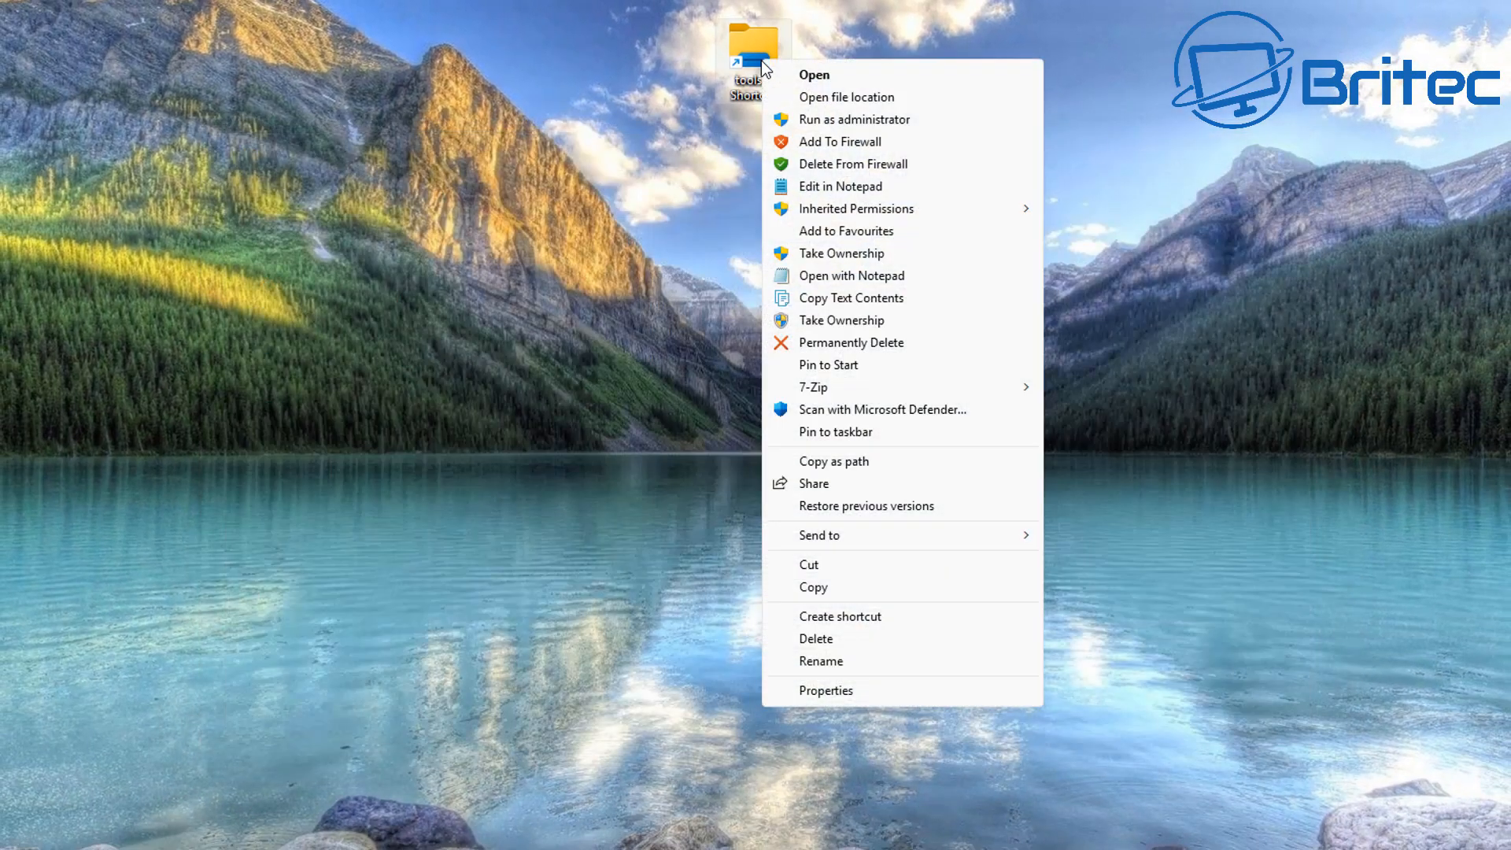
mouse_move(815, 386)
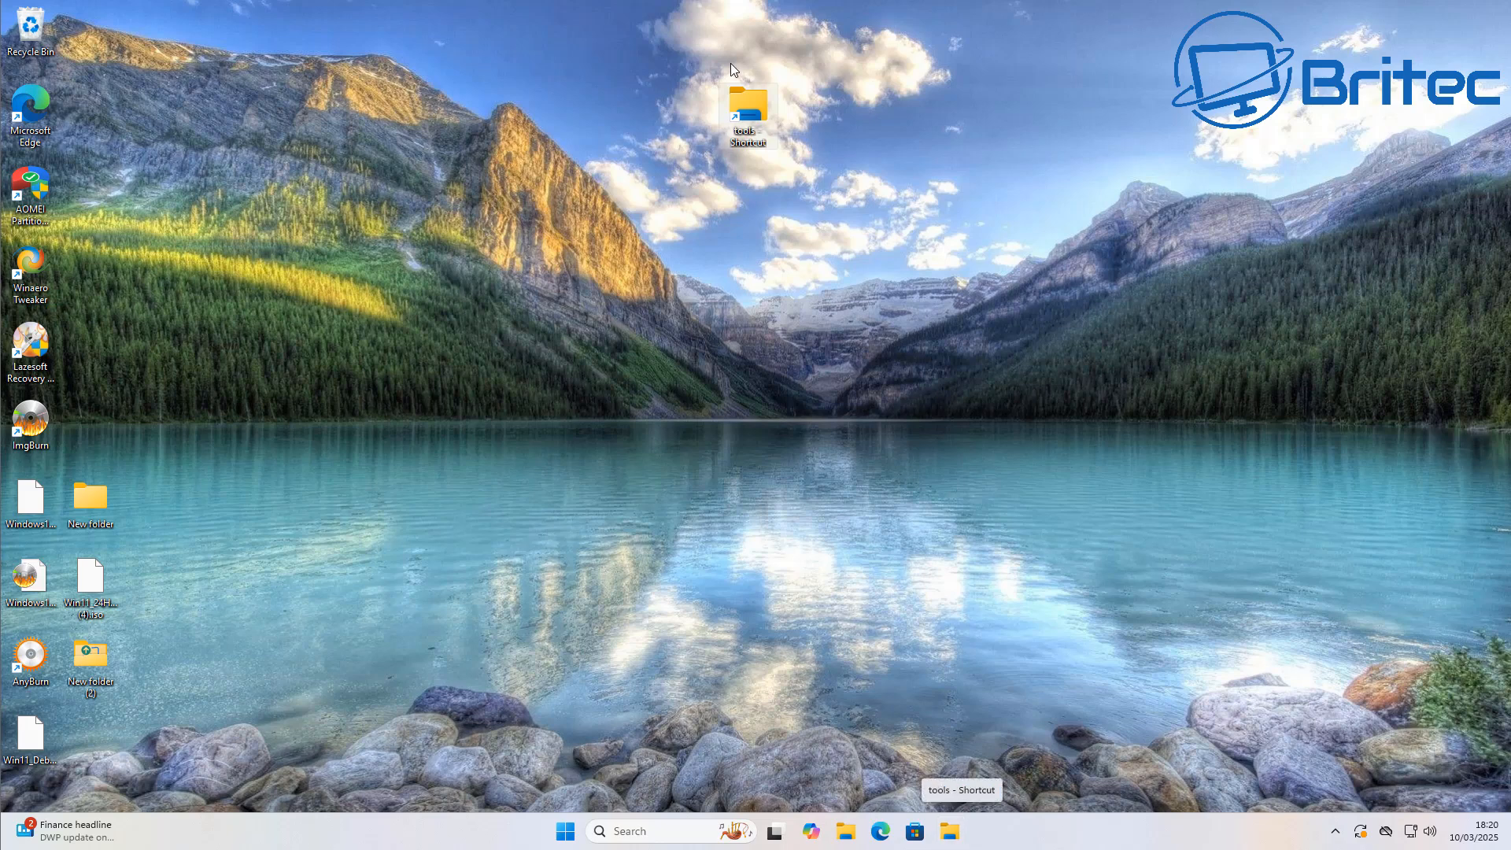
Open the Change Icon chooser from the tools shortcut's Properties.
right_click(750, 111)
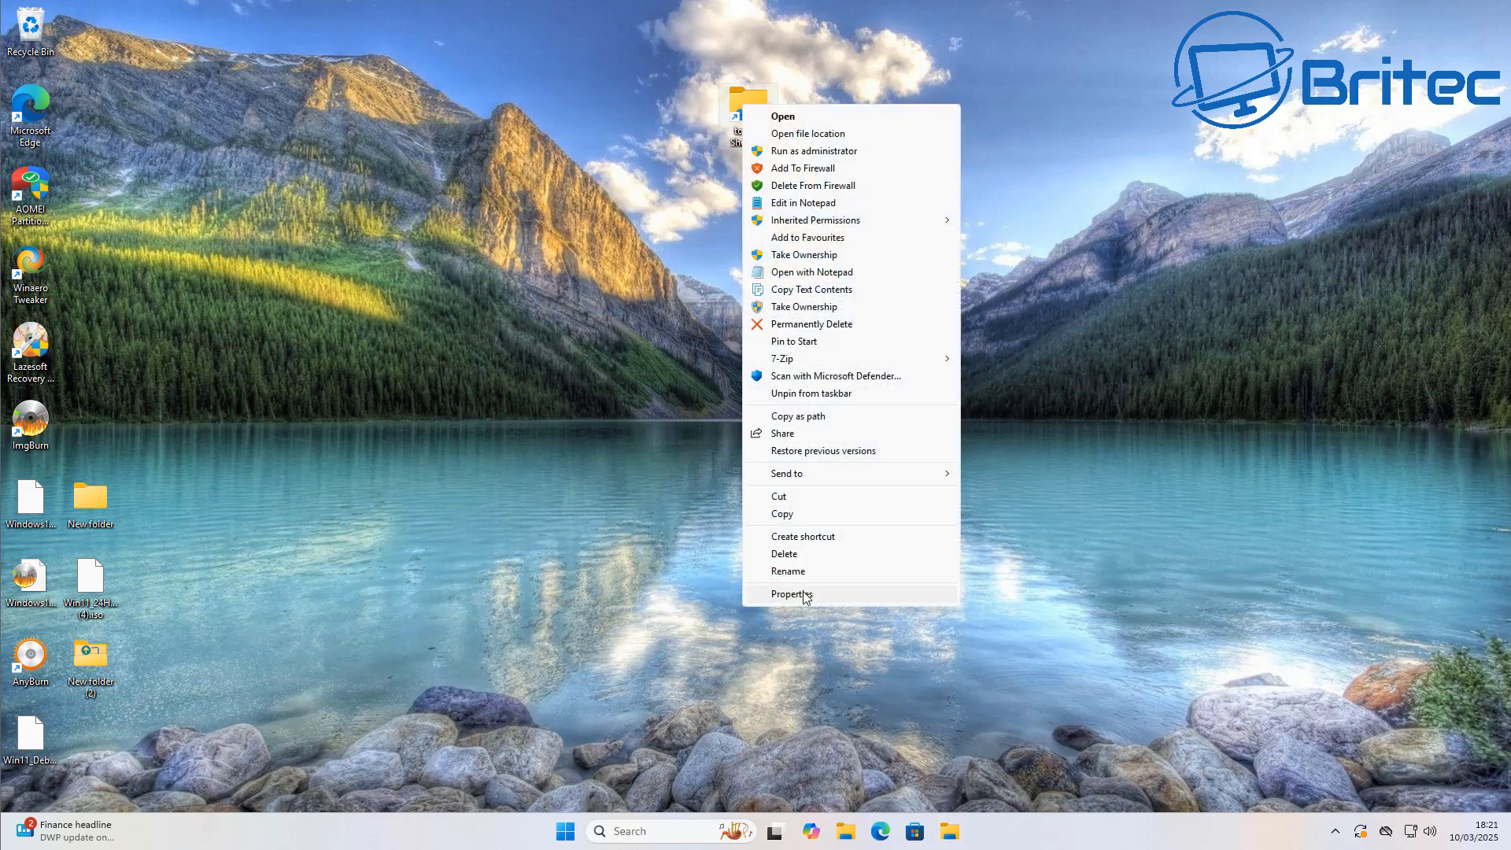
left_click(790, 594)
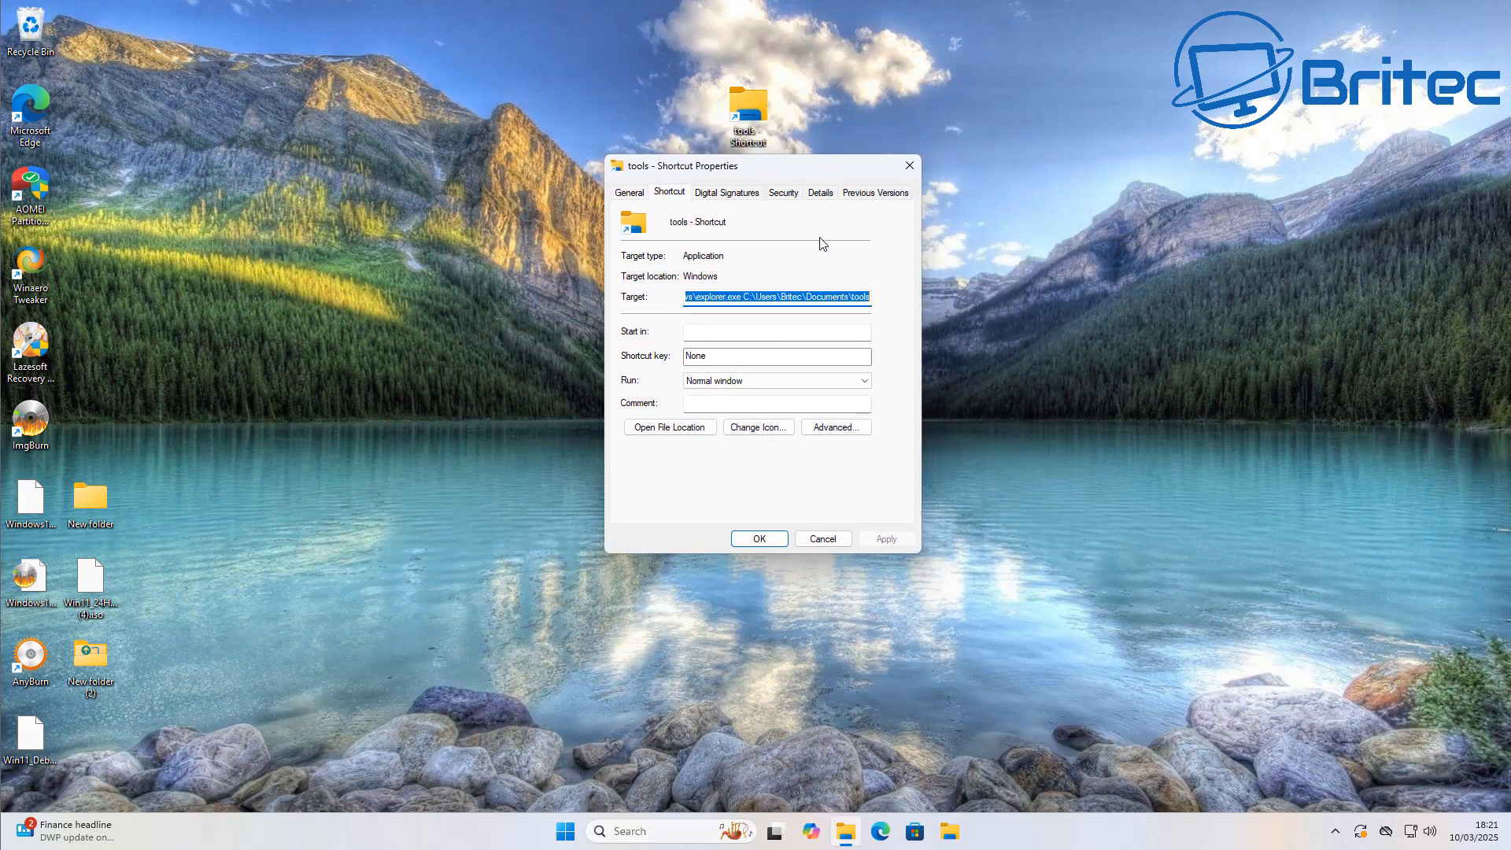
left_click(757, 426)
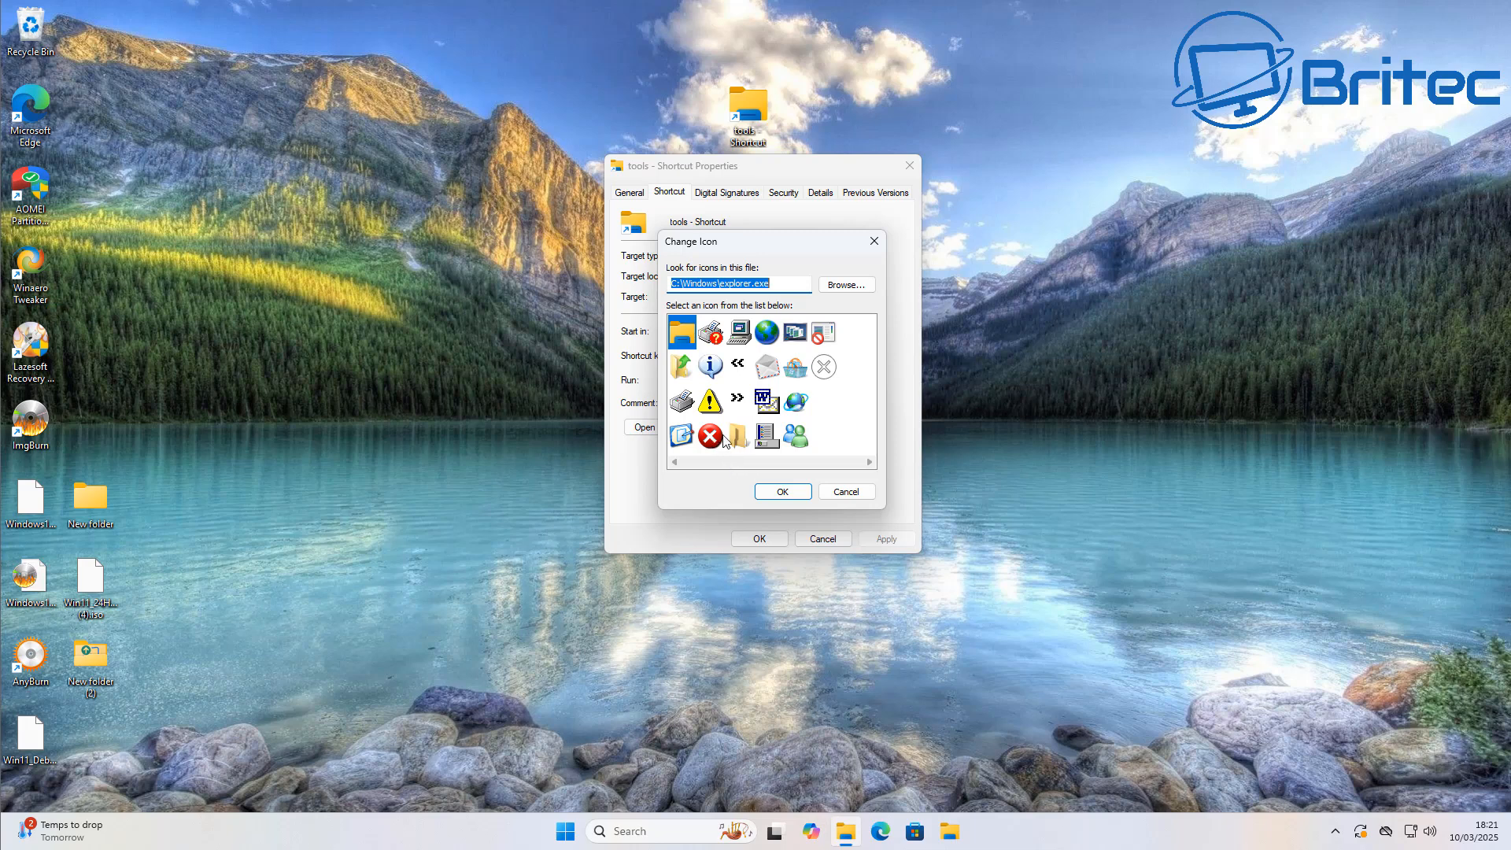
mouse_move(846, 365)
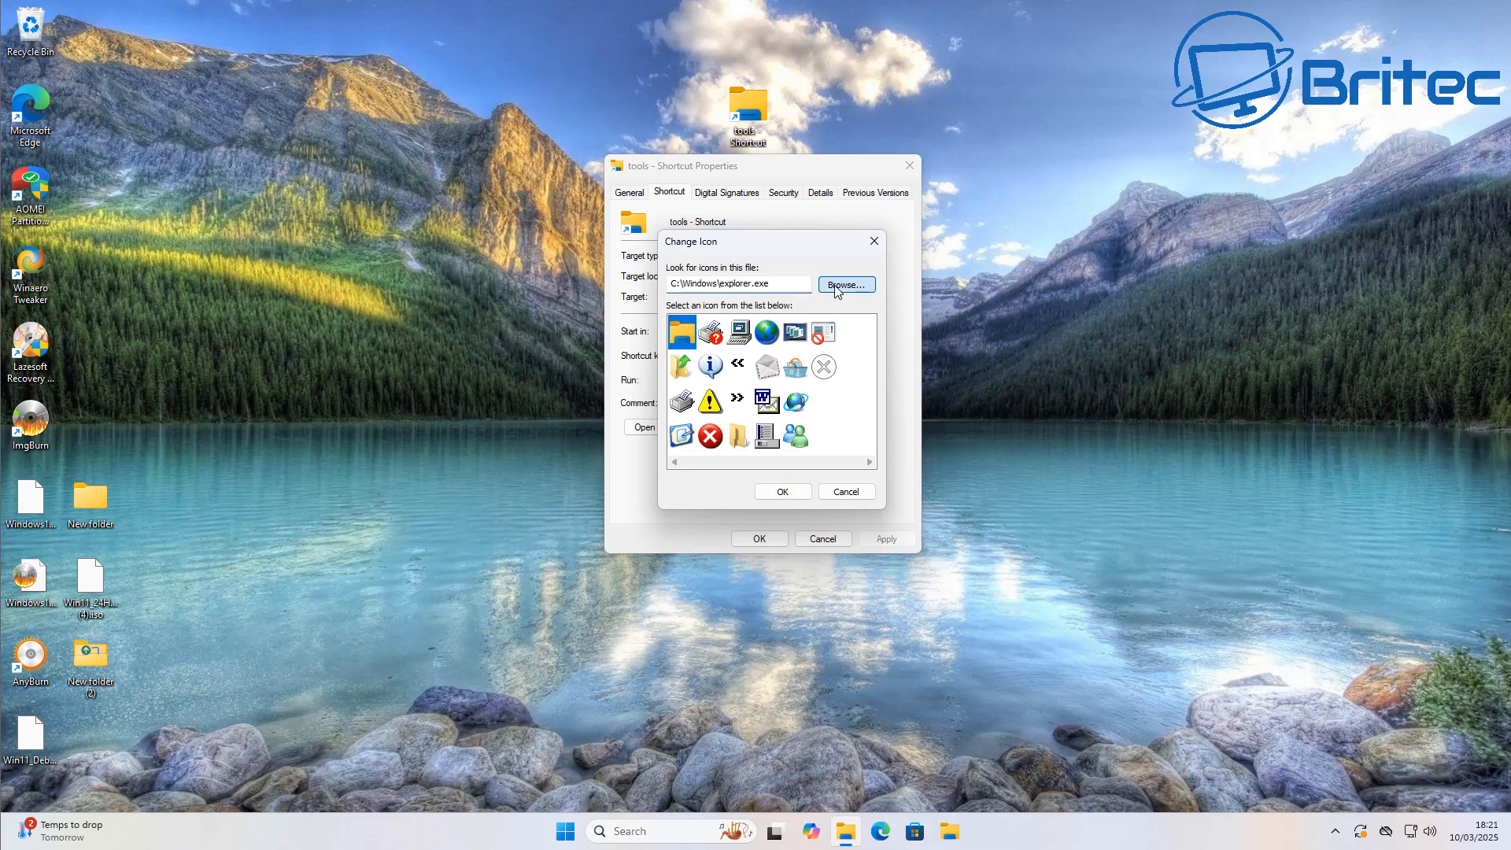
Browse into System32 and search for 'shell' to find shell32.dll.
left_click(846, 284)
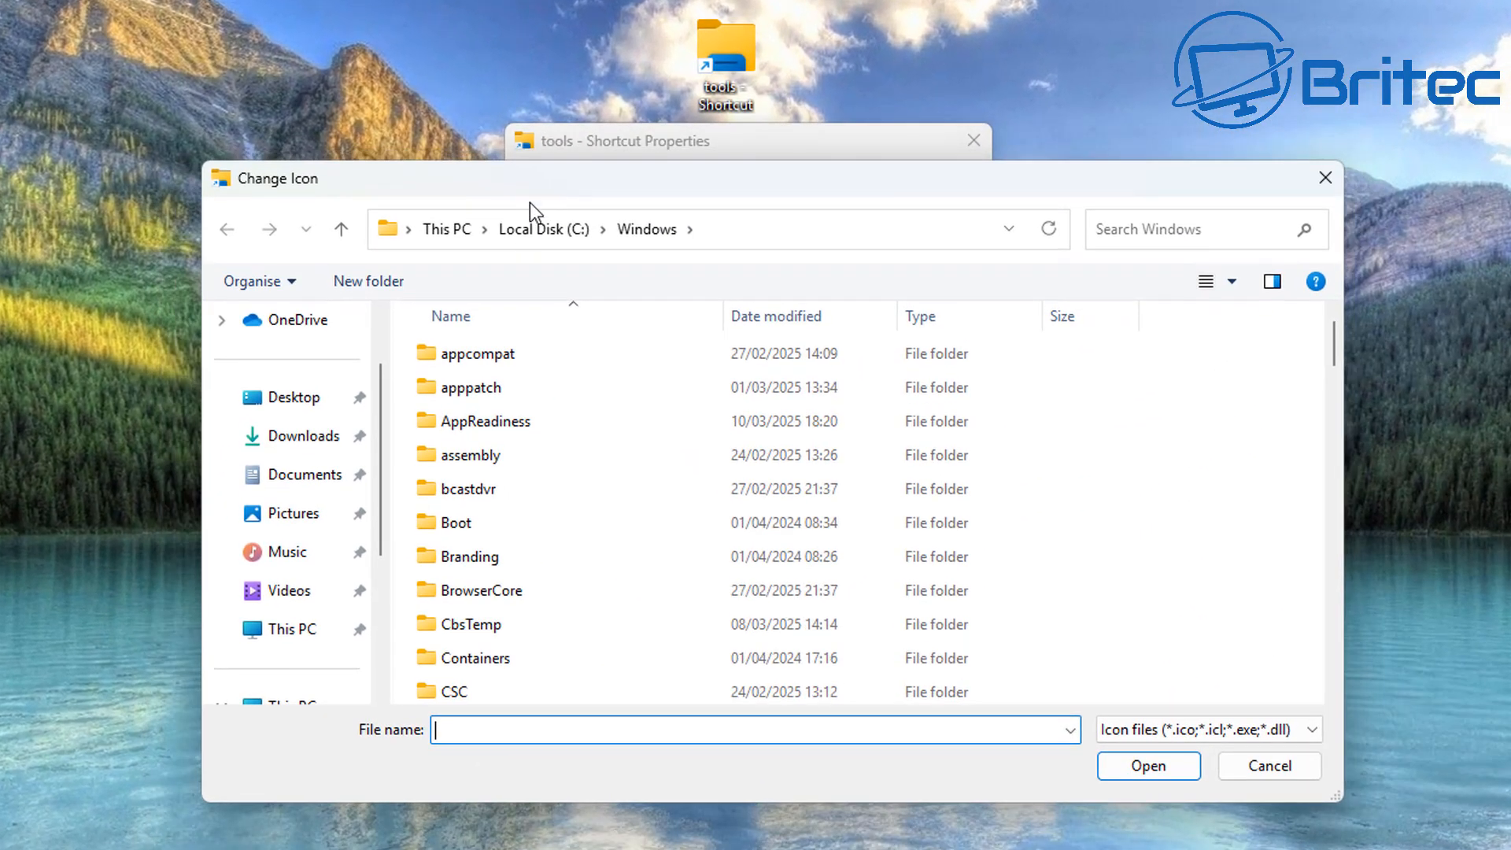
scroll("down", 3)
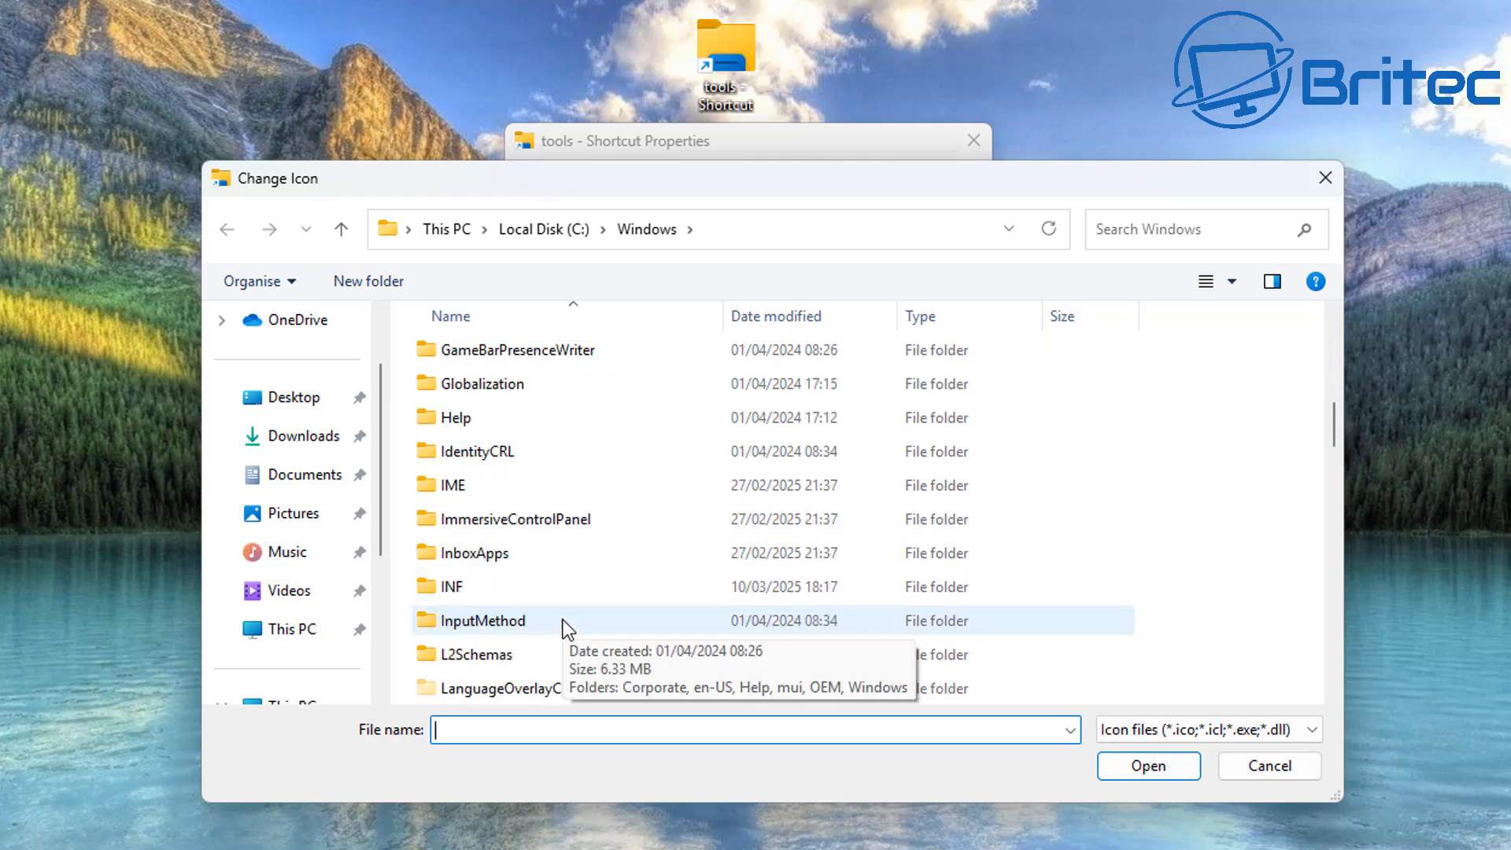
scroll("down", 3)
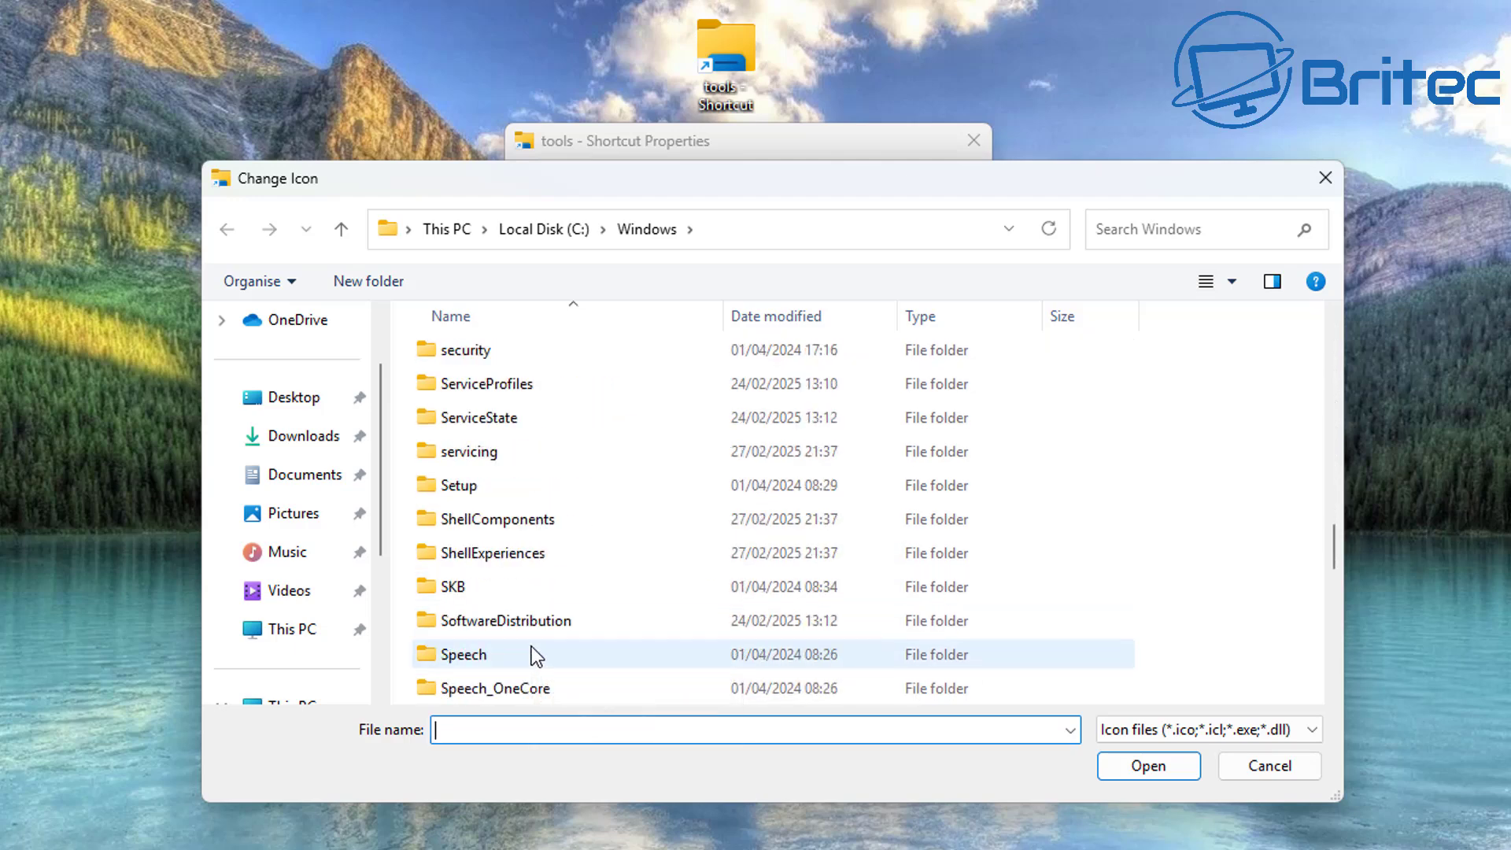
scroll("down", 3)
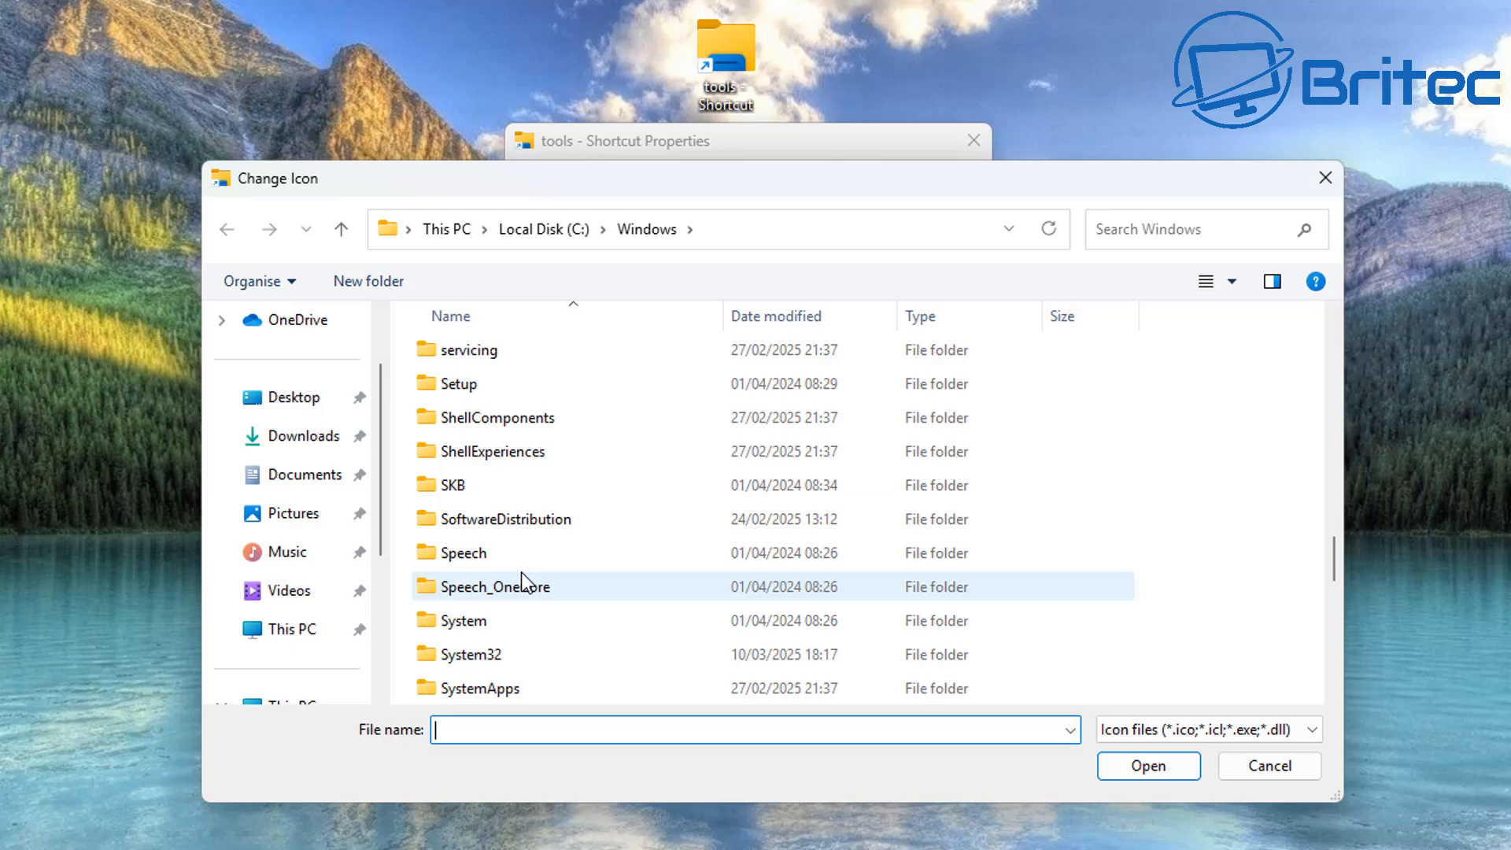
double_click(468, 654)
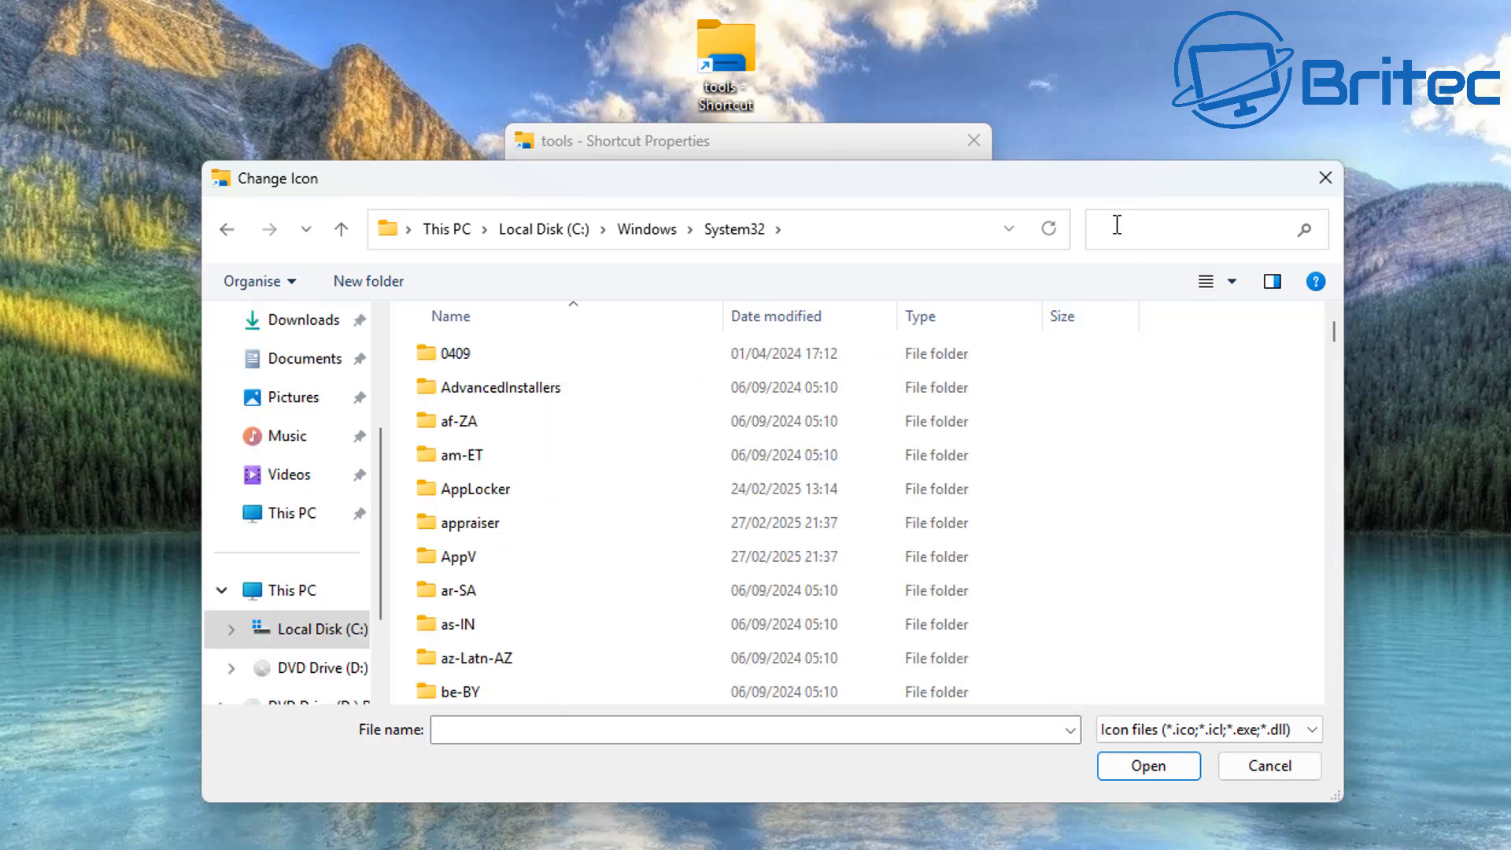
type("shell")
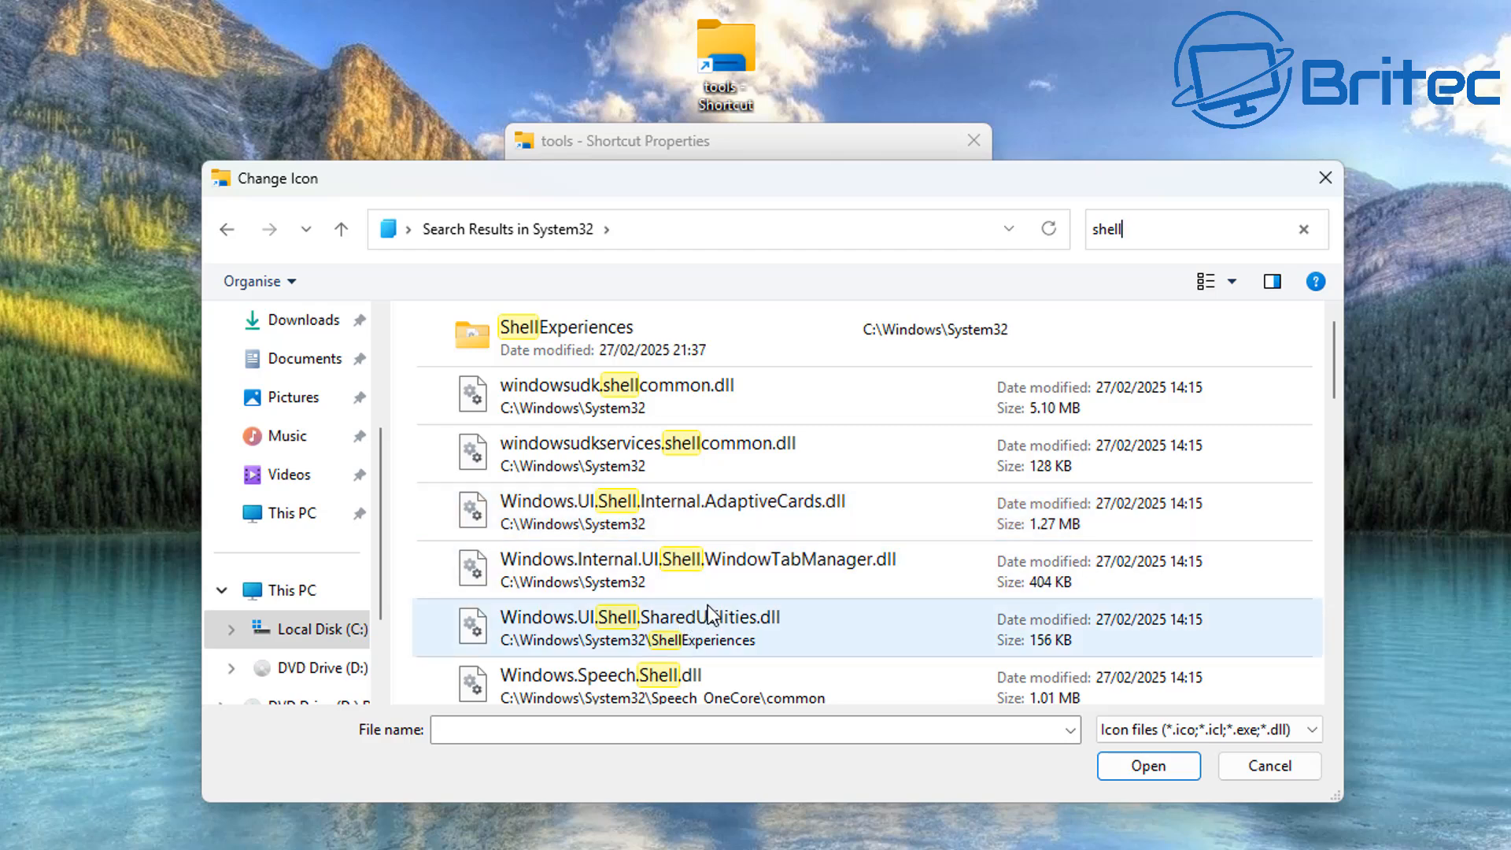
scroll("down", 3)
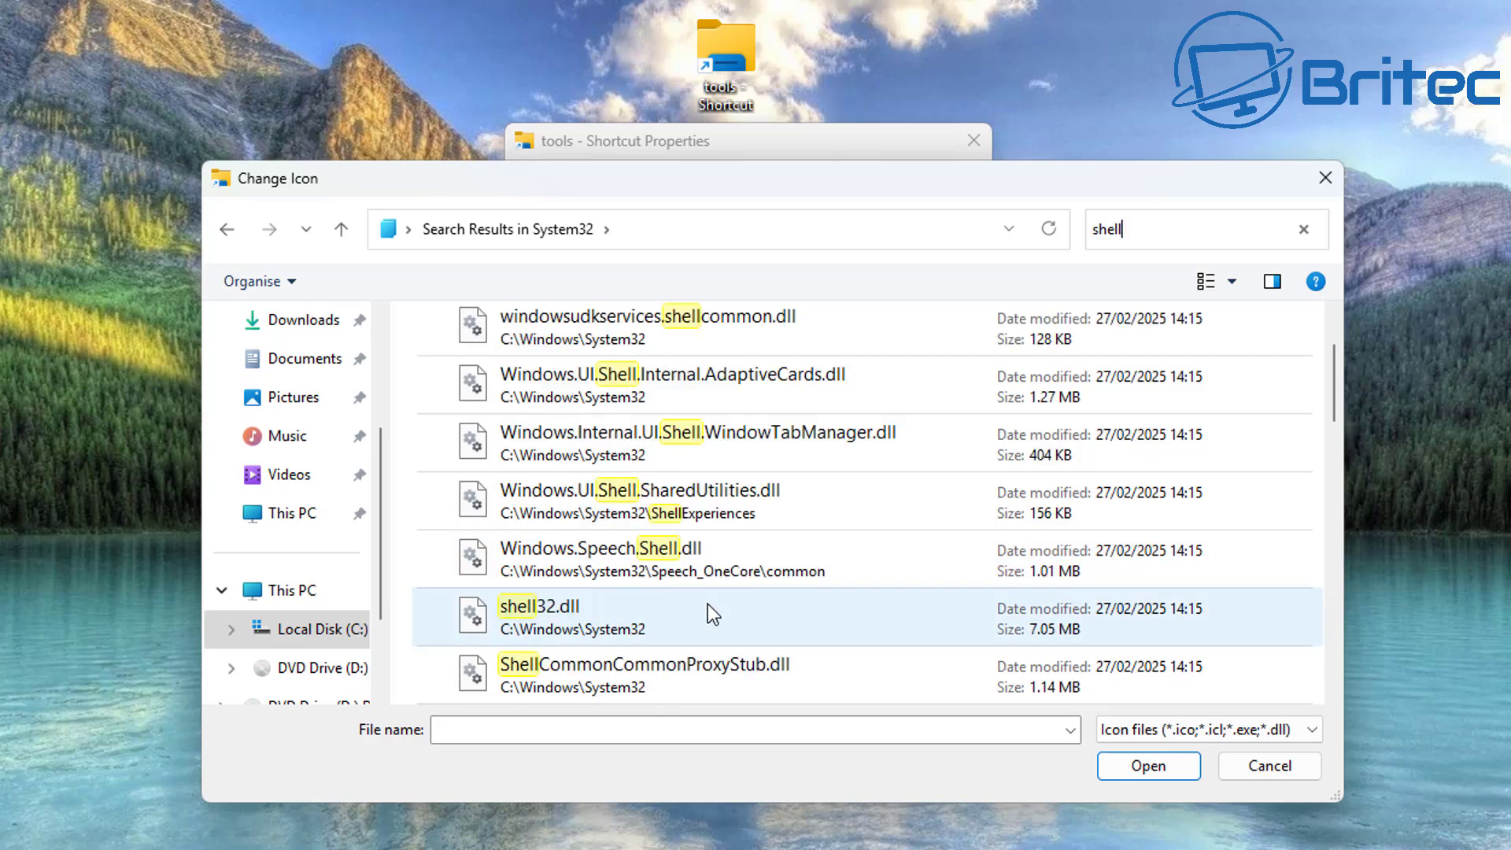
Load shell32.dll's icons and apply the blue question-mark icon to the shortcut.
left_click(1147, 766)
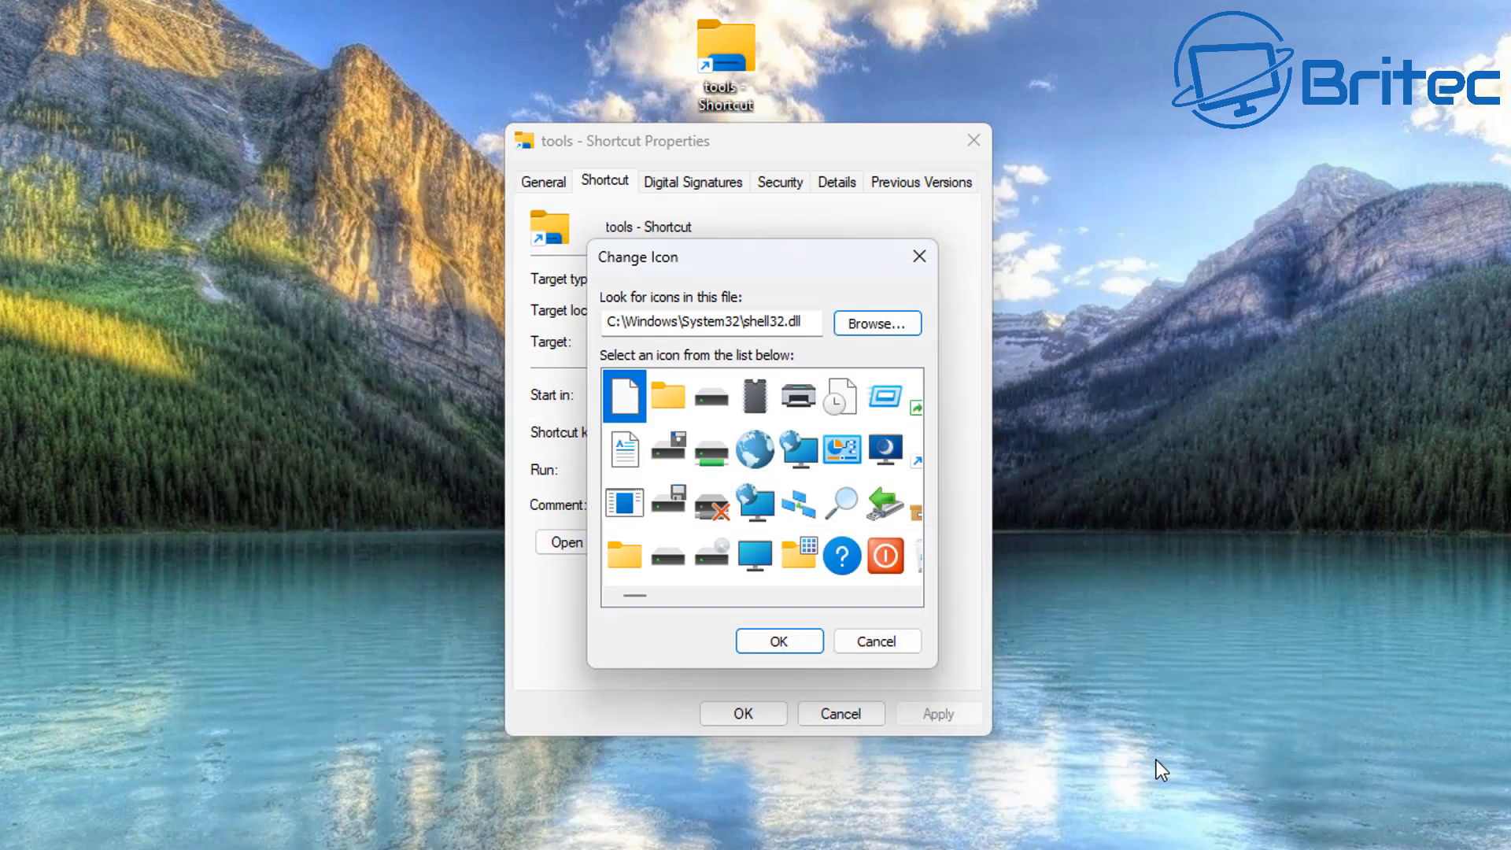
mouse_move(938, 679)
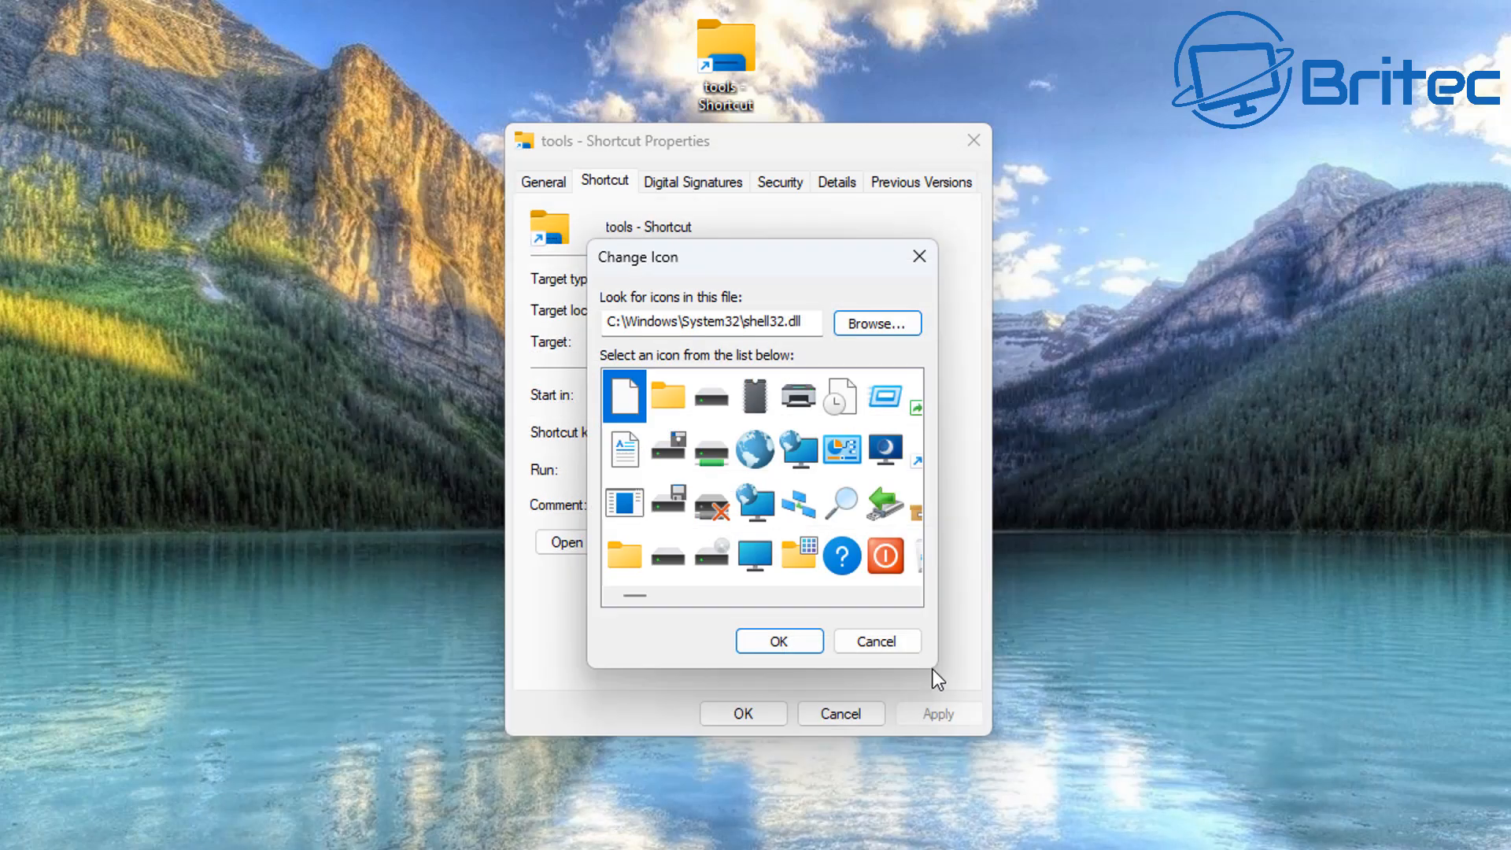
mouse_move(853, 605)
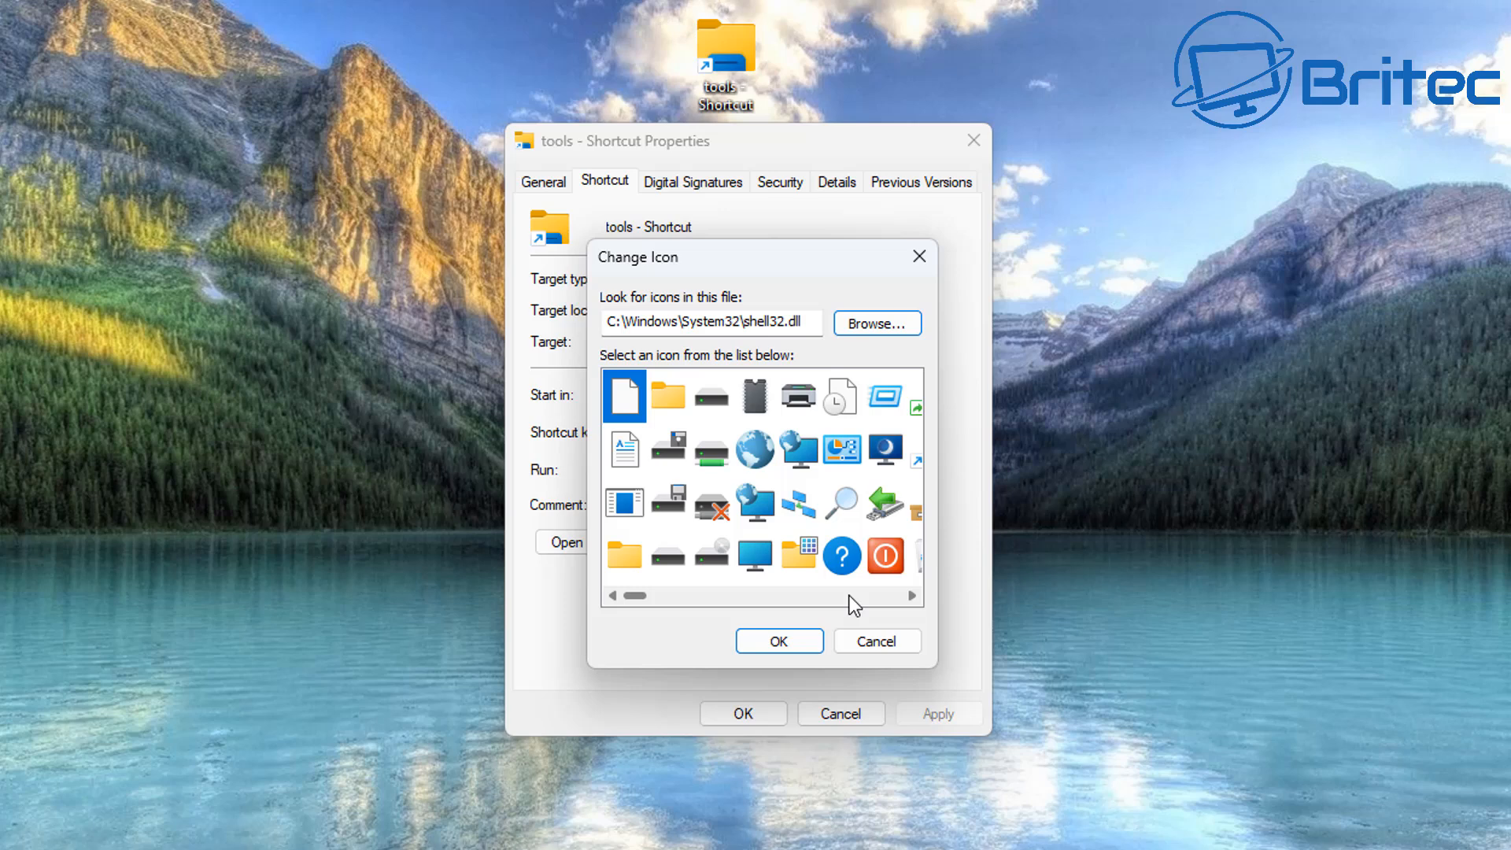
left_click(911, 596)
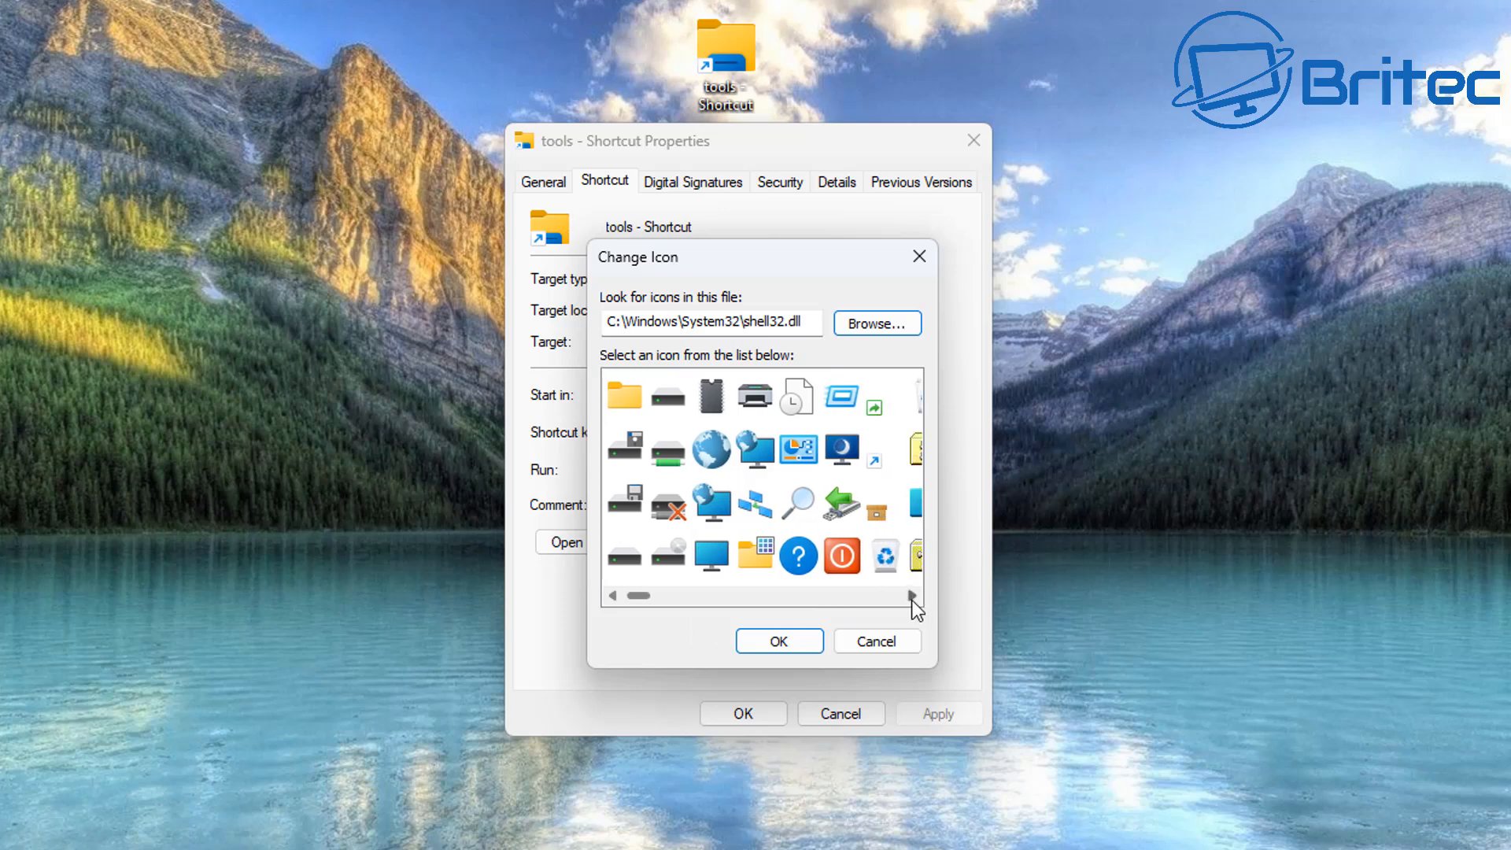
left_click(798, 557)
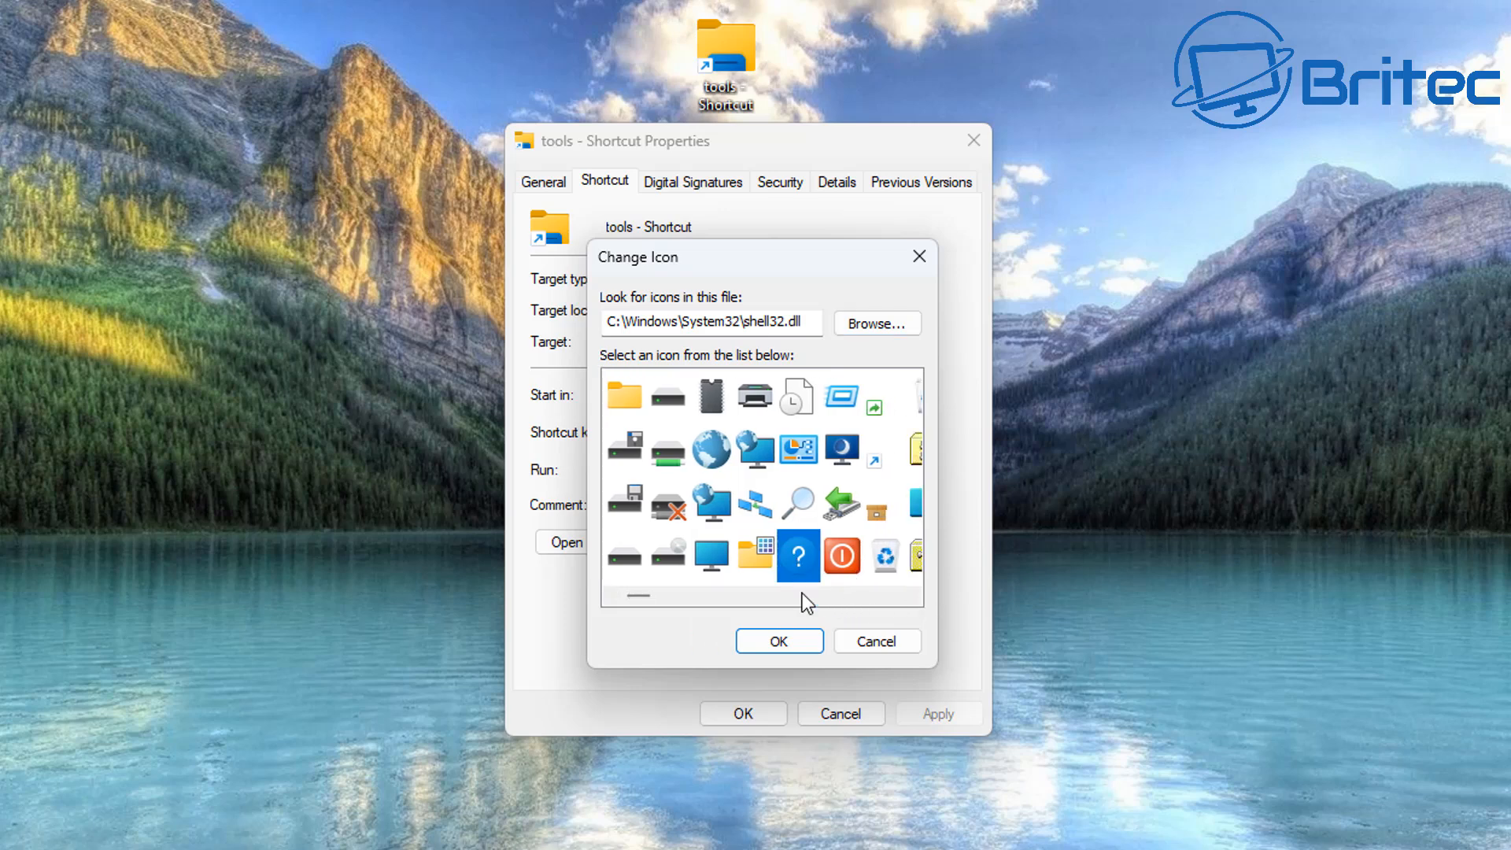
left_click(777, 641)
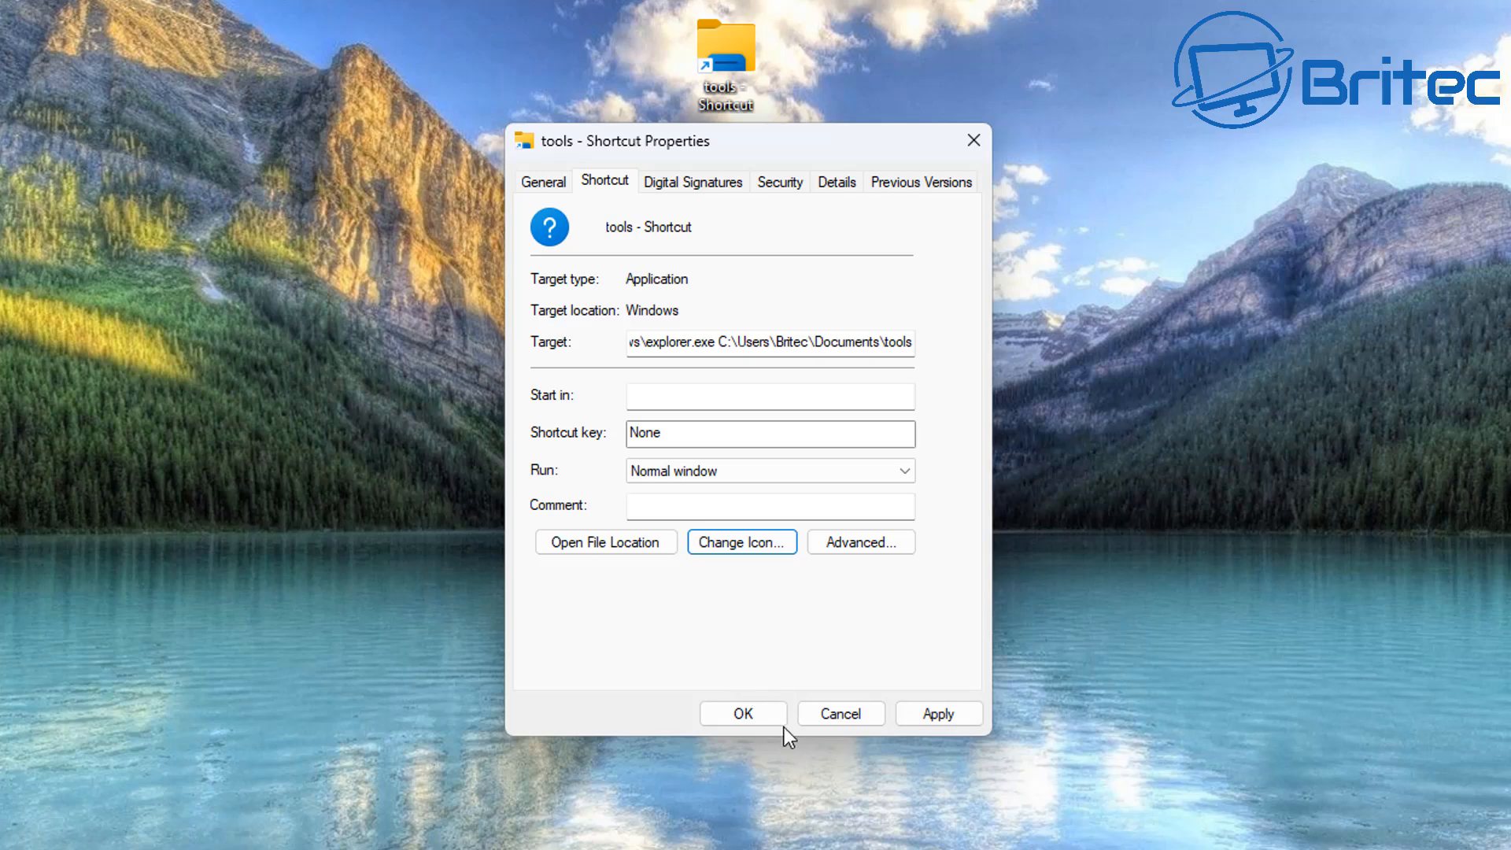
left_click(742, 713)
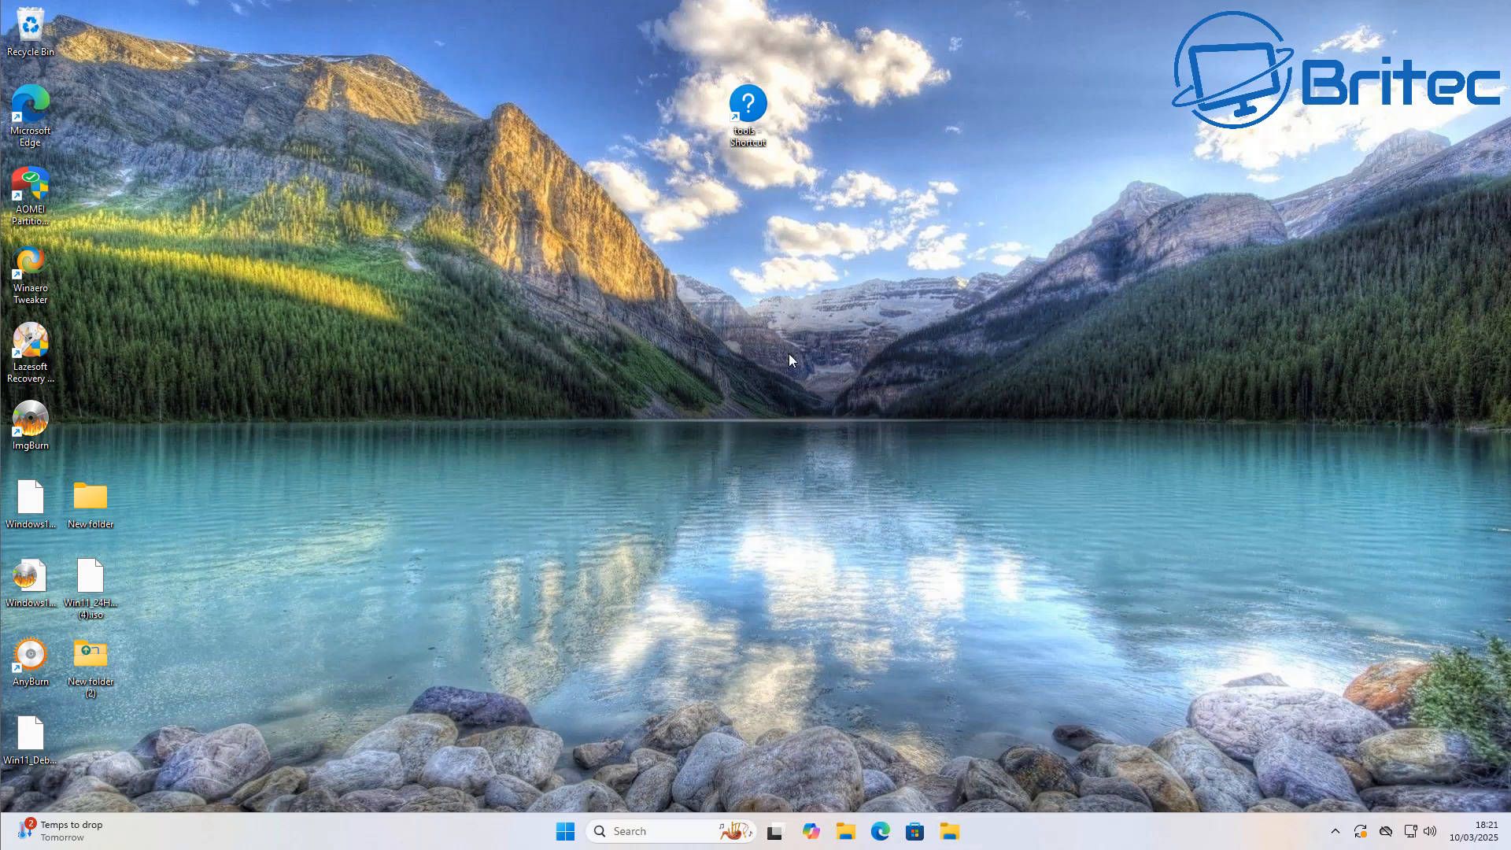
Bring up the context menu of the question-mark tools shortcut.
right_click(747, 106)
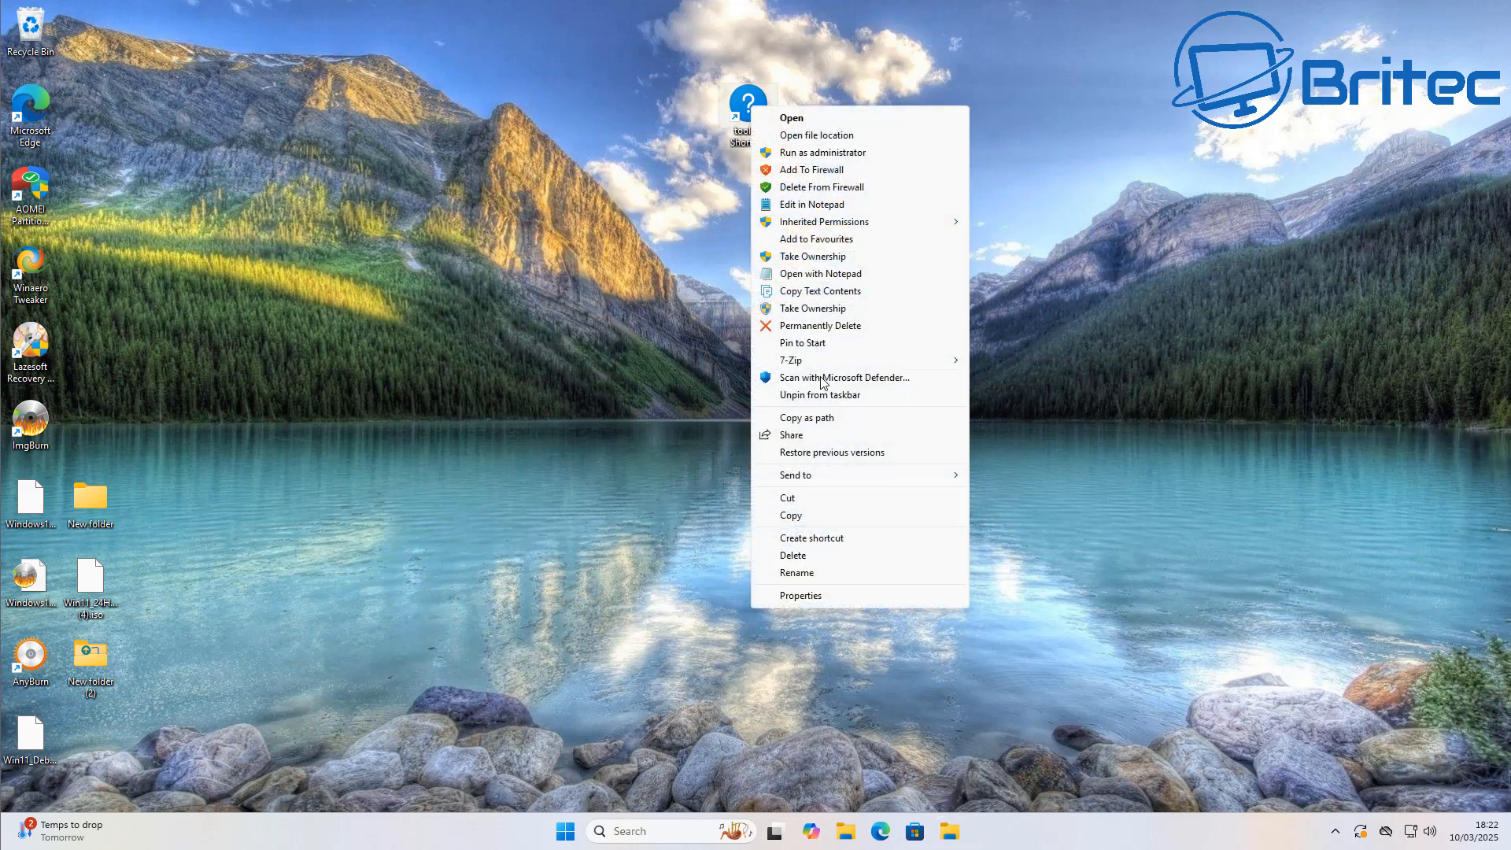
mouse_move(817, 343)
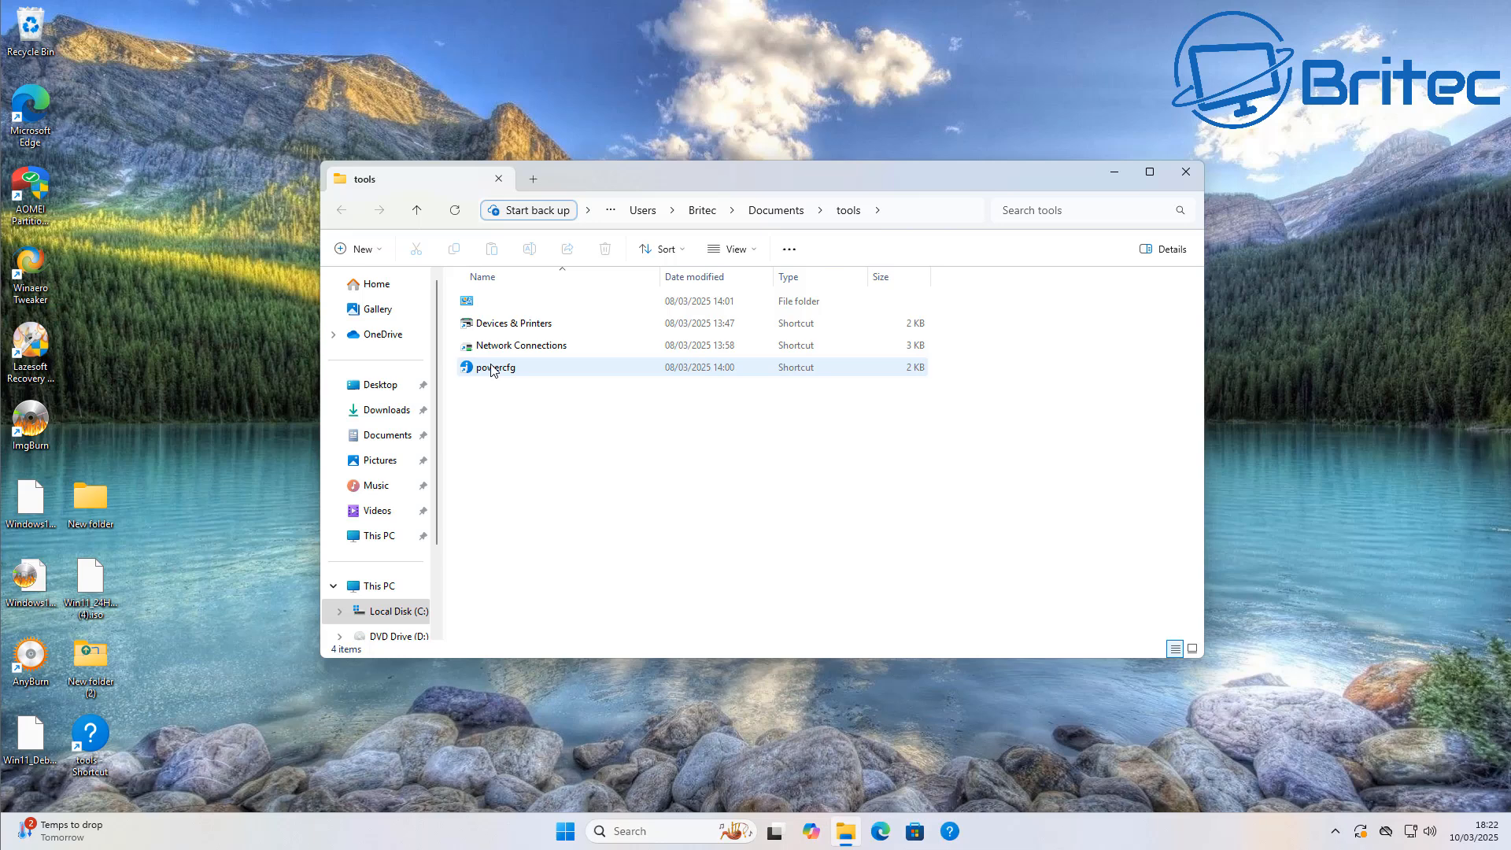
Switch the tools folder view to Large icons, select Devices & Printers, then close the window.
left_click(733, 249)
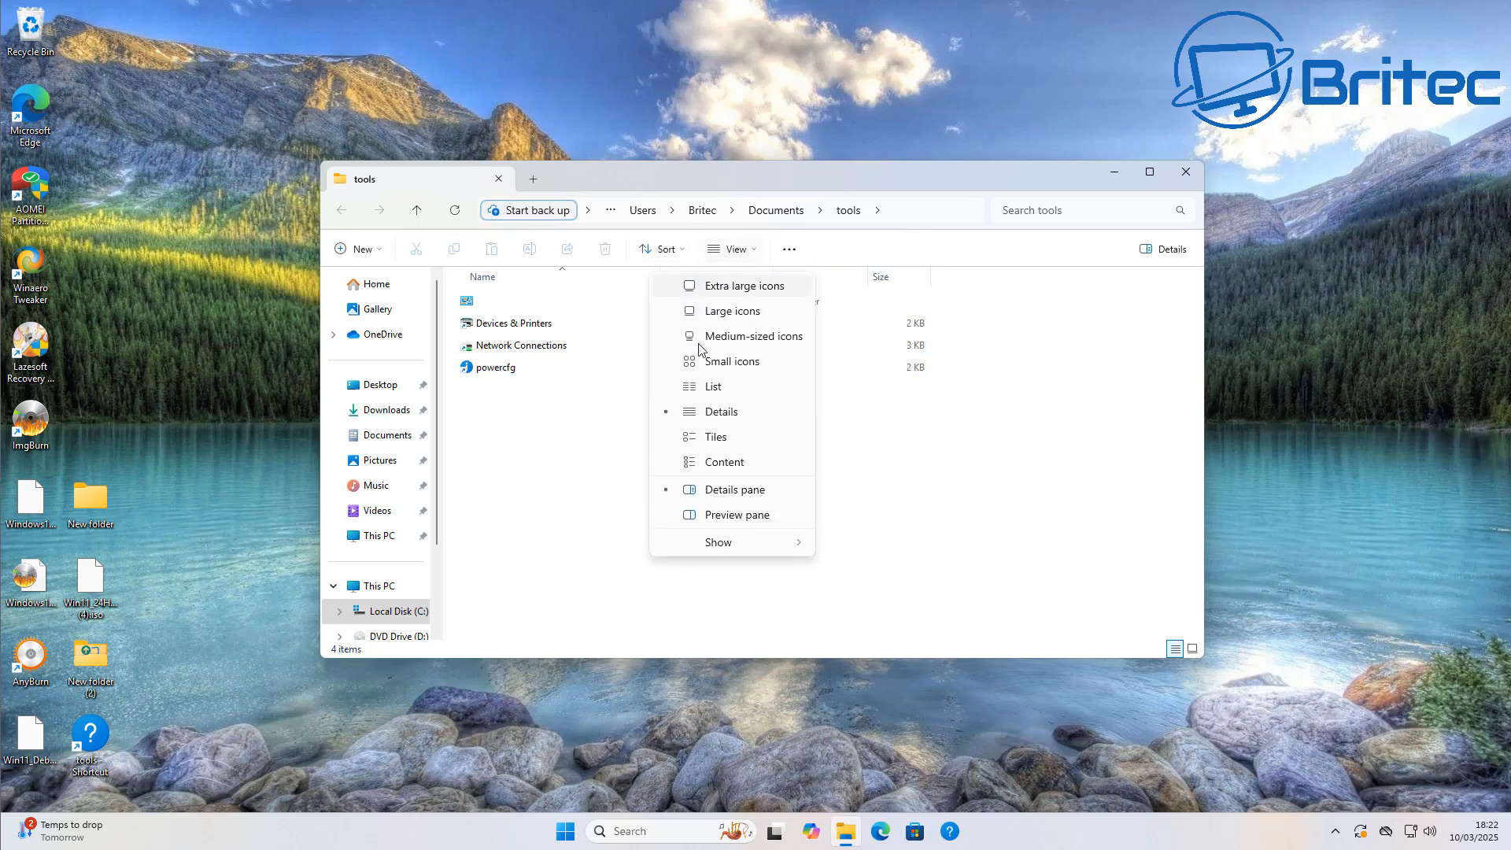
mouse_move(731, 311)
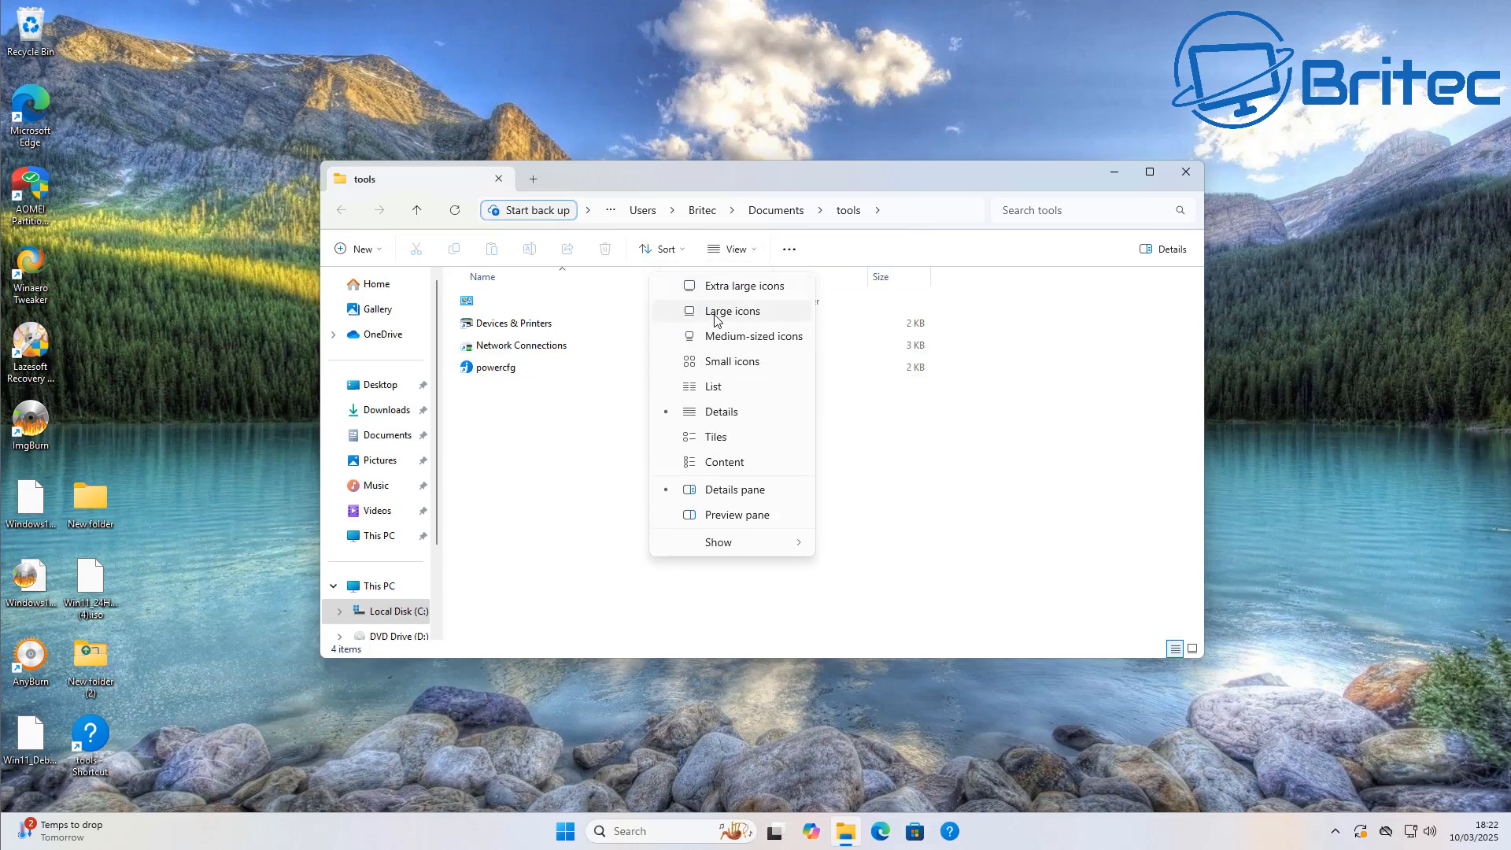
left_click(731, 310)
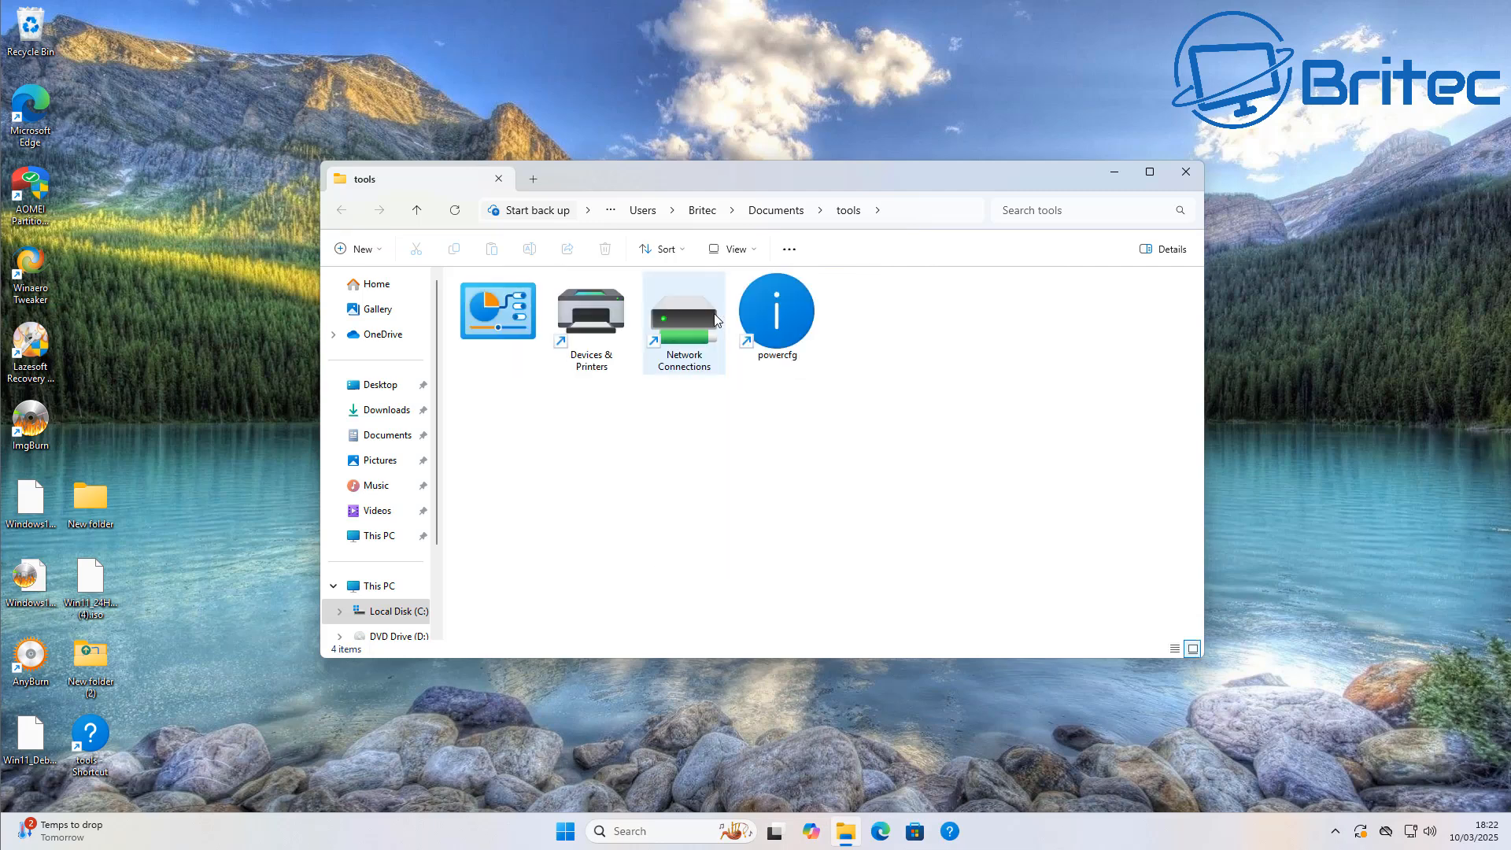
mouse_move(684, 317)
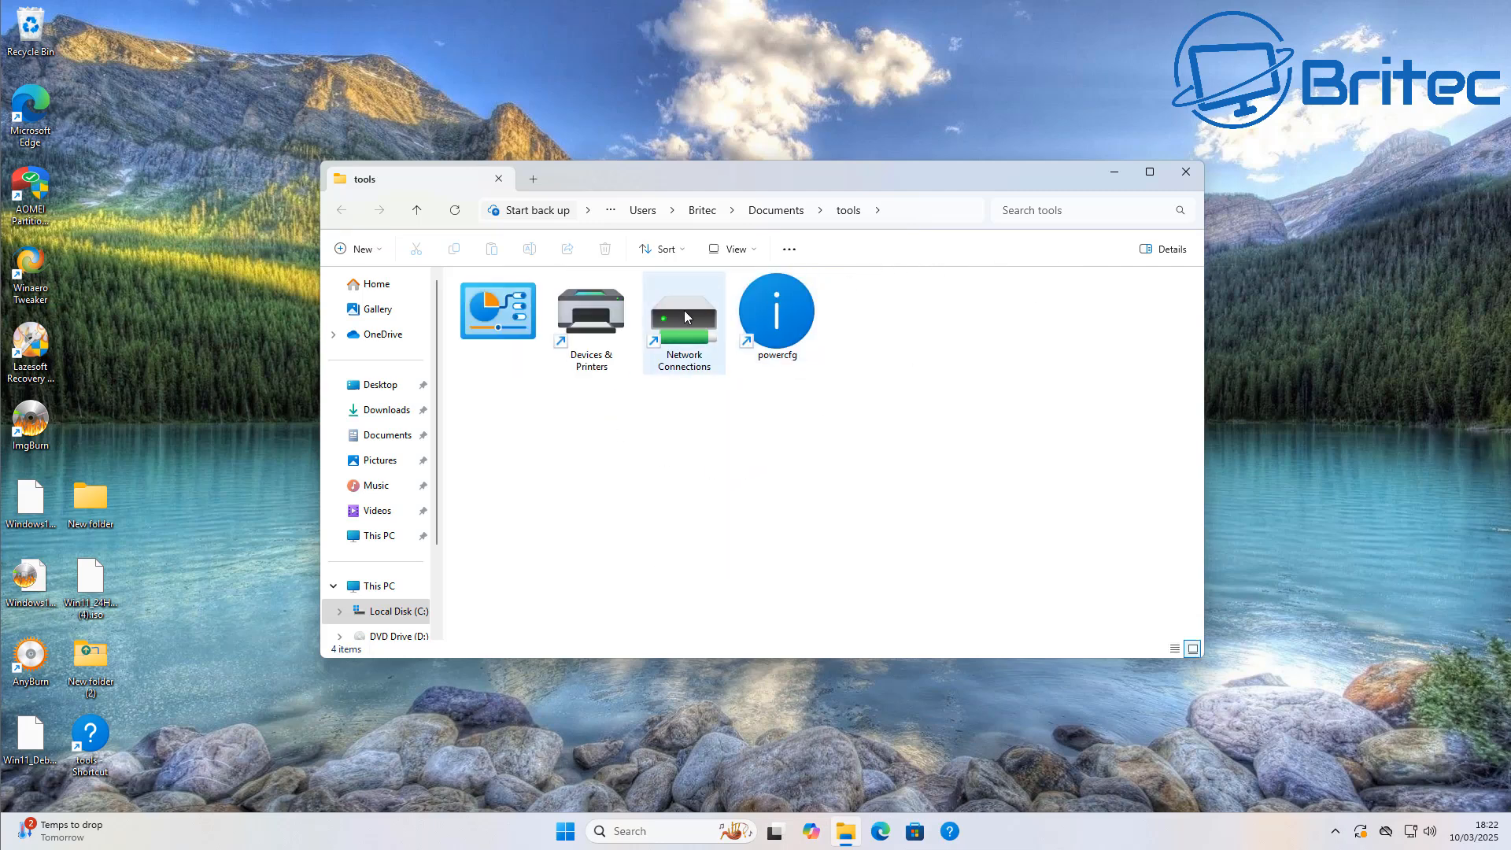
left_click(591, 310)
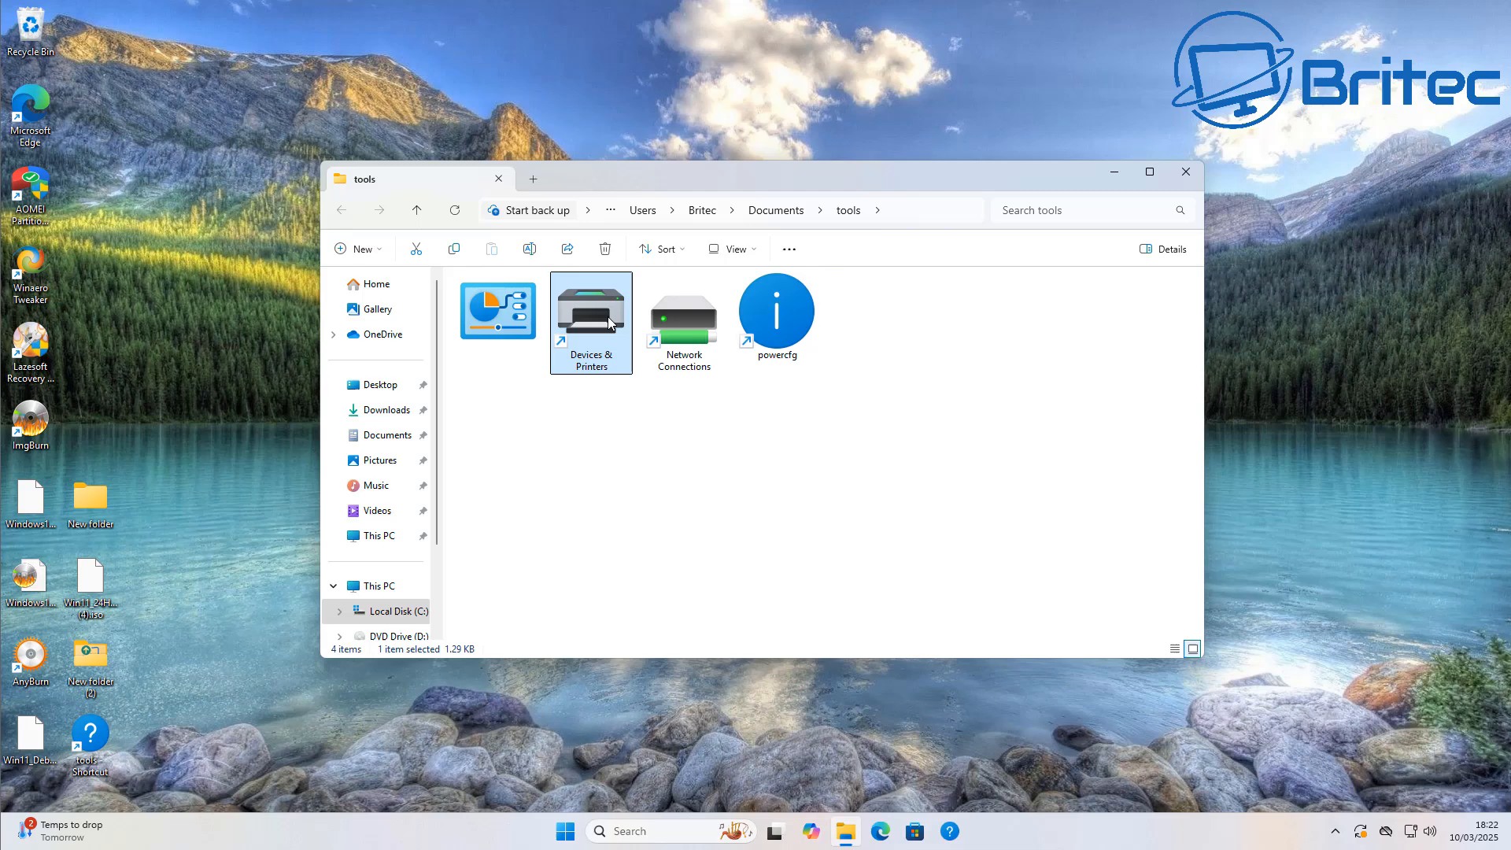
mouse_move(1187, 173)
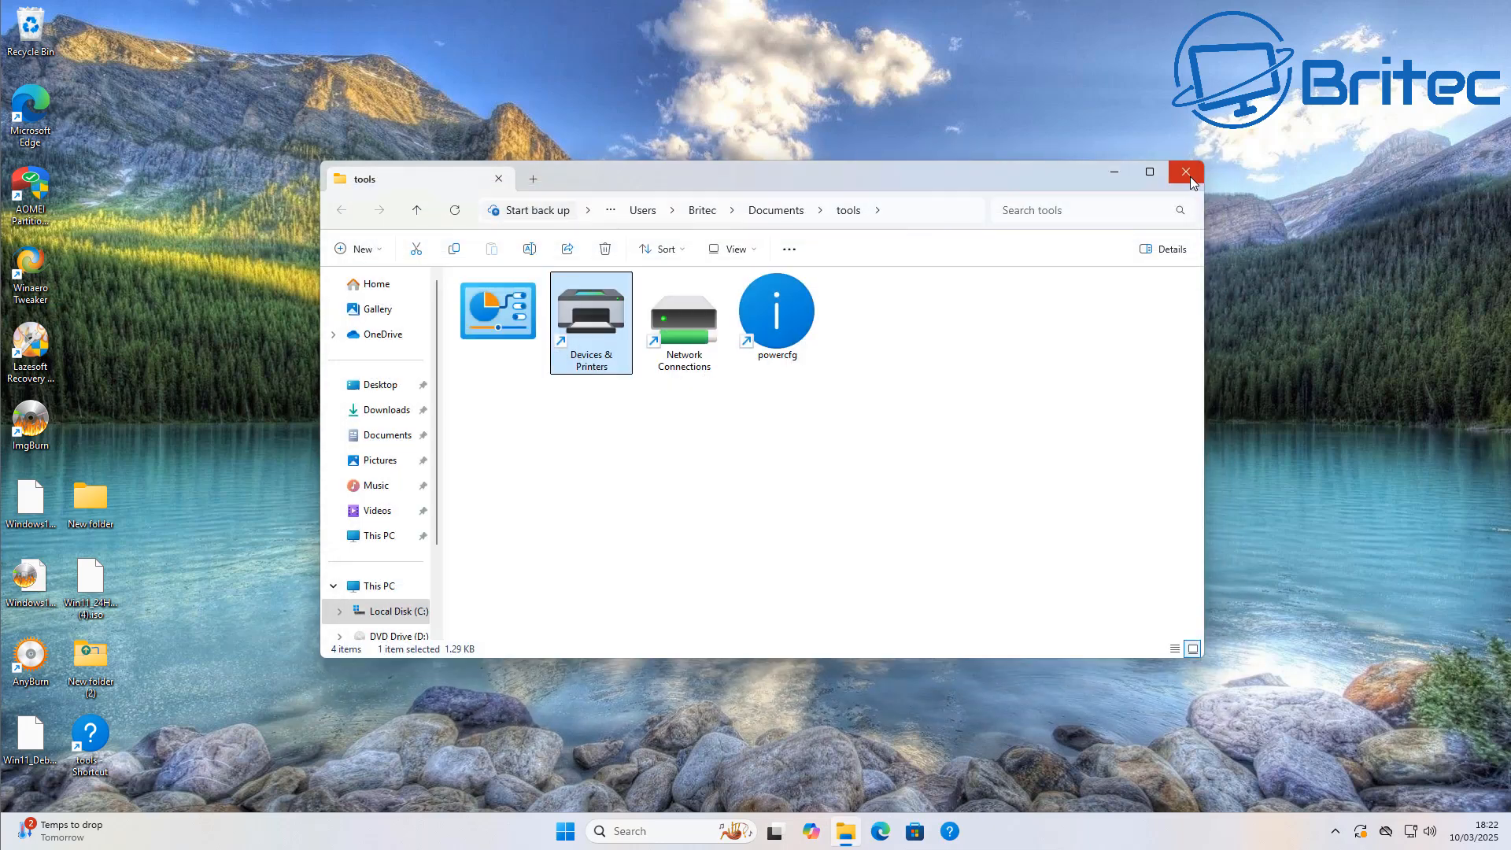
left_click(1186, 172)
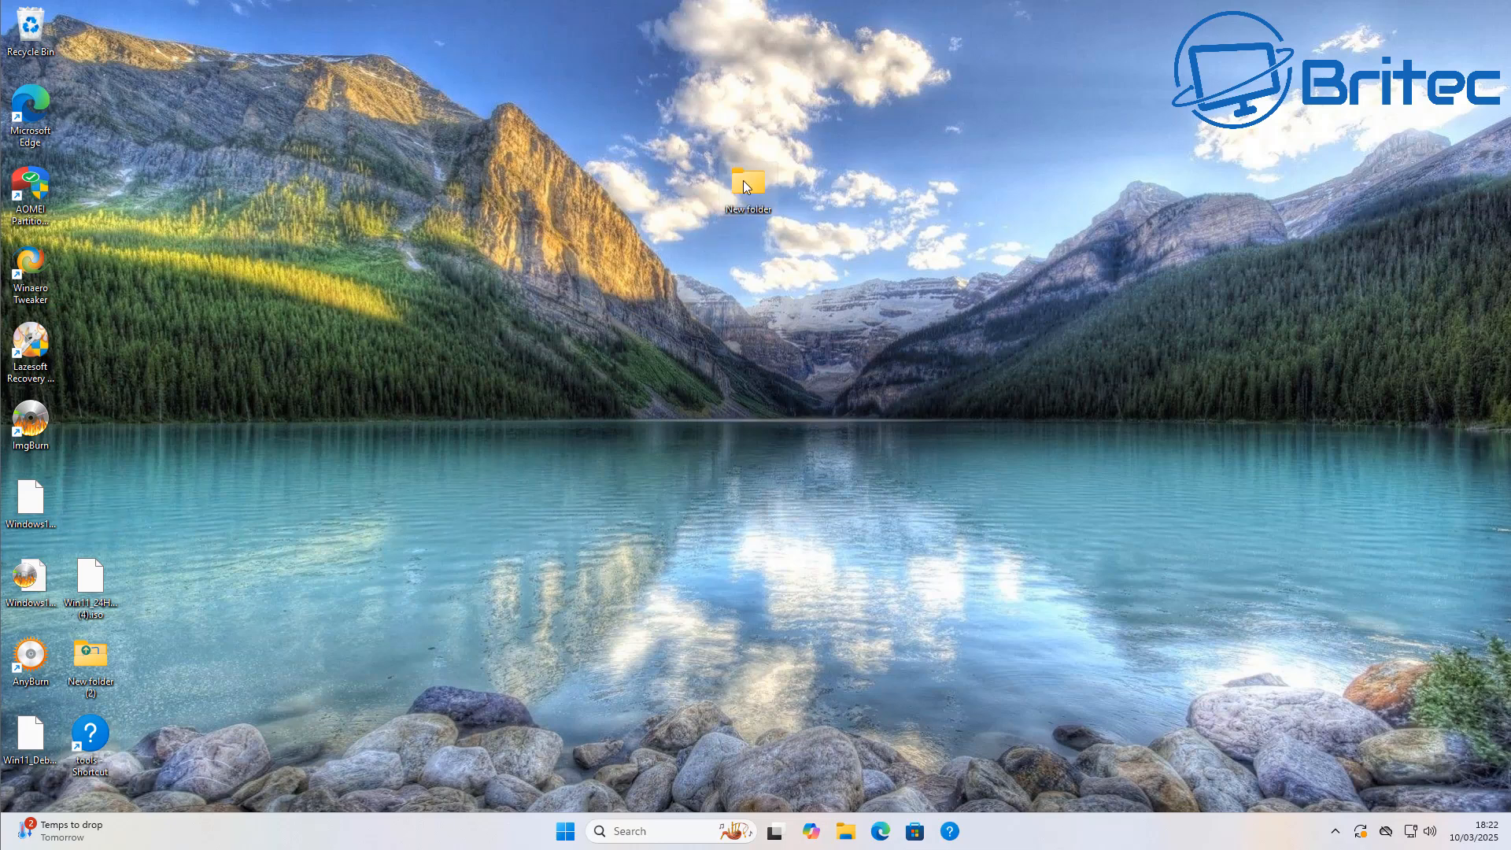
right_click(748, 184)
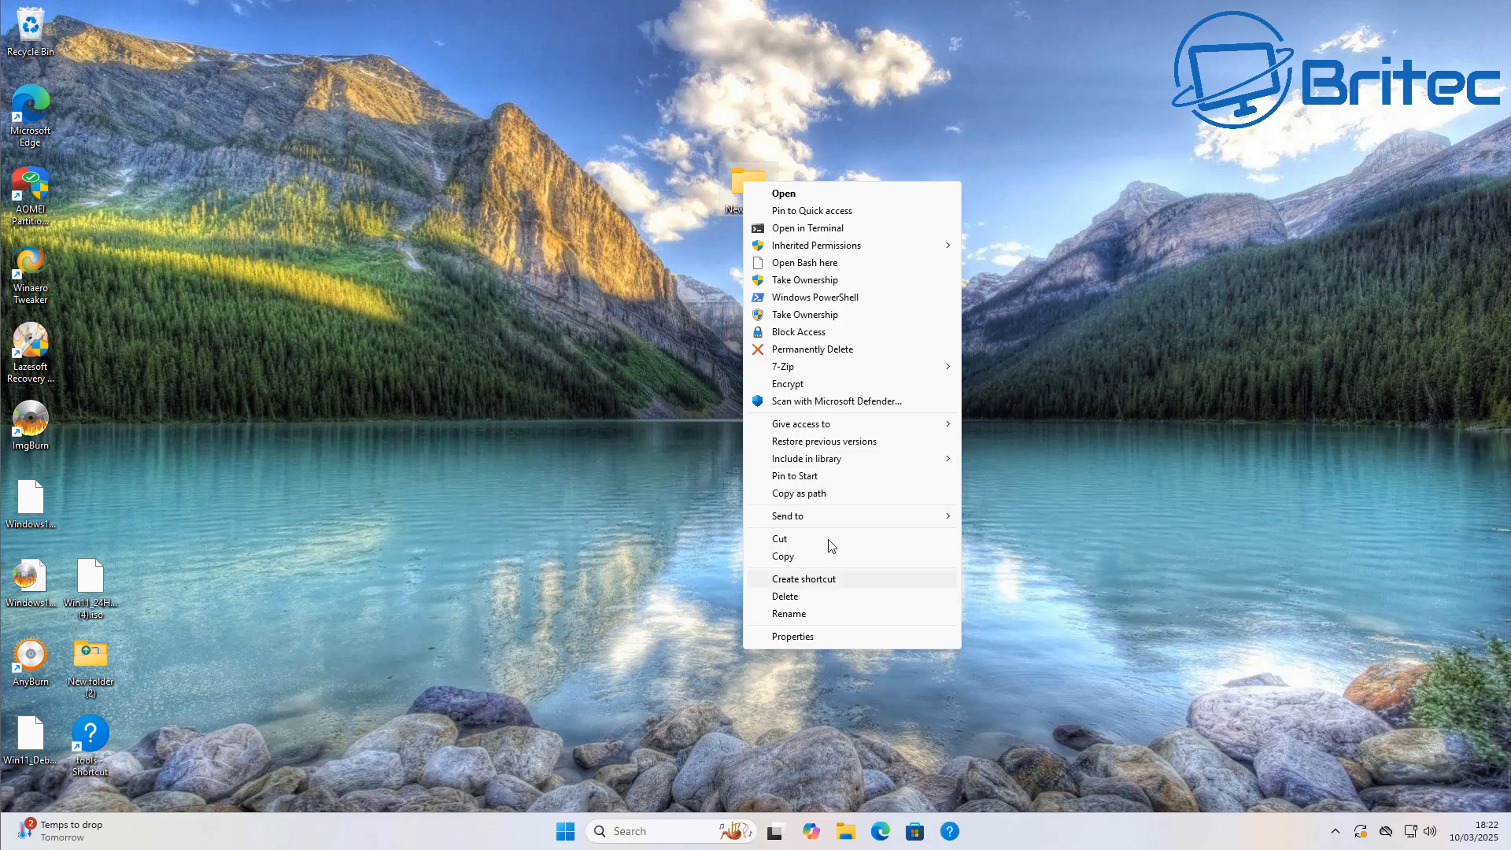
mouse_move(824, 424)
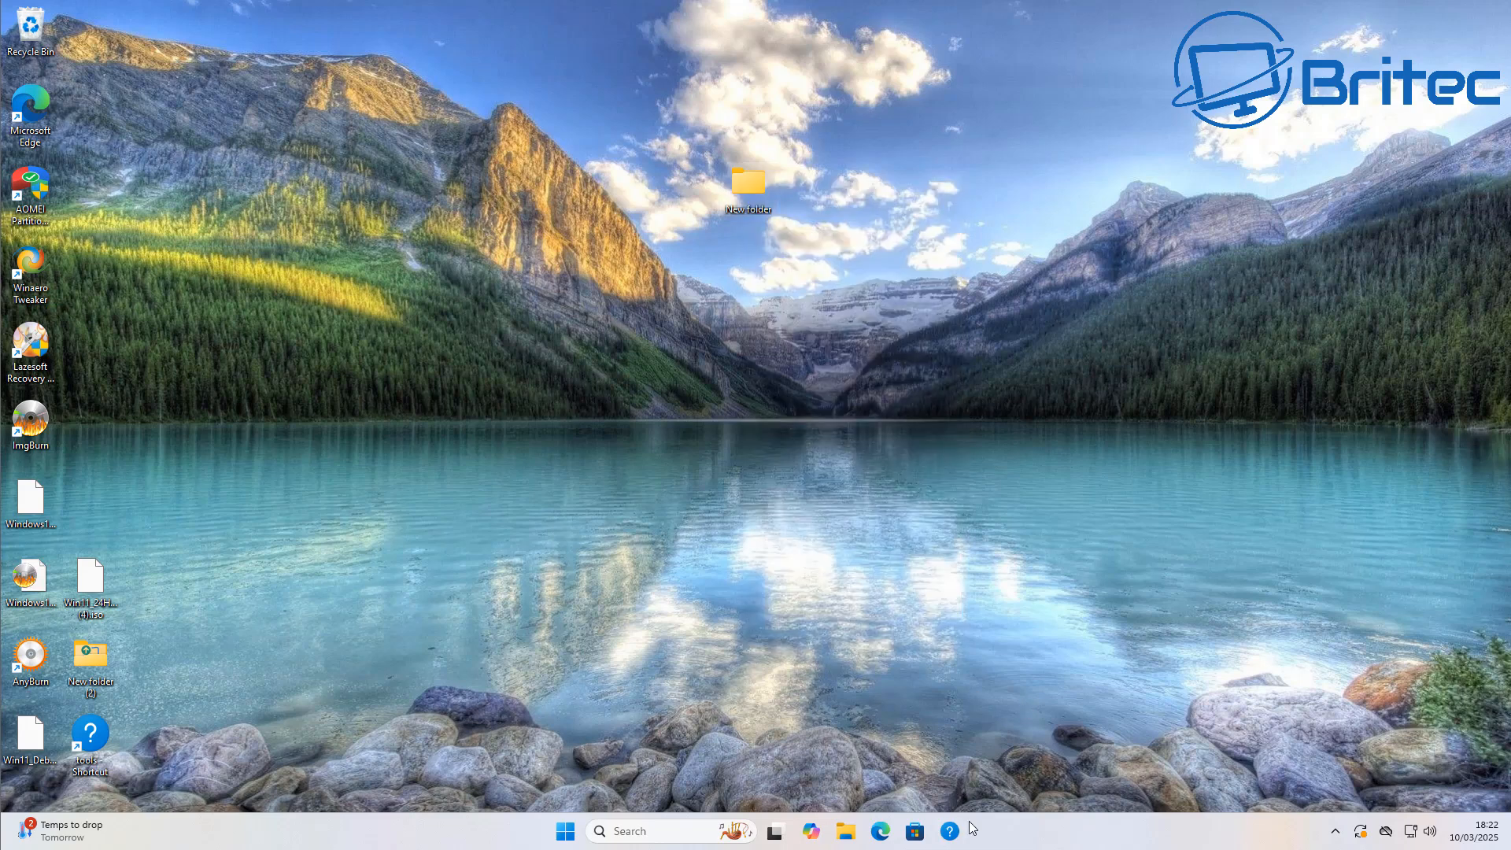
mouse_move(834, 668)
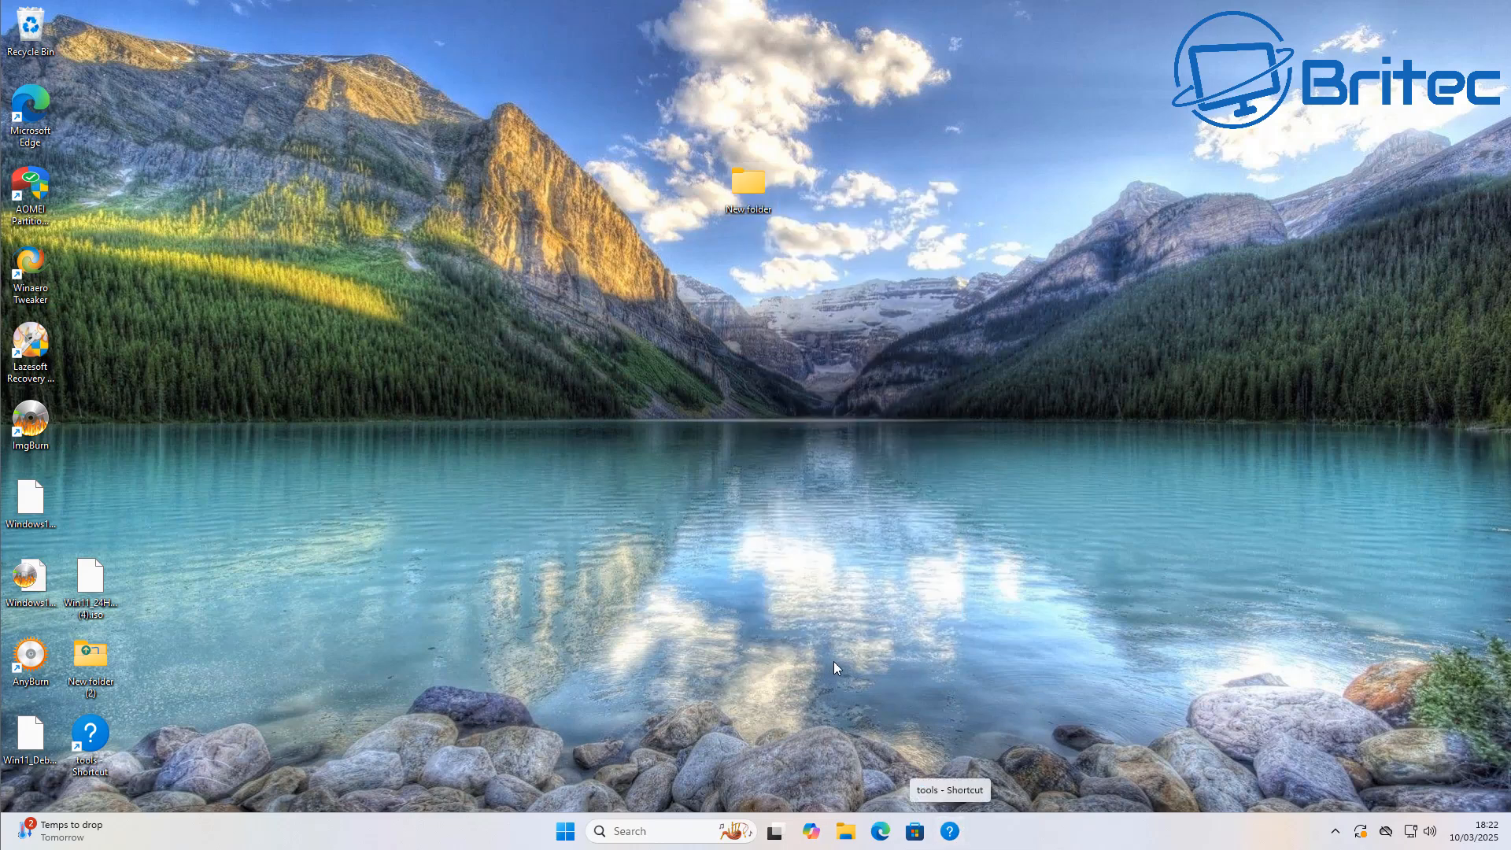
mouse_move(1395, 813)
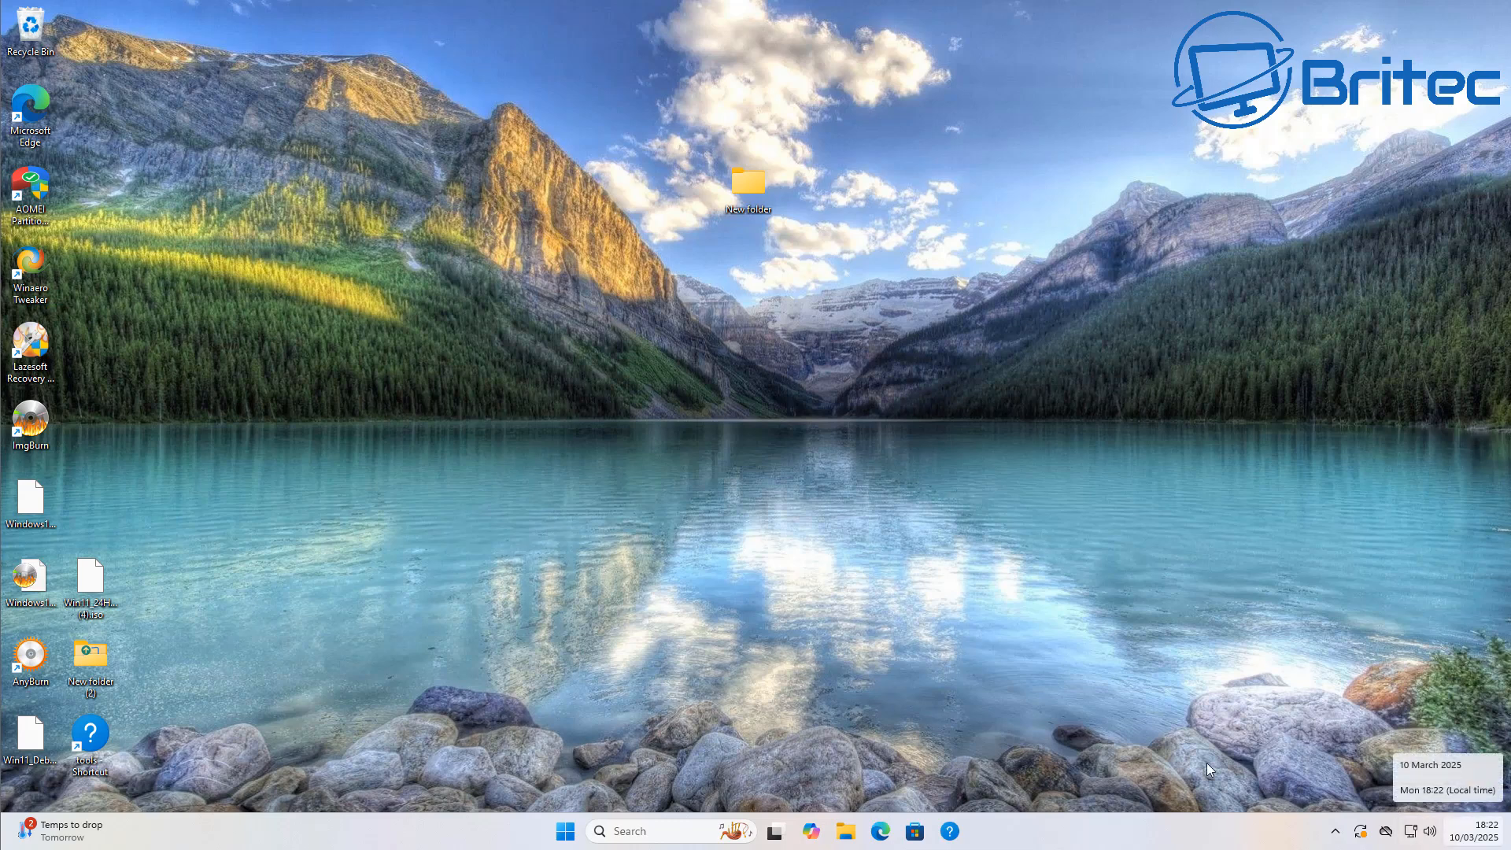
mouse_move(574, 636)
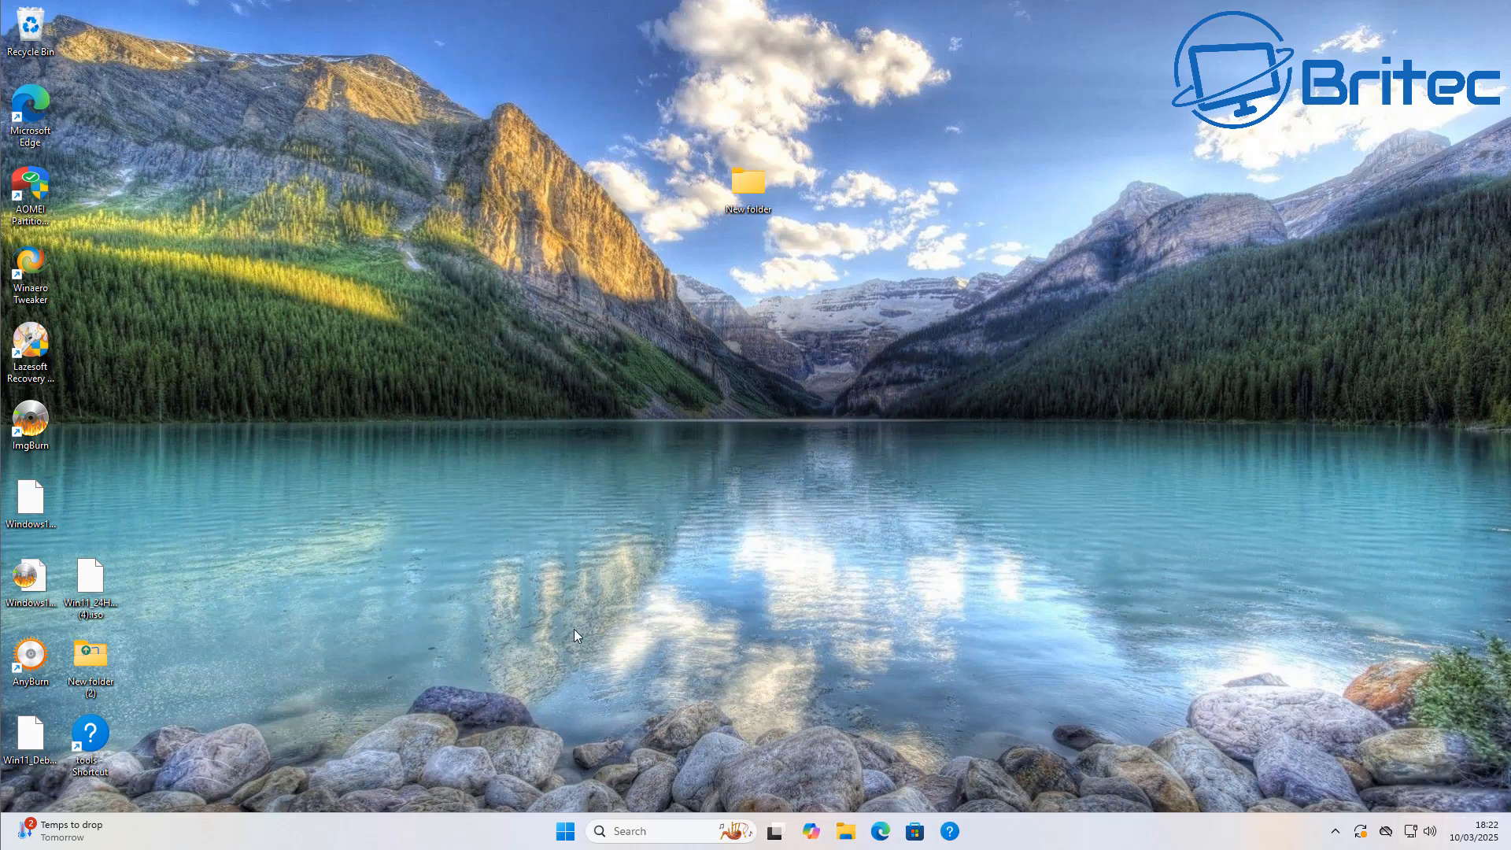